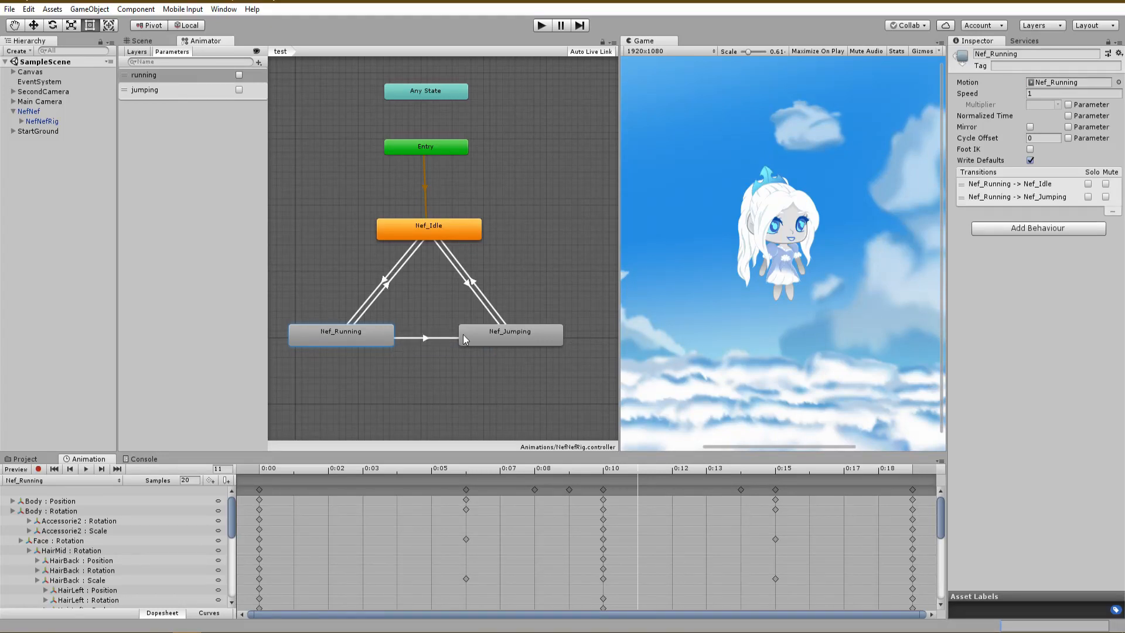
Select NefNefRig in the scene with its Animations folder of Idle, Running, Jumping clips shown.
{"action": "left_click", "coordinate": [425, 338]}
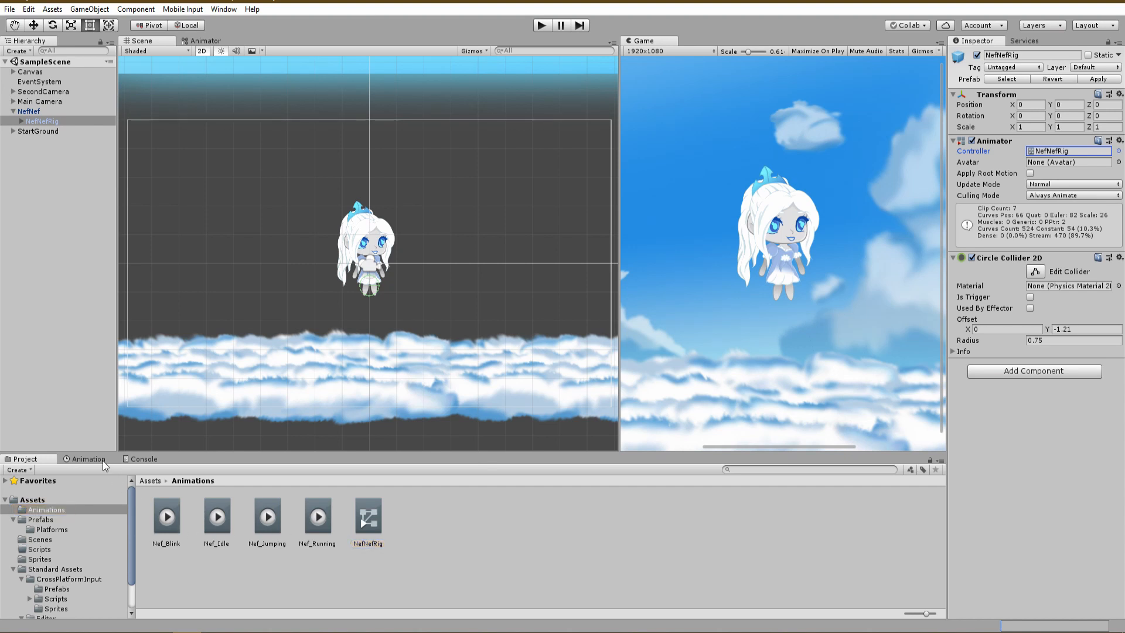
Preview the Nef_Idle, Nef_Jumping and Nef_Running clips in the Animation timeline, then return to the Animator graph.
{"action": "left_click", "coordinate": [85, 460]}
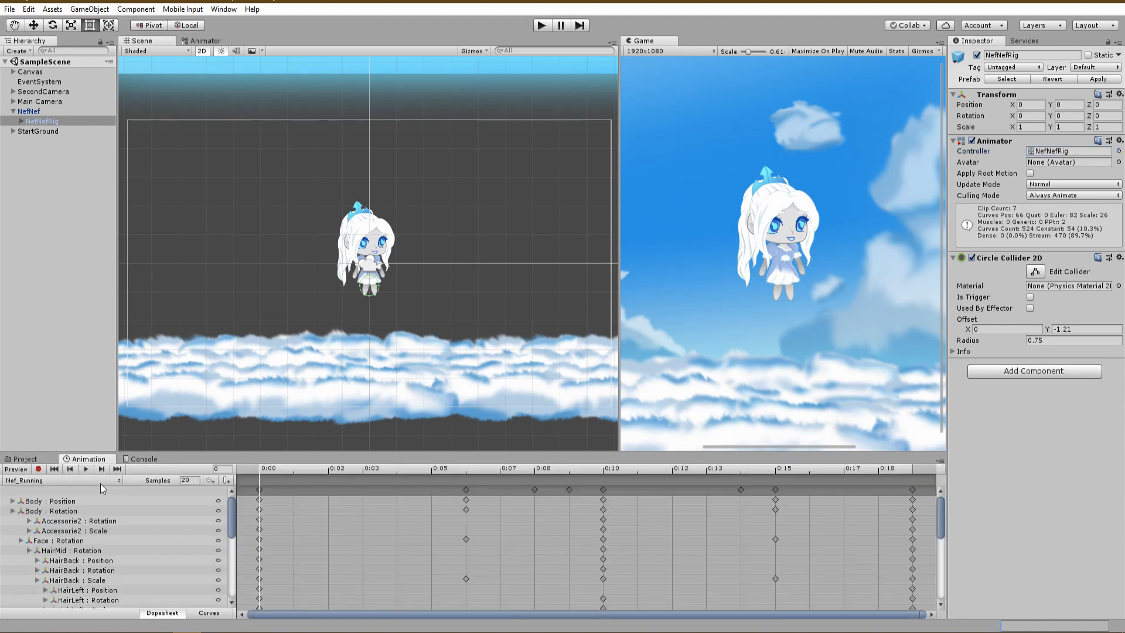
{"action": "left_click", "coordinate": [61, 480]}
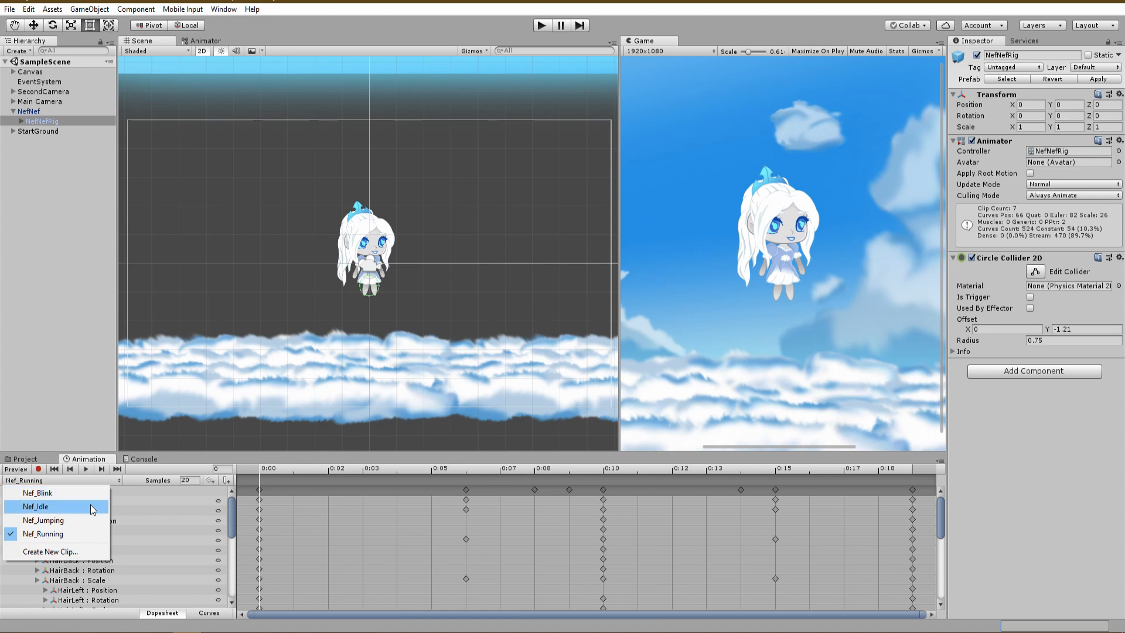
{"action": "left_click", "coordinate": [43, 506]}
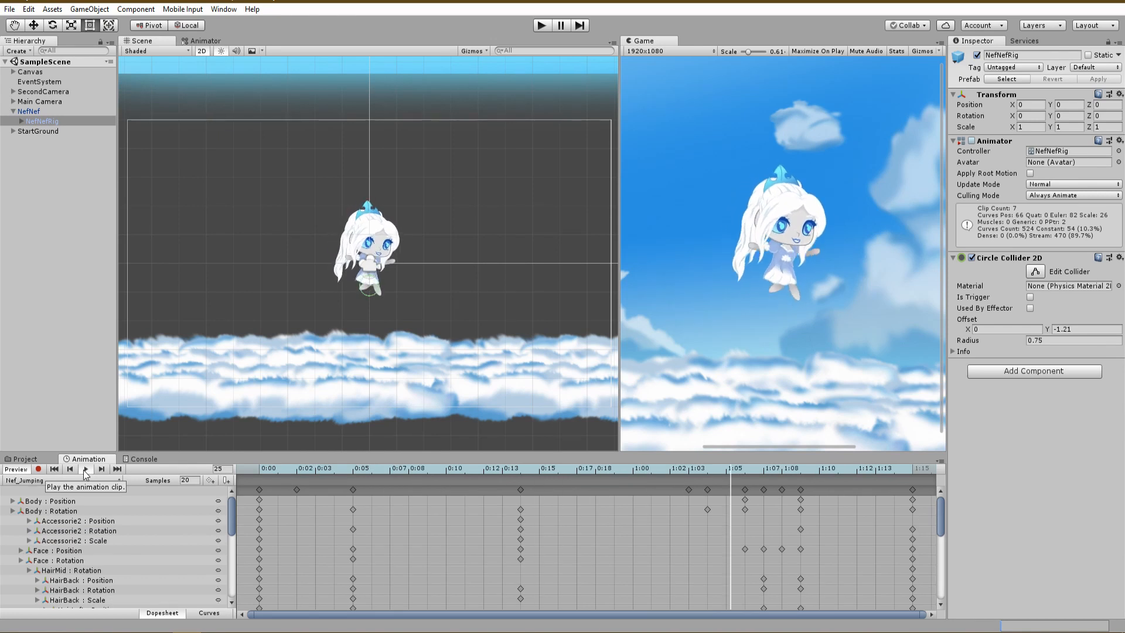
{"action": "left_click", "coordinate": [83, 469]}
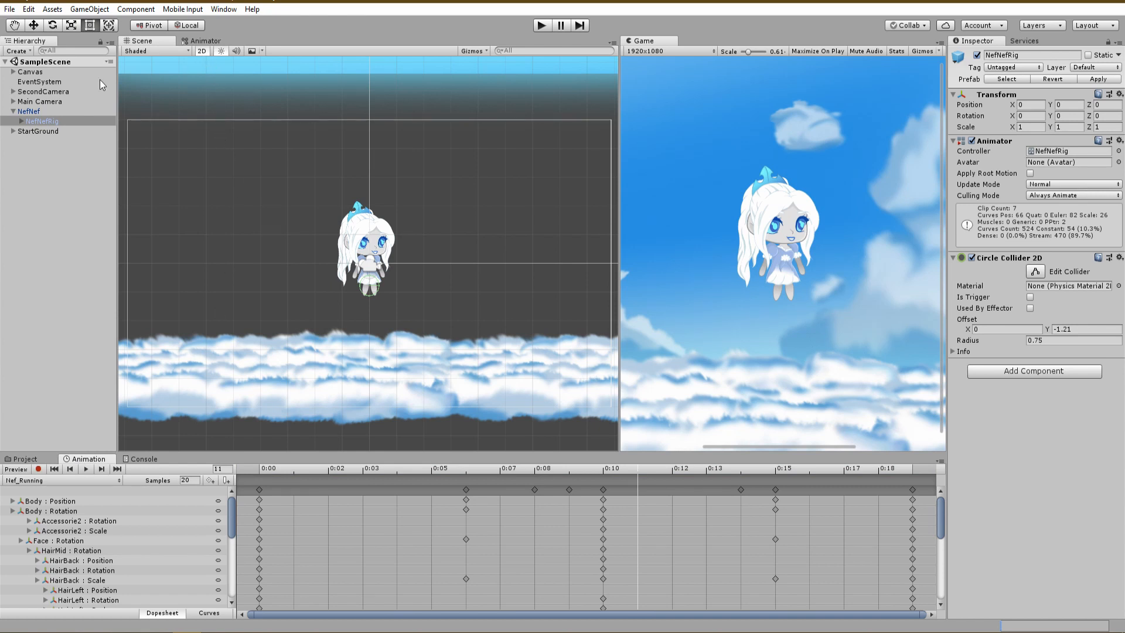
{"action": "left_click", "coordinate": [204, 40]}
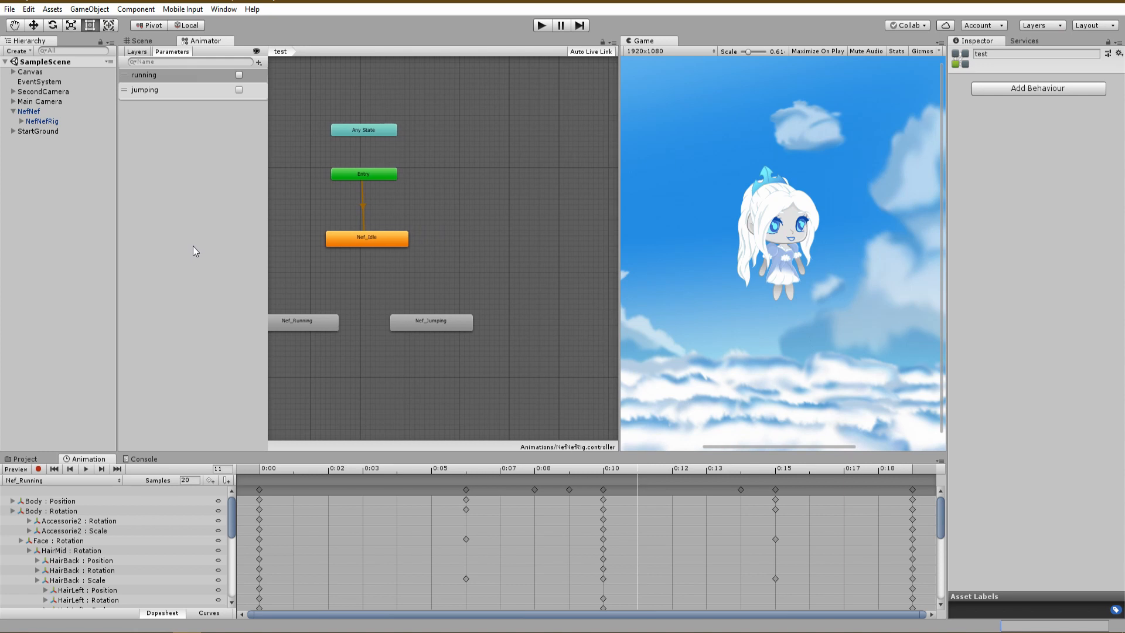
{"action": "mouse_move", "coordinate": [495, 292]}
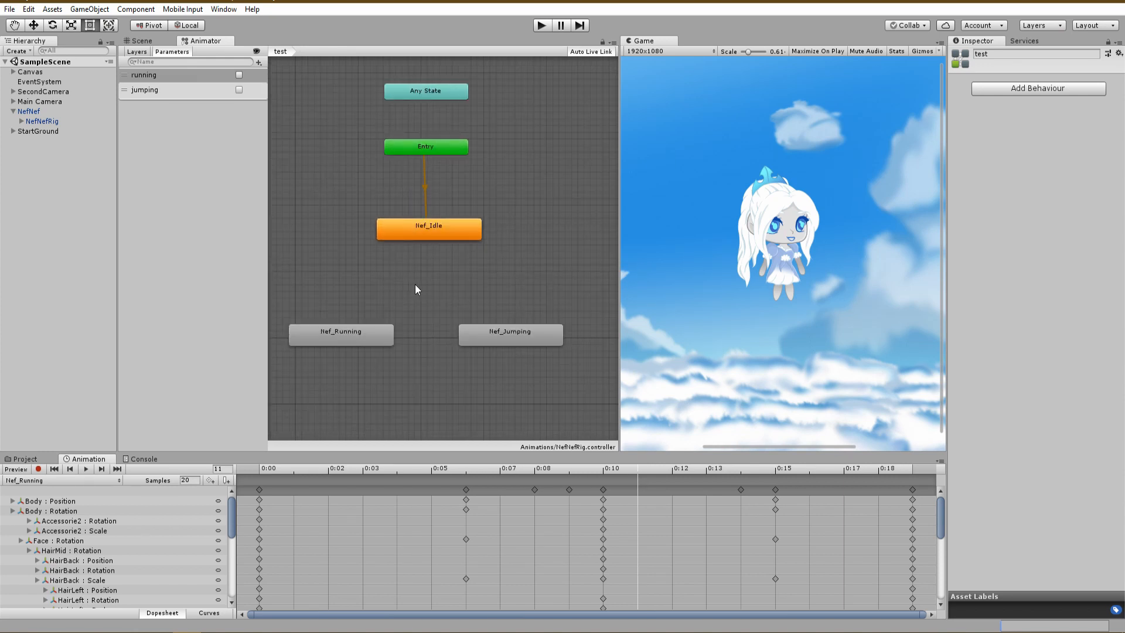
{"action": "mouse_move", "coordinate": [373, 298]}
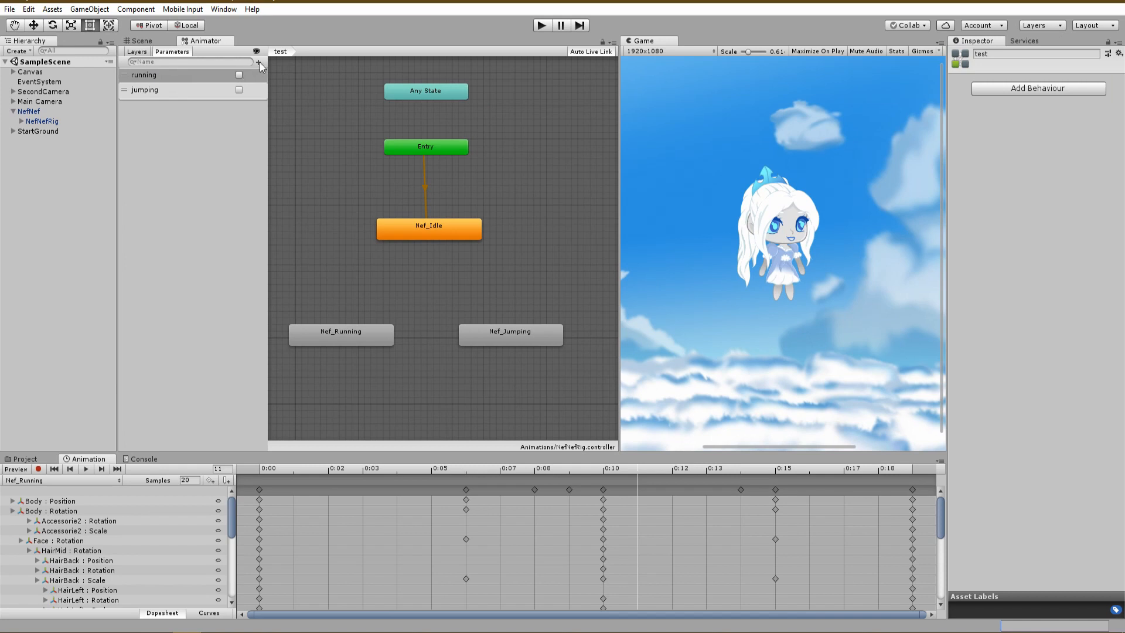
{"action": "left_click", "coordinate": [258, 62]}
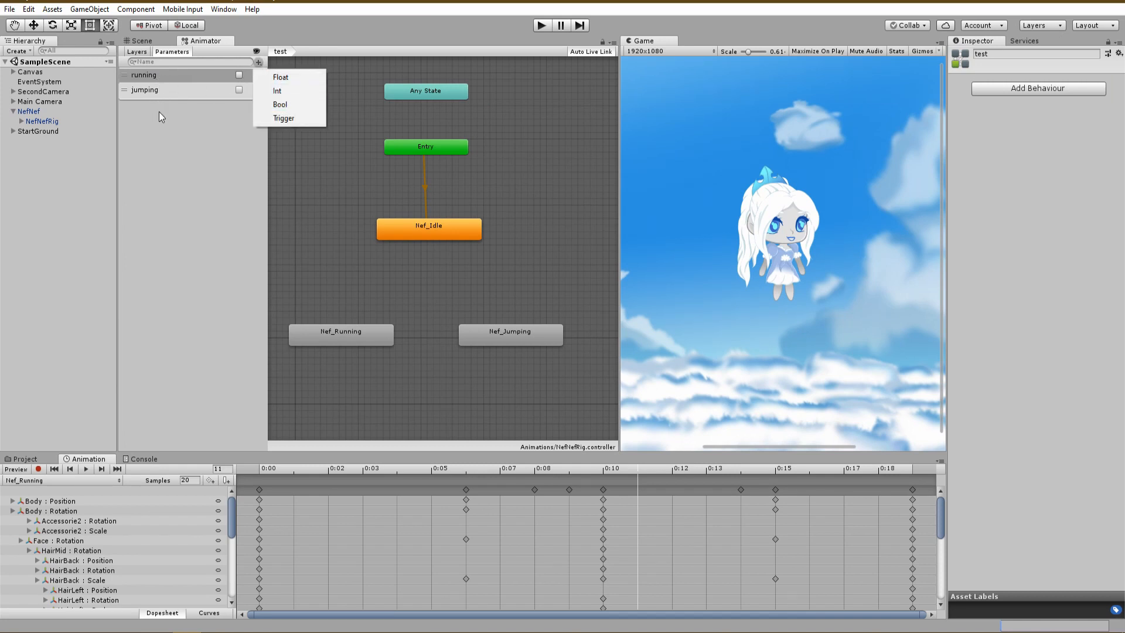
{"action": "left_click", "coordinate": [440, 246]}
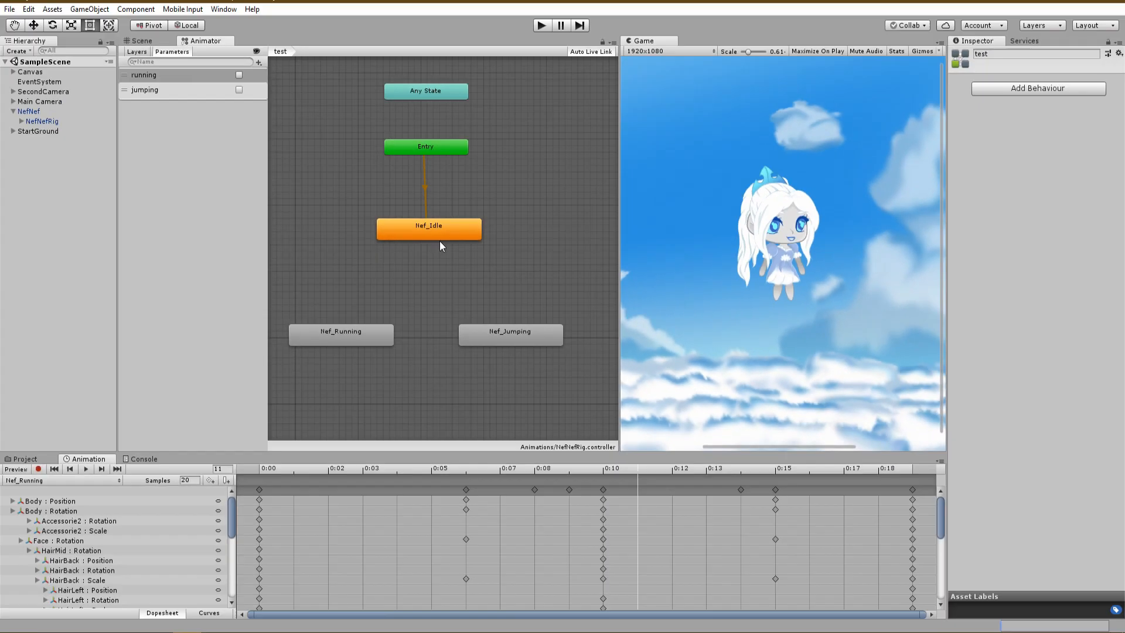
Create transitions from Nef_Idle to Nef_Running and from Nef_Running back to Nef_Idle.
{"action": "right_click", "coordinate": [428, 227]}
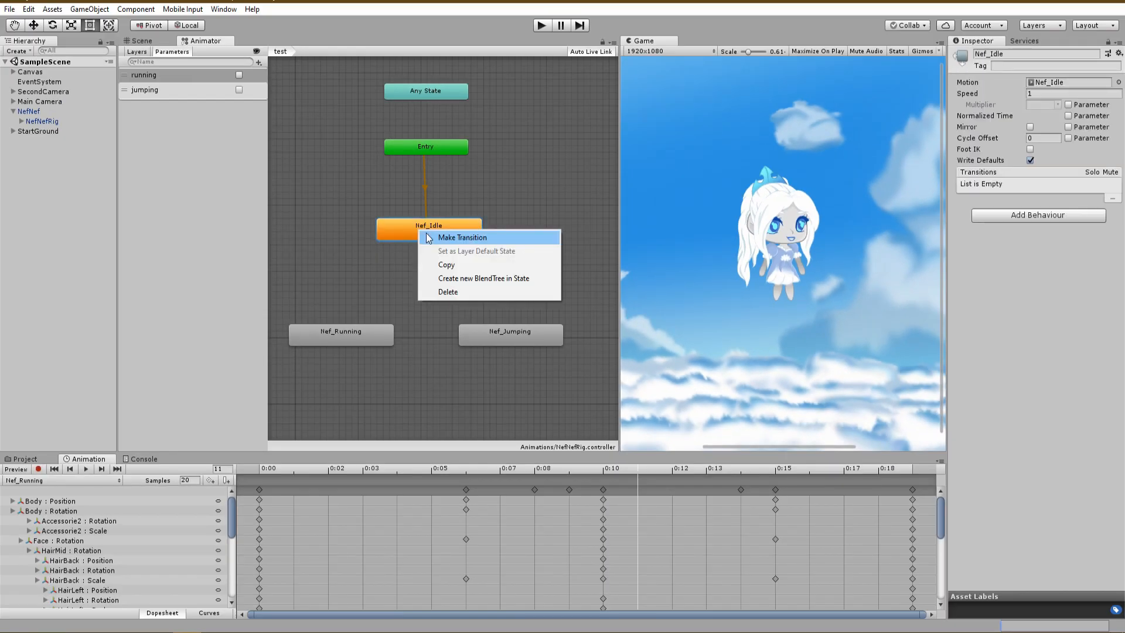
{"action": "left_click", "coordinate": [461, 236]}
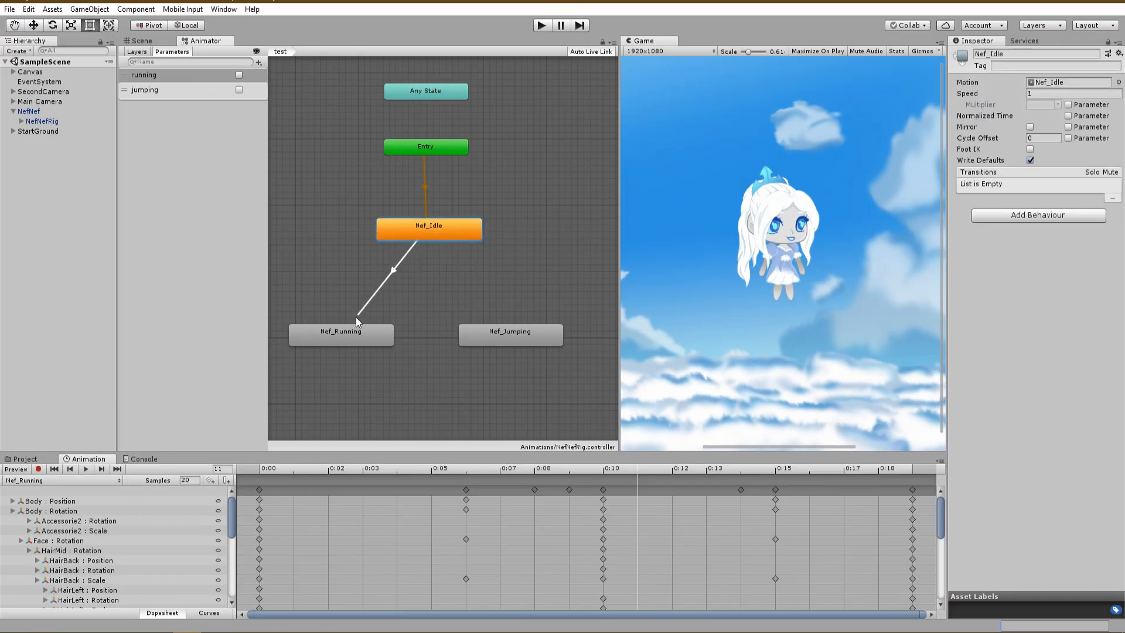
{"action": "right_click", "coordinate": [340, 335]}
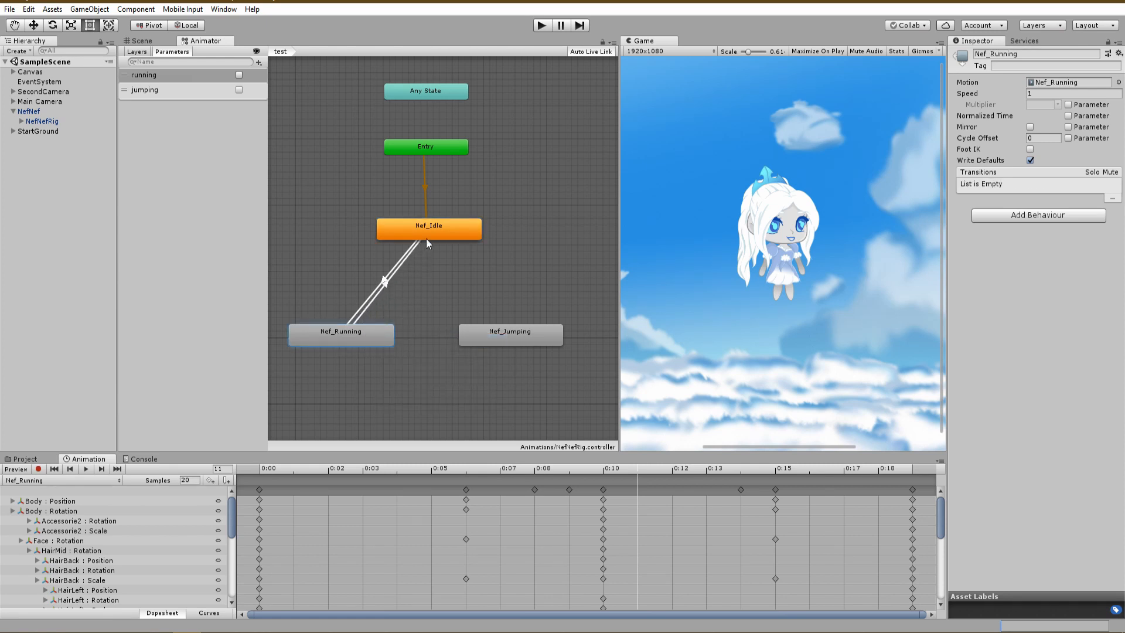
{"action": "left_click", "coordinate": [385, 283]}
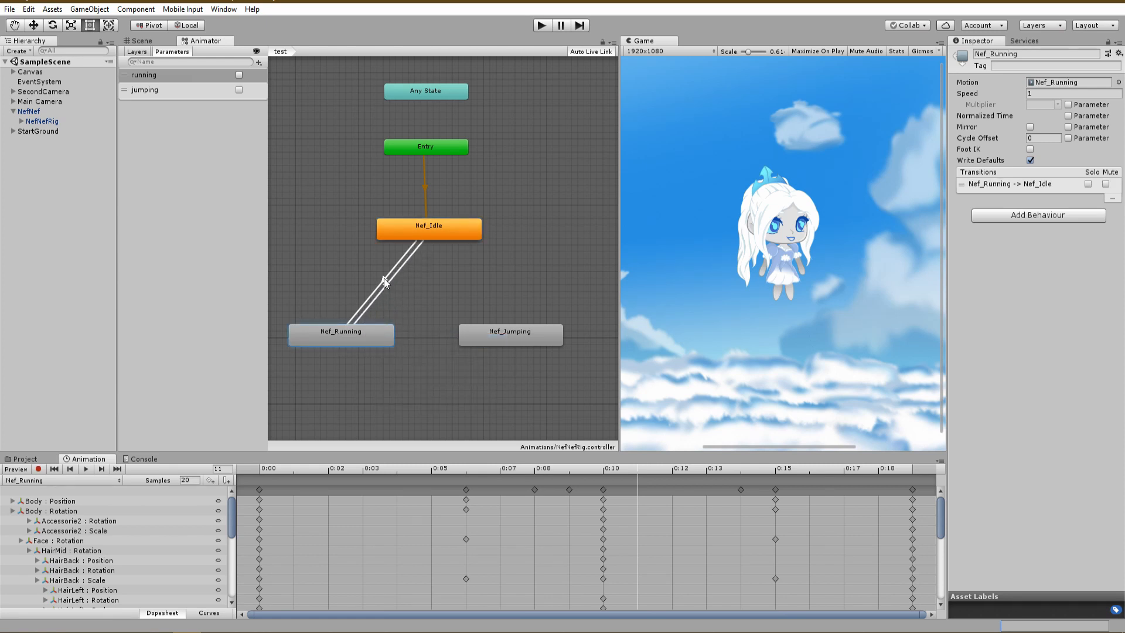
Make Idle→Running require running true, with Has Exit Time off and zero duration.
{"action": "left_click", "coordinate": [385, 283]}
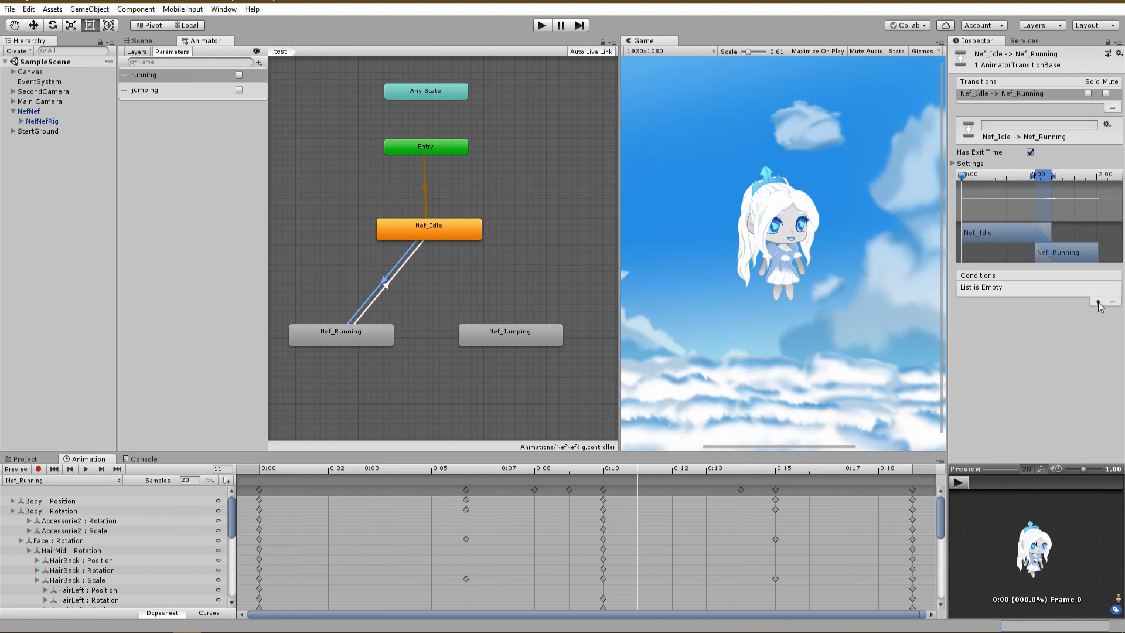
{"action": "left_click", "coordinate": [1099, 301]}
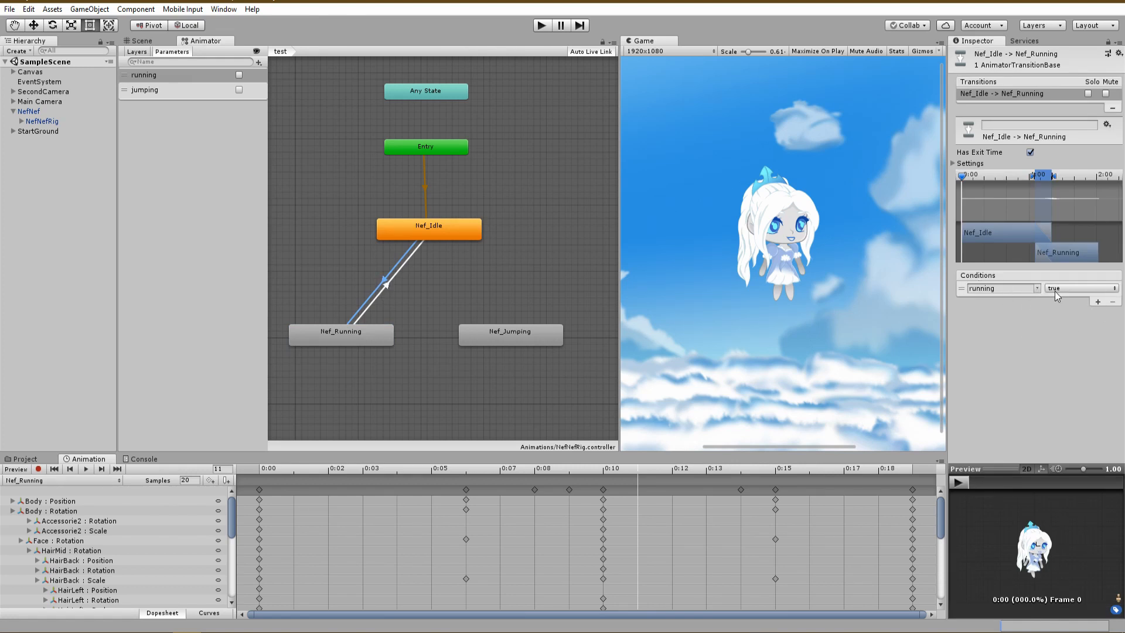
{"action": "left_click", "coordinate": [959, 163]}
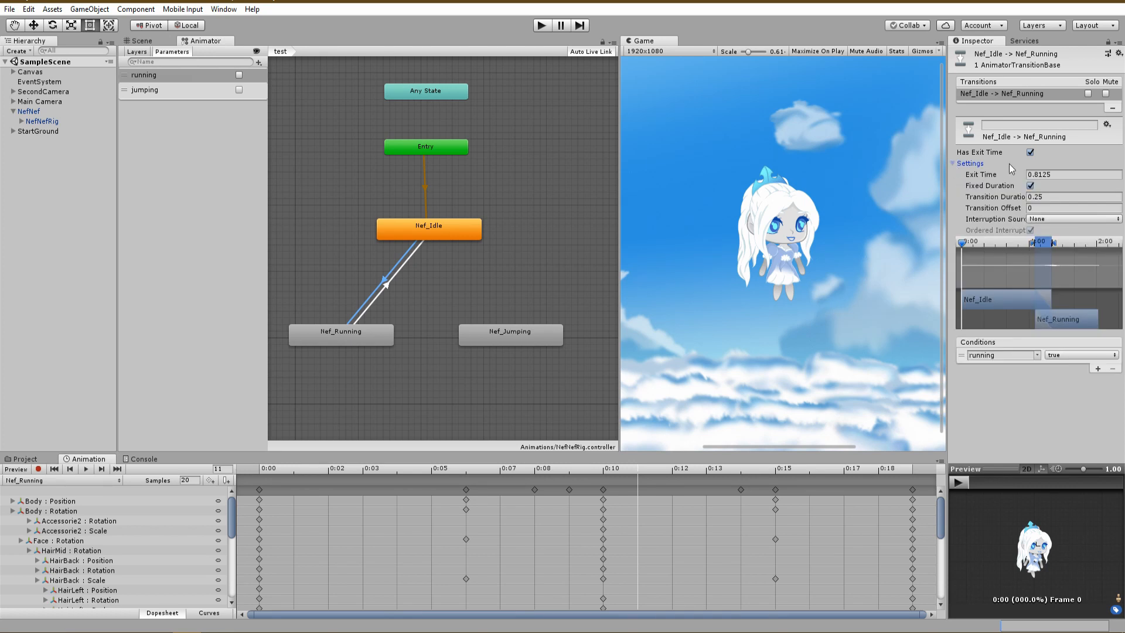
{"action": "left_click", "coordinate": [1031, 152]}
{"action": "type", "text": "0"}
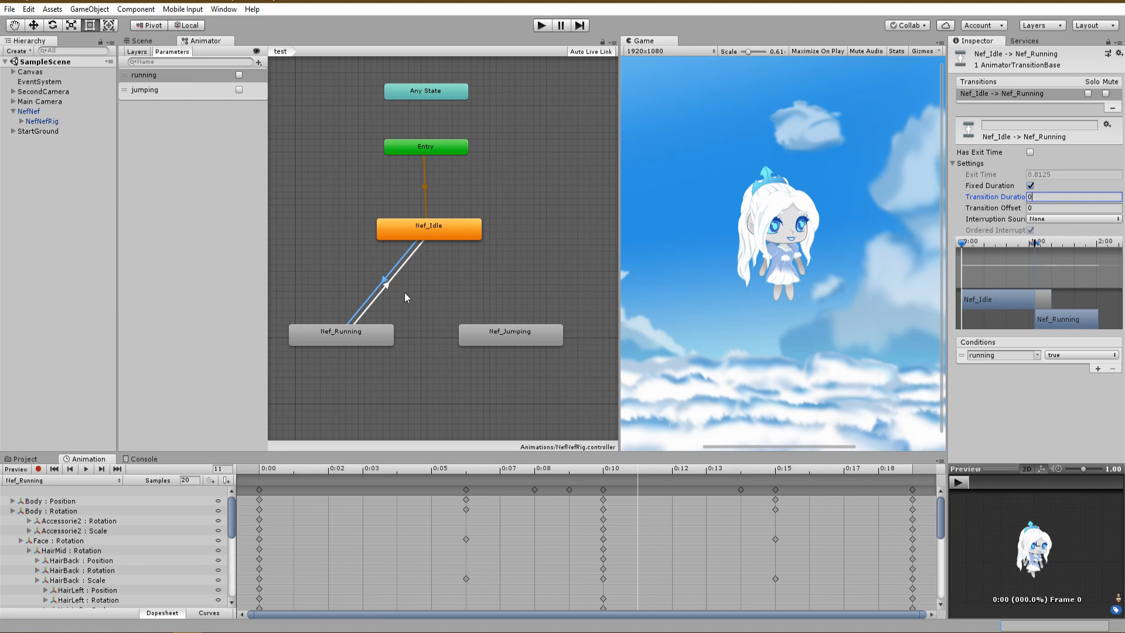
Make Running→Idle require running false, with Has Exit Time off and 0.2 duration.
{"action": "left_click", "coordinate": [398, 269]}
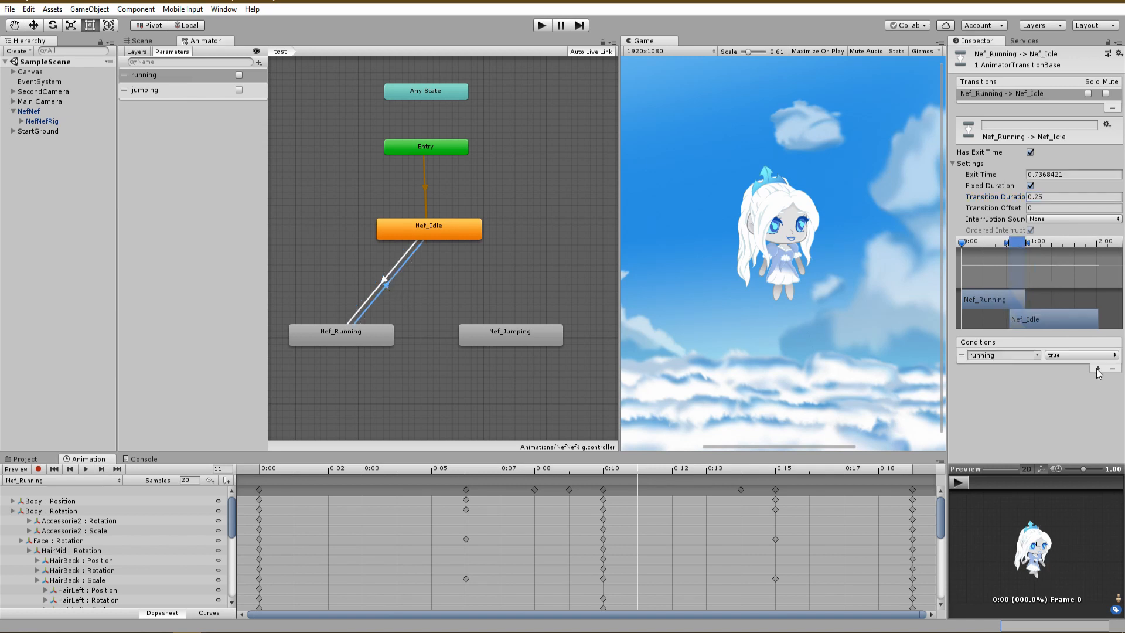
{"action": "left_click", "coordinate": [1083, 354]}
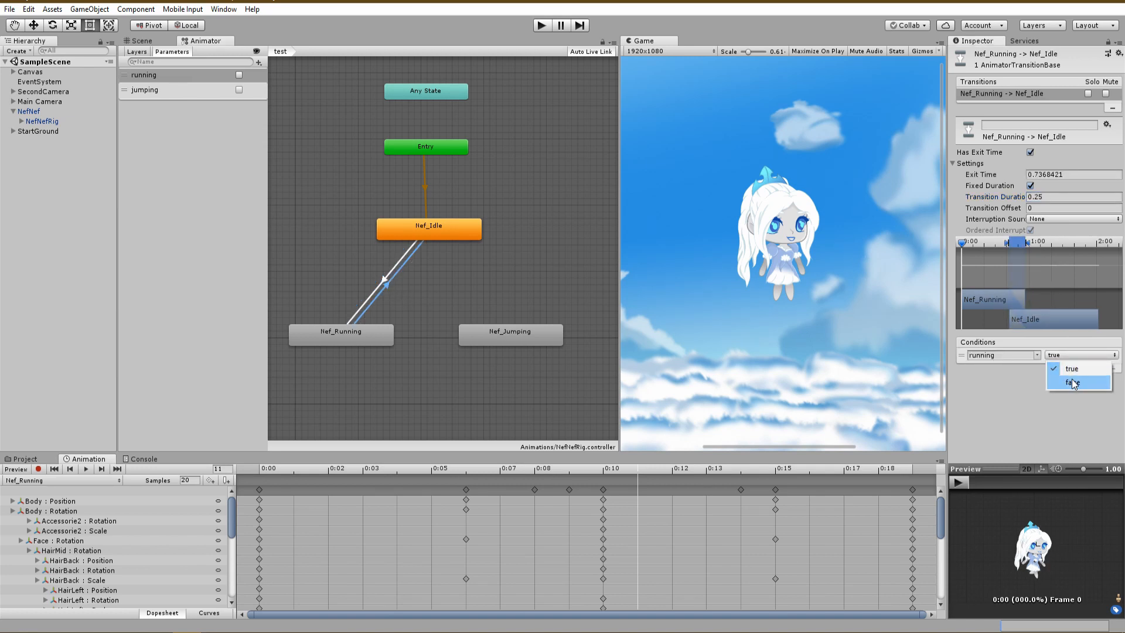
{"action": "left_click", "coordinate": [1072, 382]}
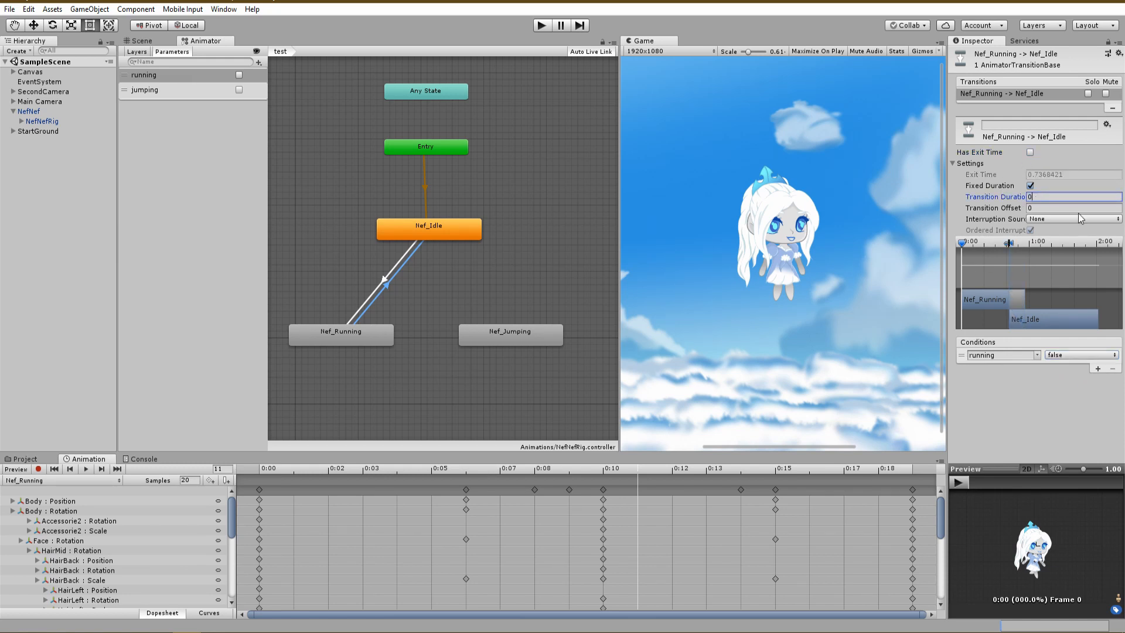
{"action": "type", "text": "0.2"}
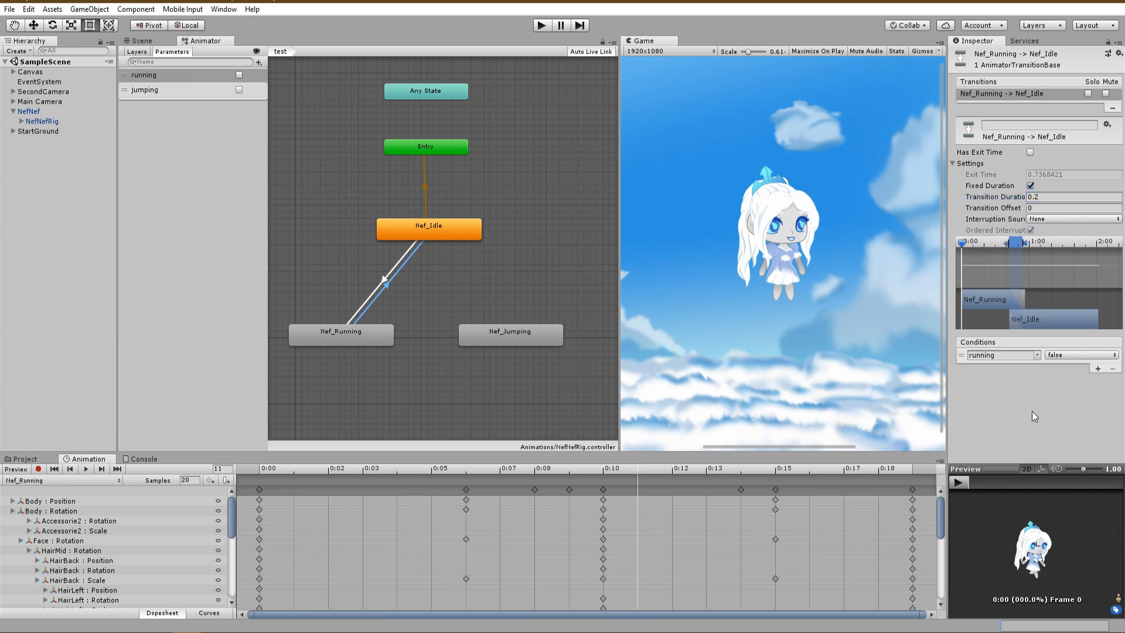
{"action": "left_click", "coordinate": [428, 229]}
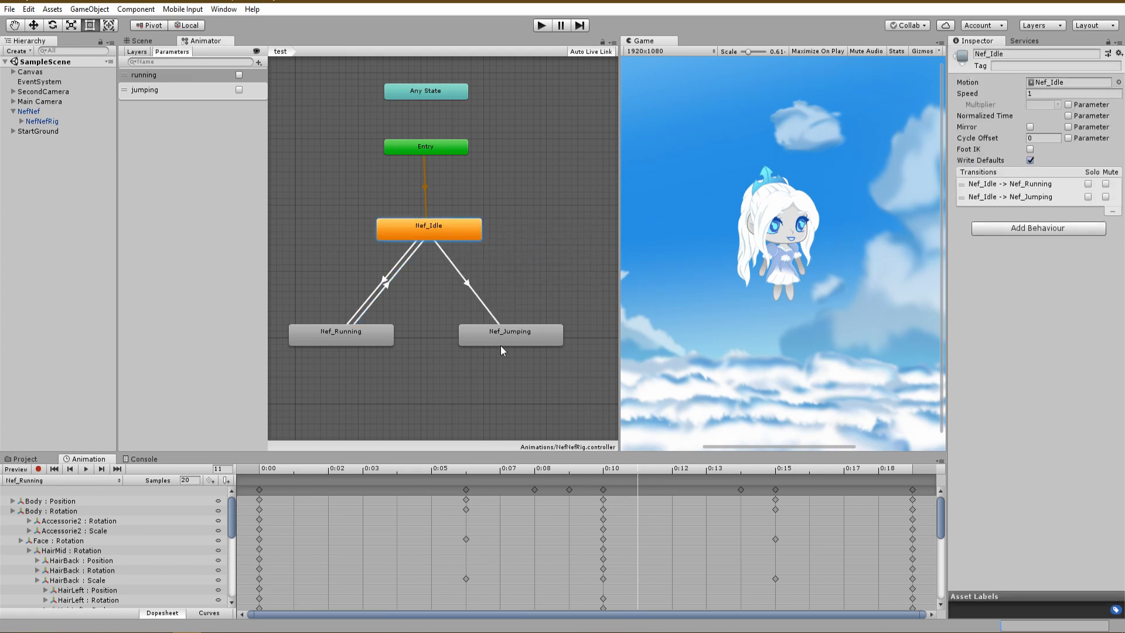
Give the Idle→Jumping transition the condition jumping true and turn off Has Exit Time.
{"action": "left_click", "coordinate": [467, 282]}
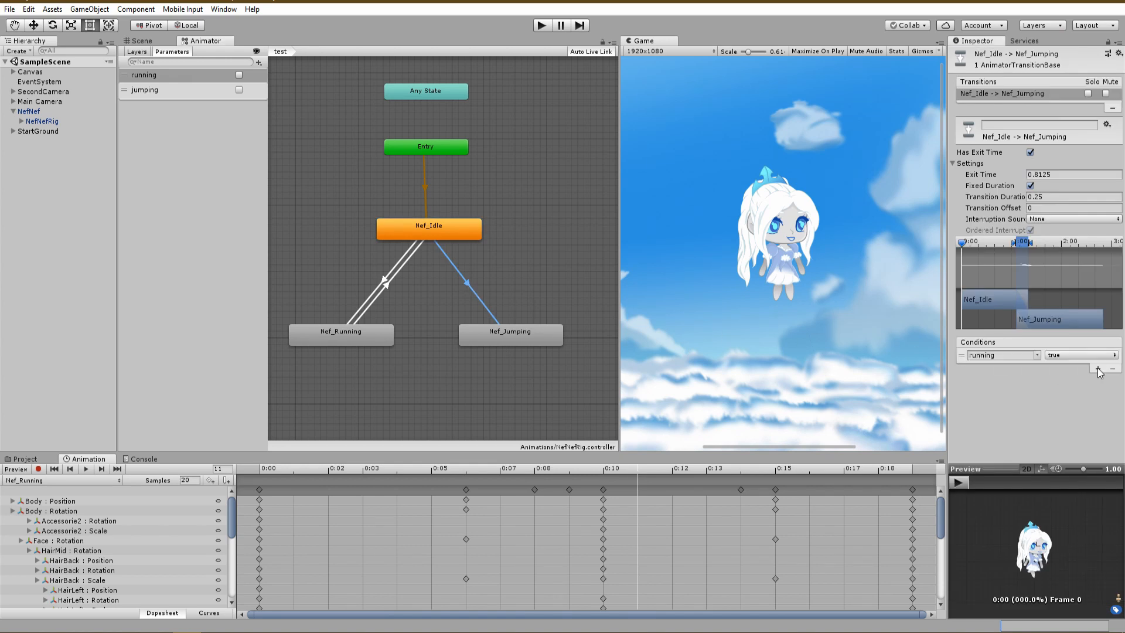
{"action": "left_click", "coordinate": [1003, 355]}
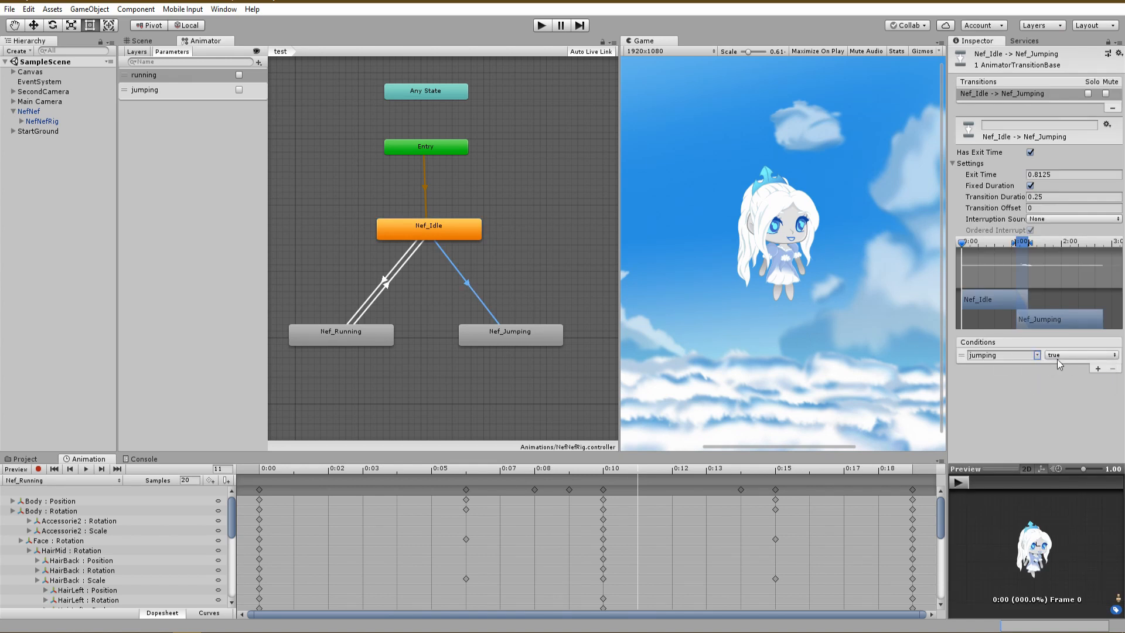
{"action": "mouse_move", "coordinate": [1072, 321]}
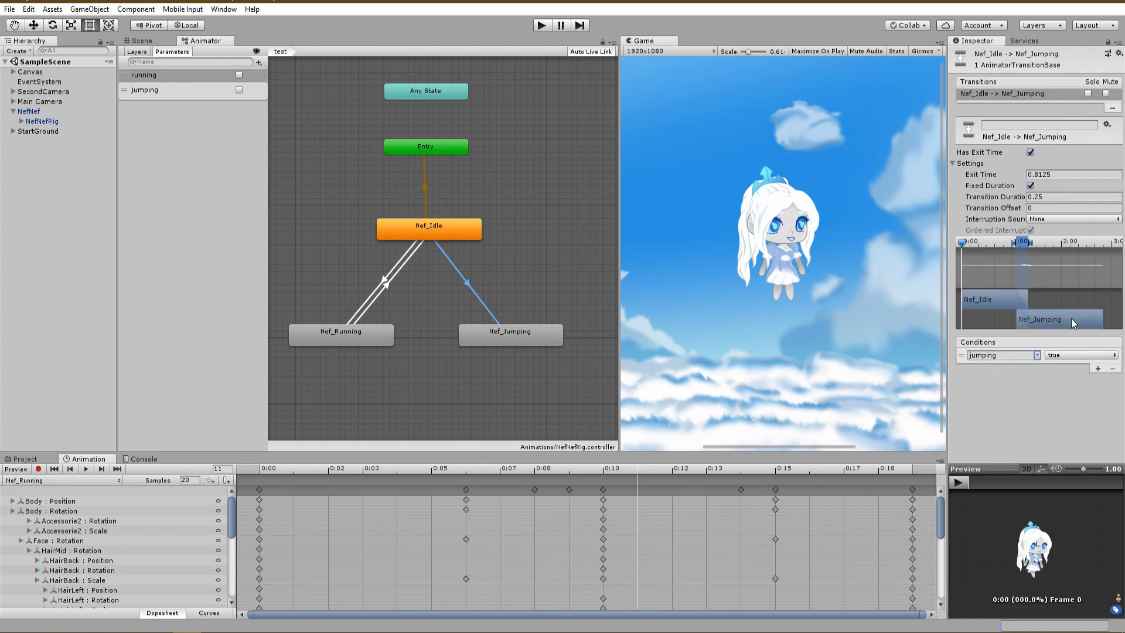
{"action": "left_click", "coordinate": [1029, 152]}
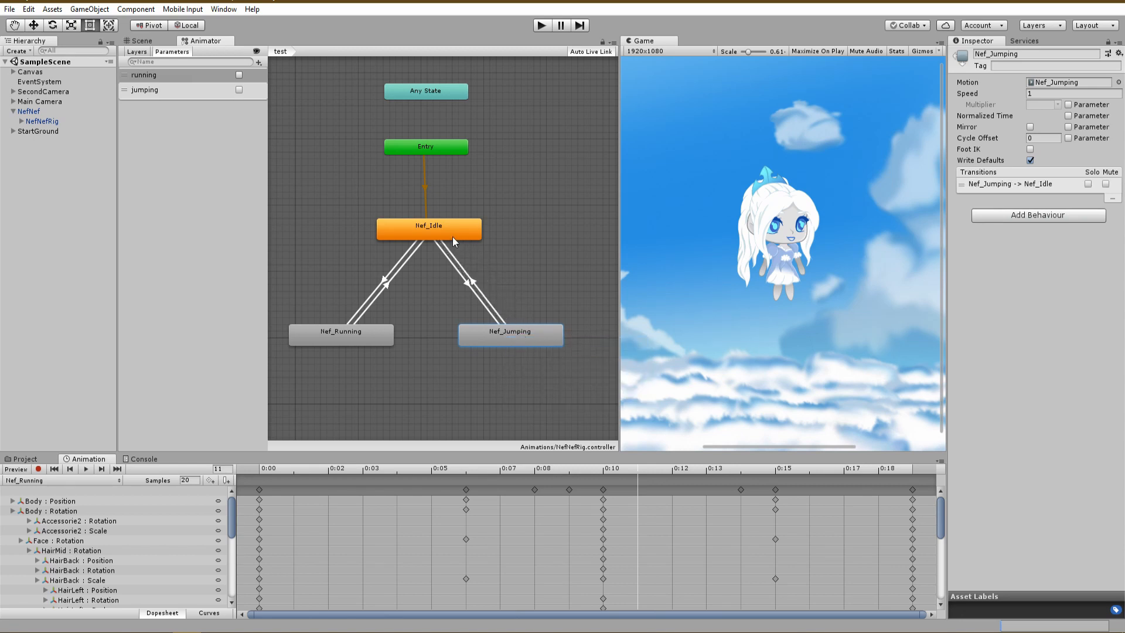
Make Jumping→Idle require jumping false and running false, exit time off, duration 0.4.
{"action": "left_click", "coordinate": [471, 279]}
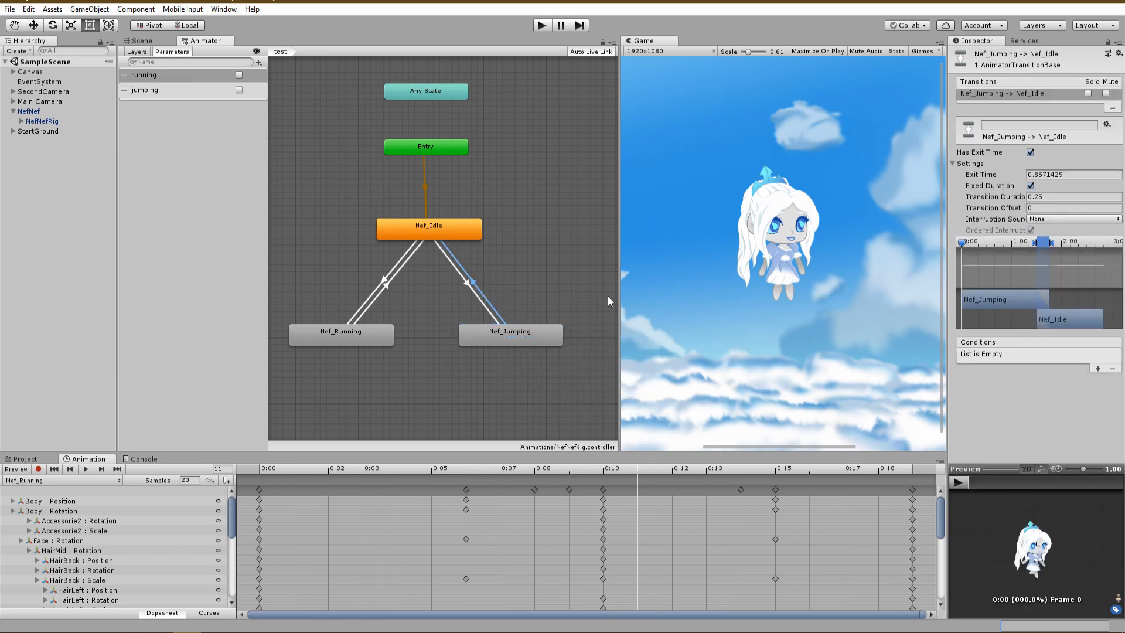
{"action": "left_click", "coordinate": [1096, 368]}
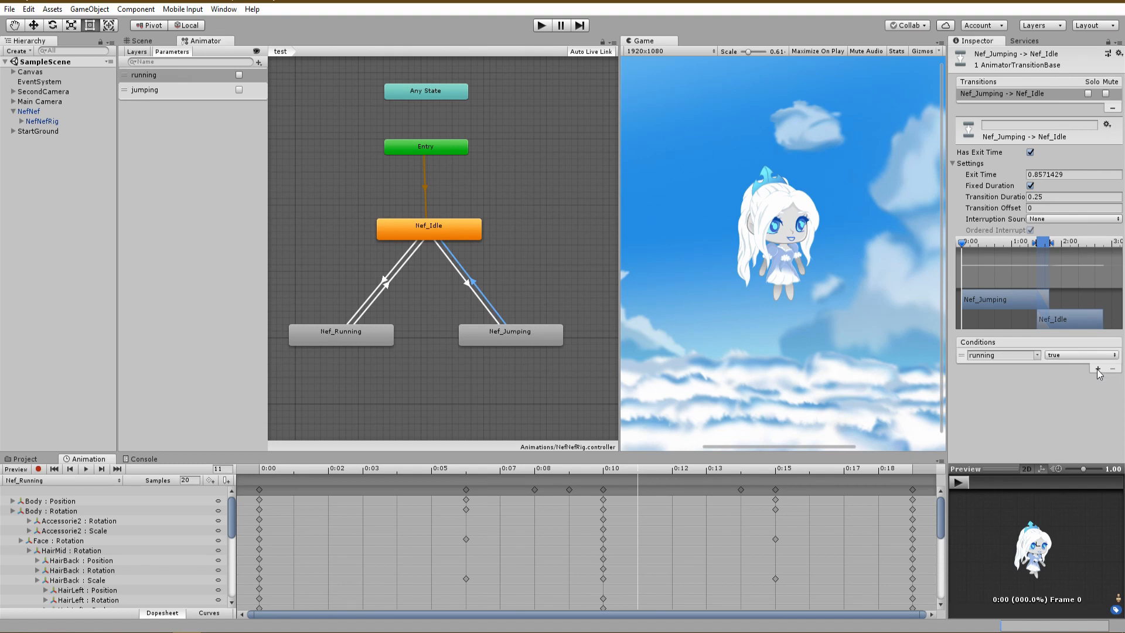
{"action": "left_click", "coordinate": [1003, 355]}
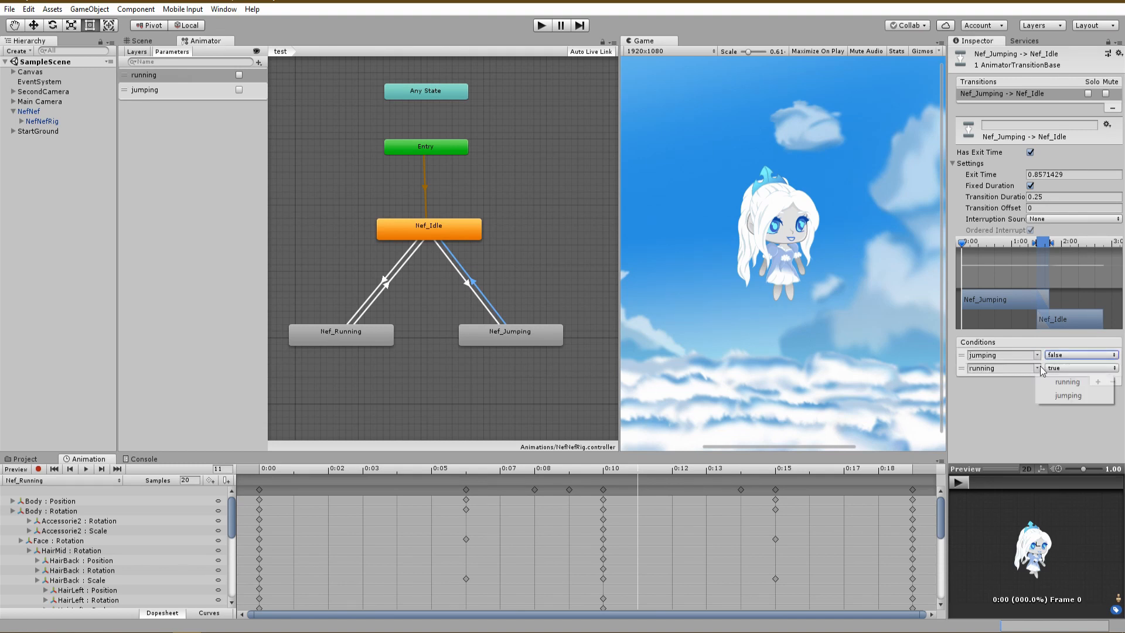
{"action": "left_click", "coordinate": [1080, 367]}
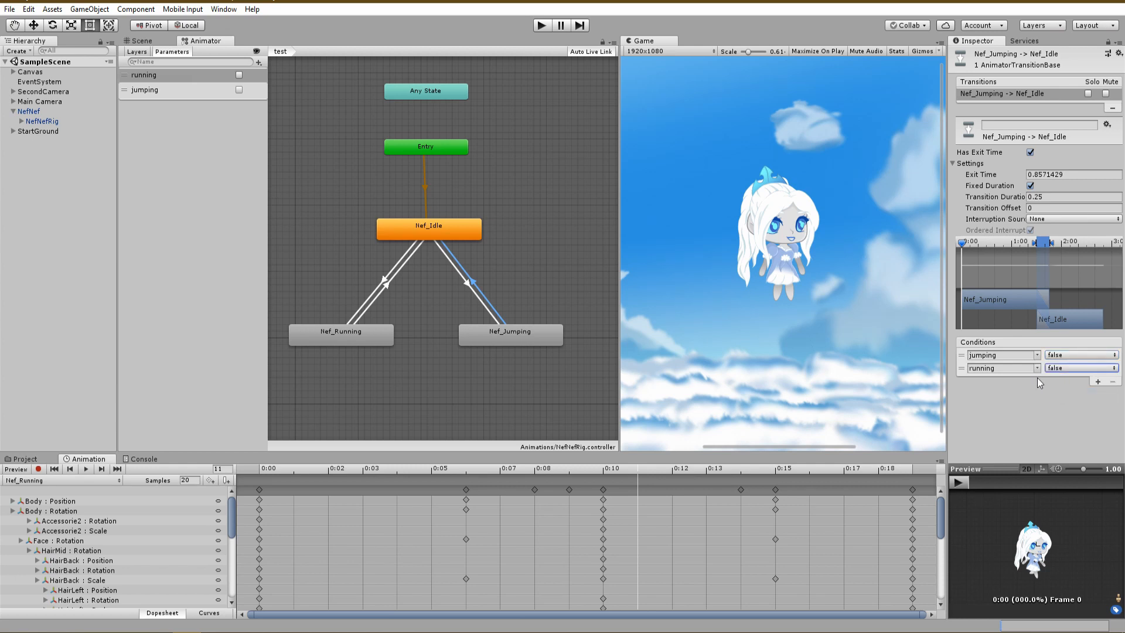
{"action": "mouse_move", "coordinate": [1045, 382]}
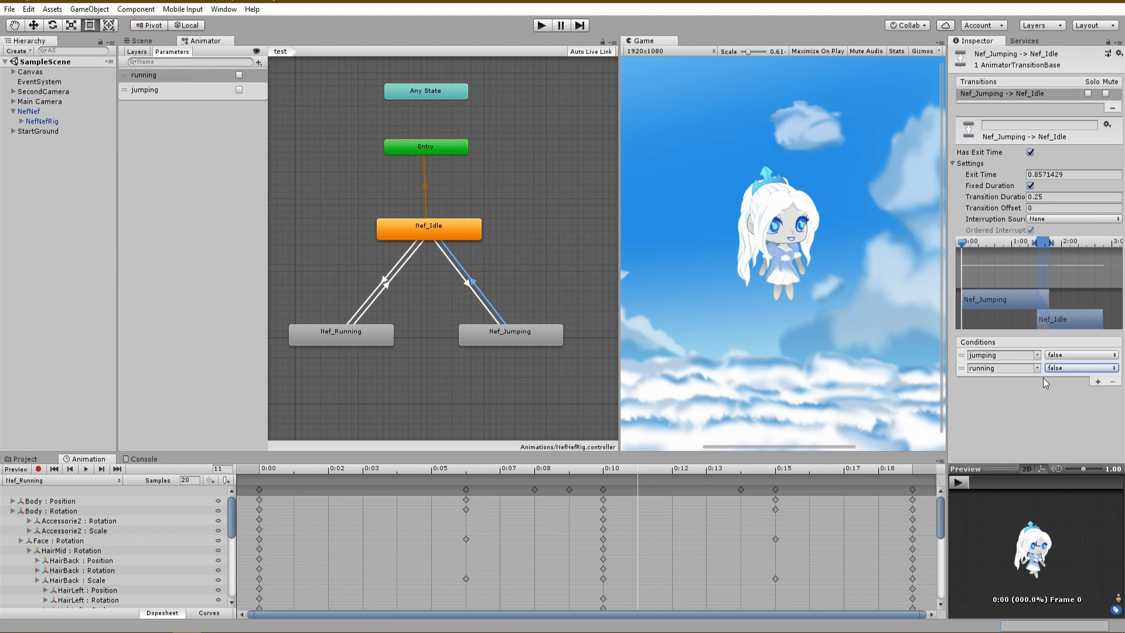
{"action": "mouse_move", "coordinate": [1031, 155]}
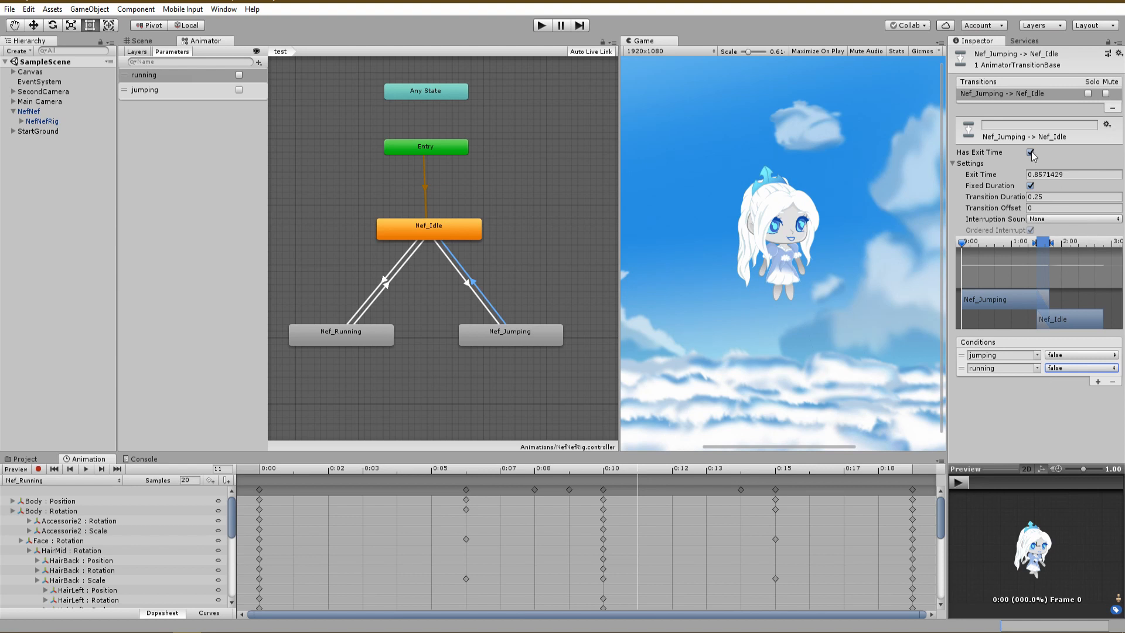
{"action": "left_click", "coordinate": [1029, 152]}
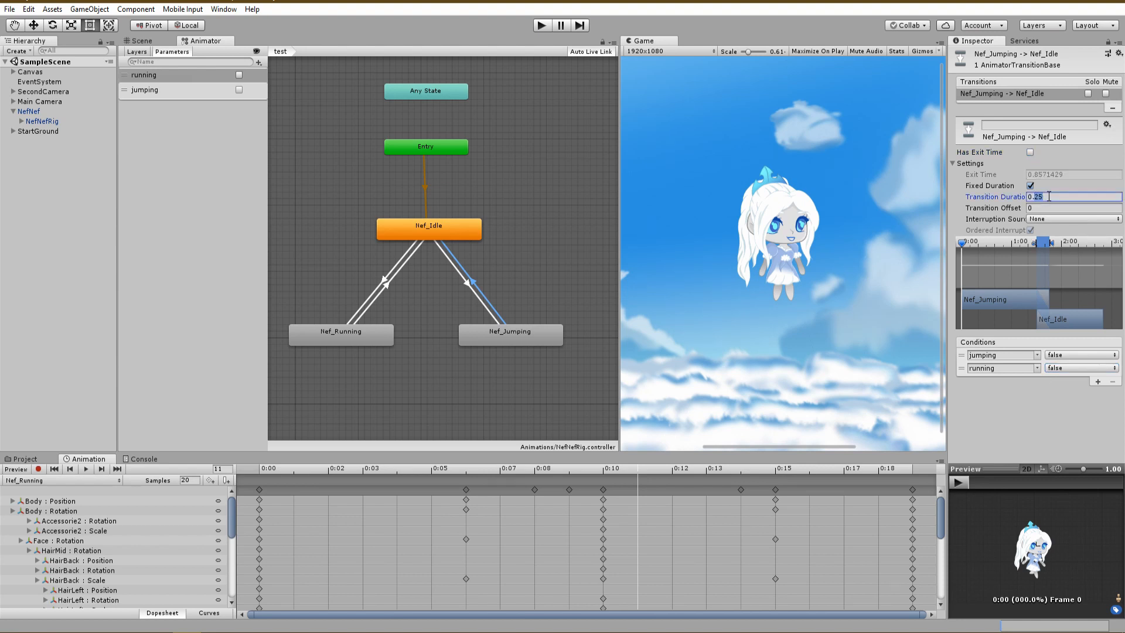
{"action": "type", "text": "0.4"}
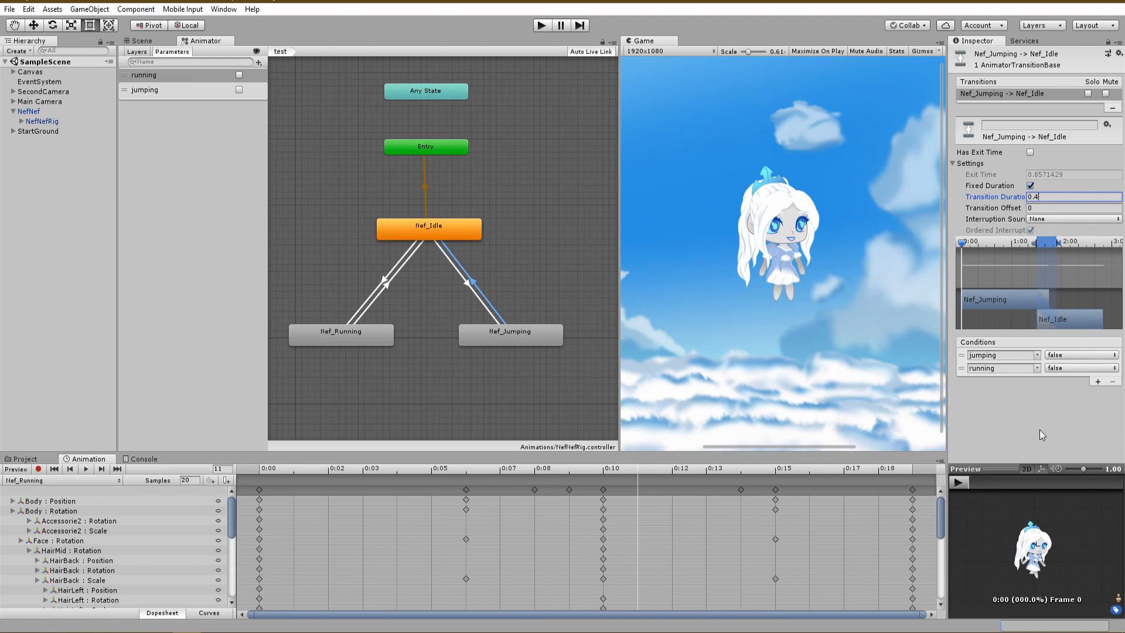
Add a Running→Jumping transition requiring jumping true, with exit time off and zero duration.
{"action": "right_click", "coordinate": [340, 333]}
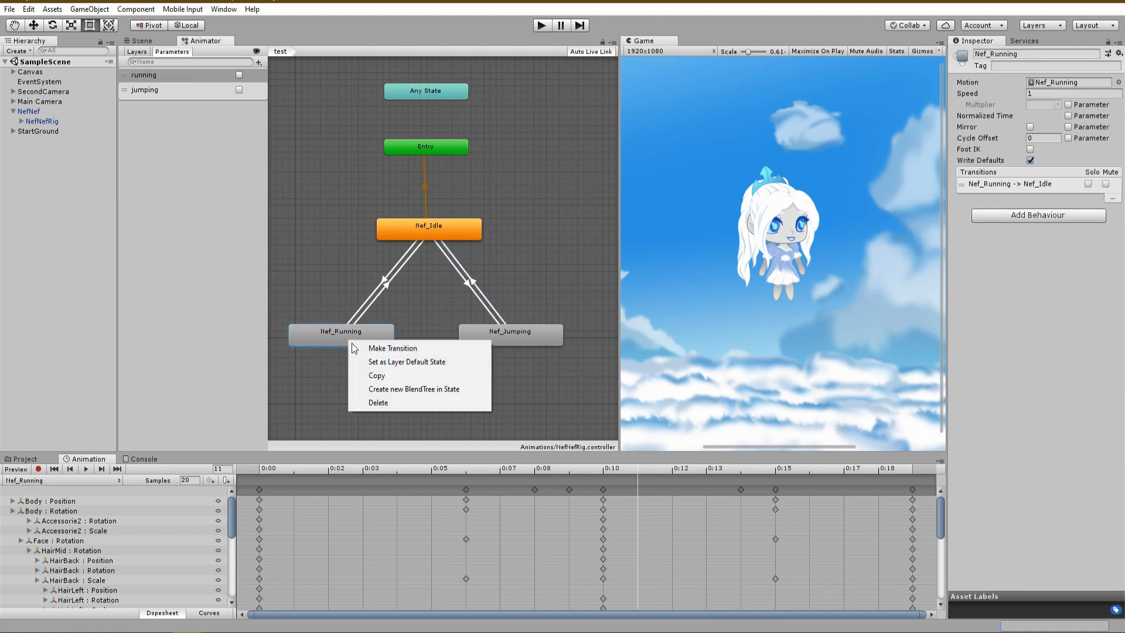
{"action": "left_click", "coordinate": [391, 348]}
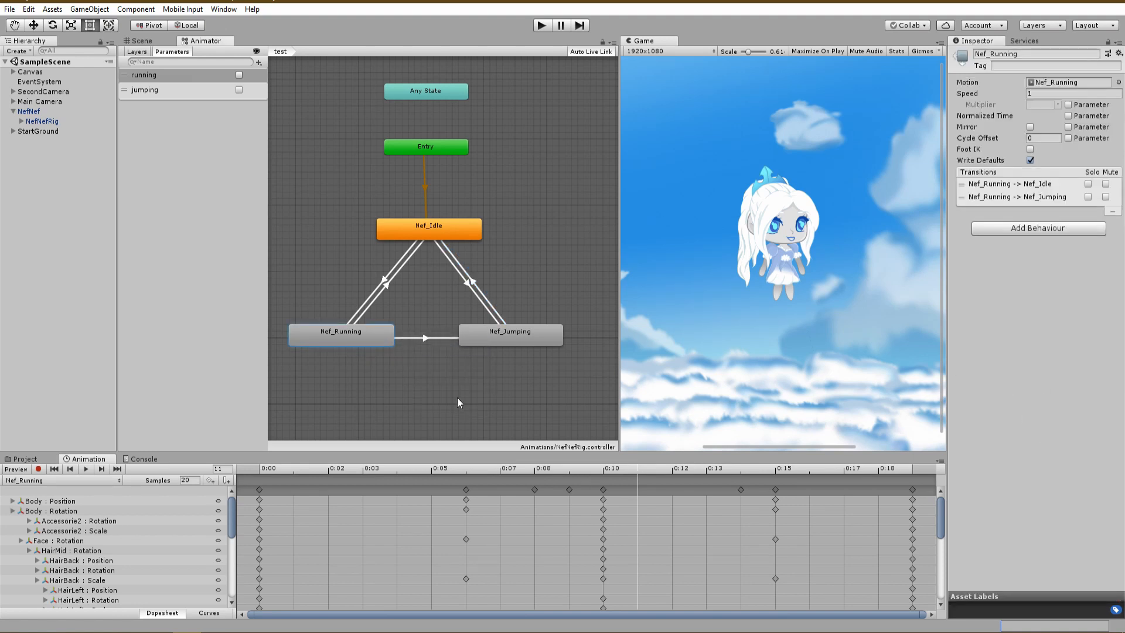
{"action": "left_click", "coordinate": [426, 337]}
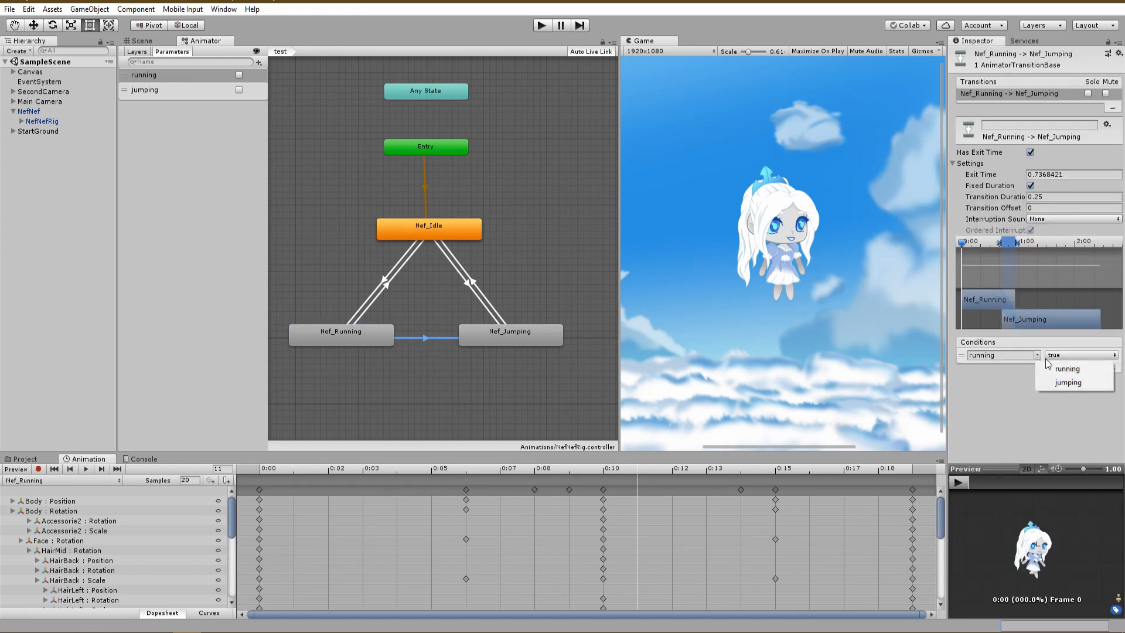
{"action": "left_click", "coordinate": [1068, 382]}
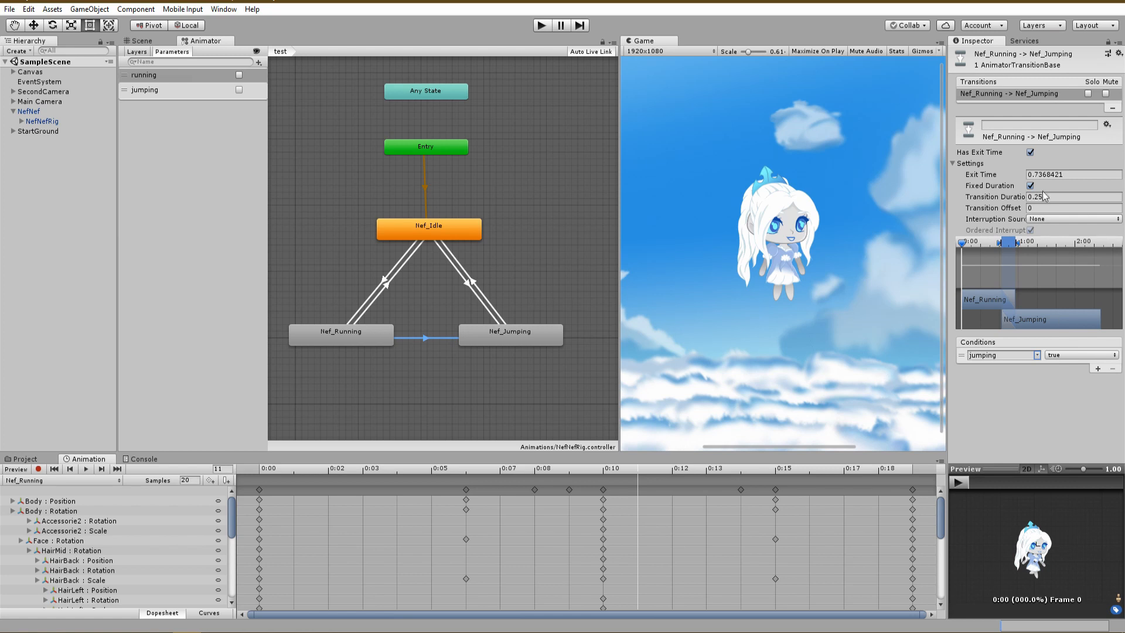
{"action": "left_click", "coordinate": [1031, 153]}
{"action": "type", "text": "0"}
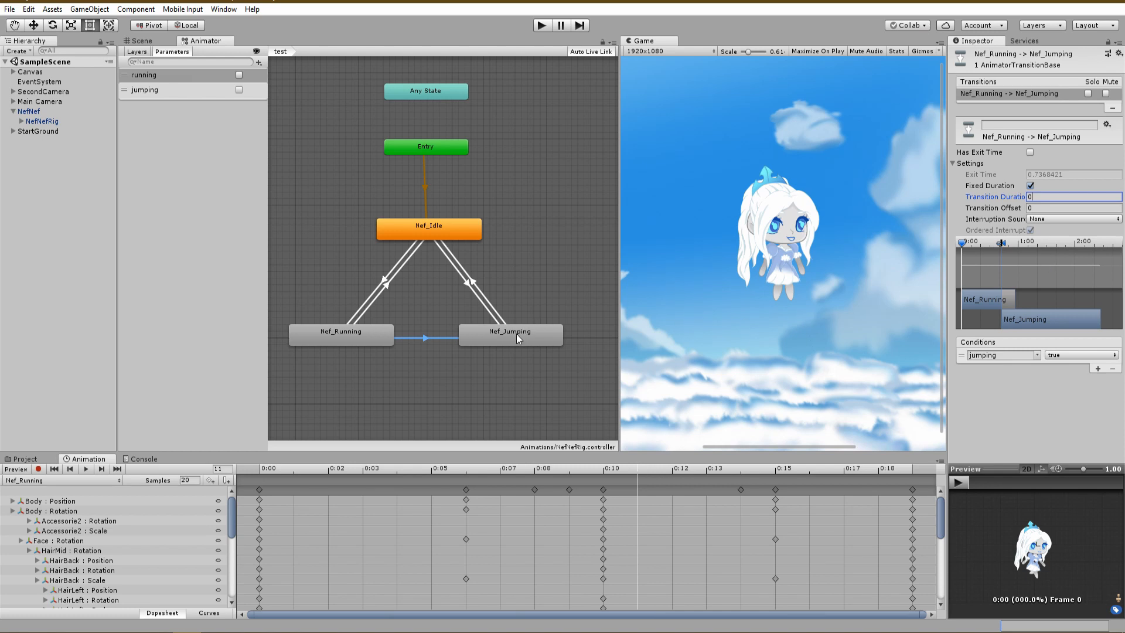
Add a Jumping→Running transition requiring running true and jumping false, exit time off, duration 0.4.
{"action": "left_click", "coordinate": [511, 333]}
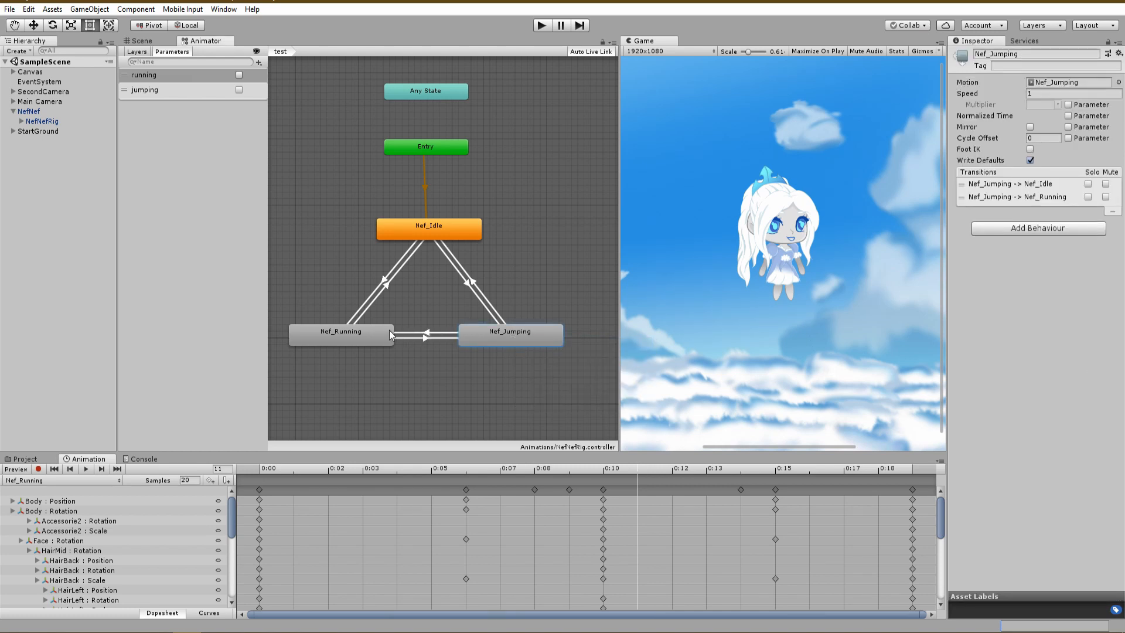
{"action": "left_click", "coordinate": [427, 336]}
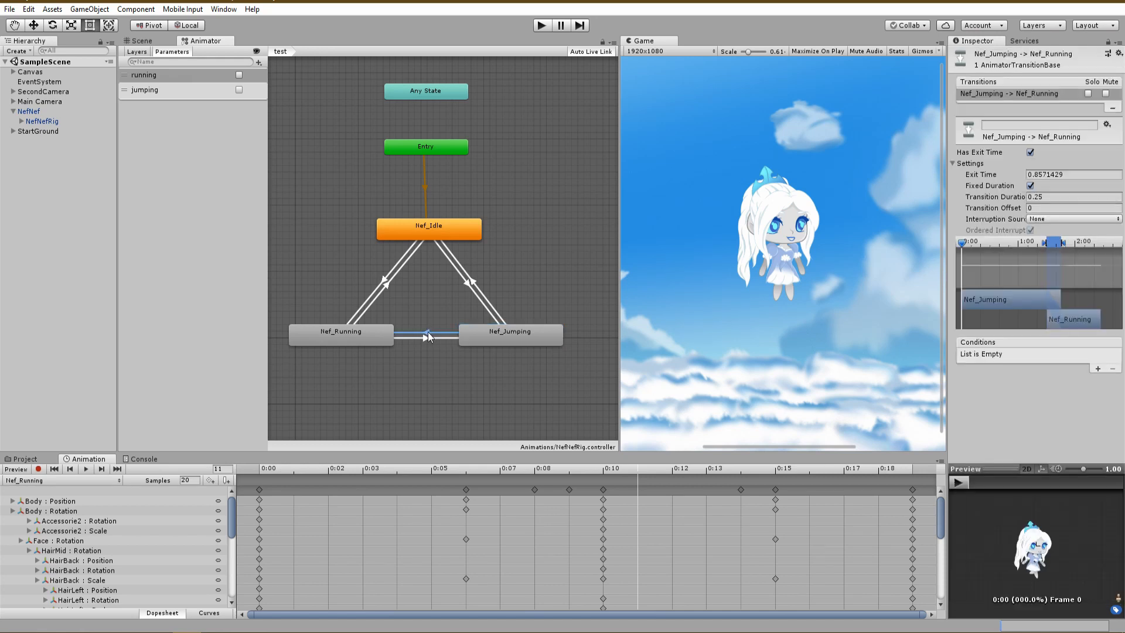
{"action": "left_click", "coordinate": [1097, 368]}
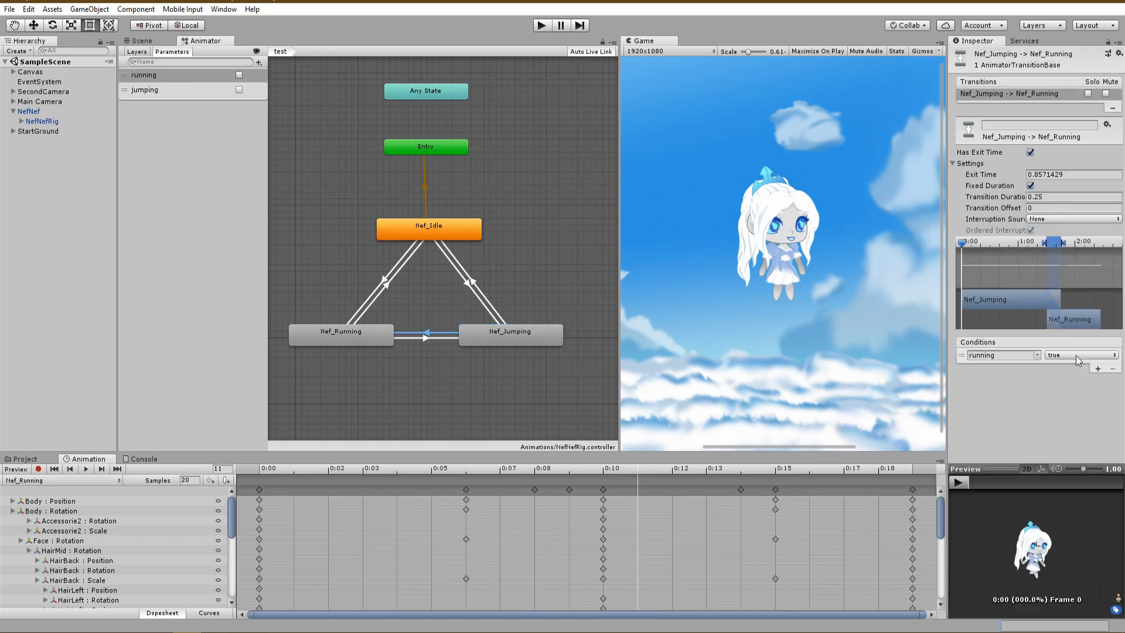
{"action": "left_click", "coordinate": [1085, 368]}
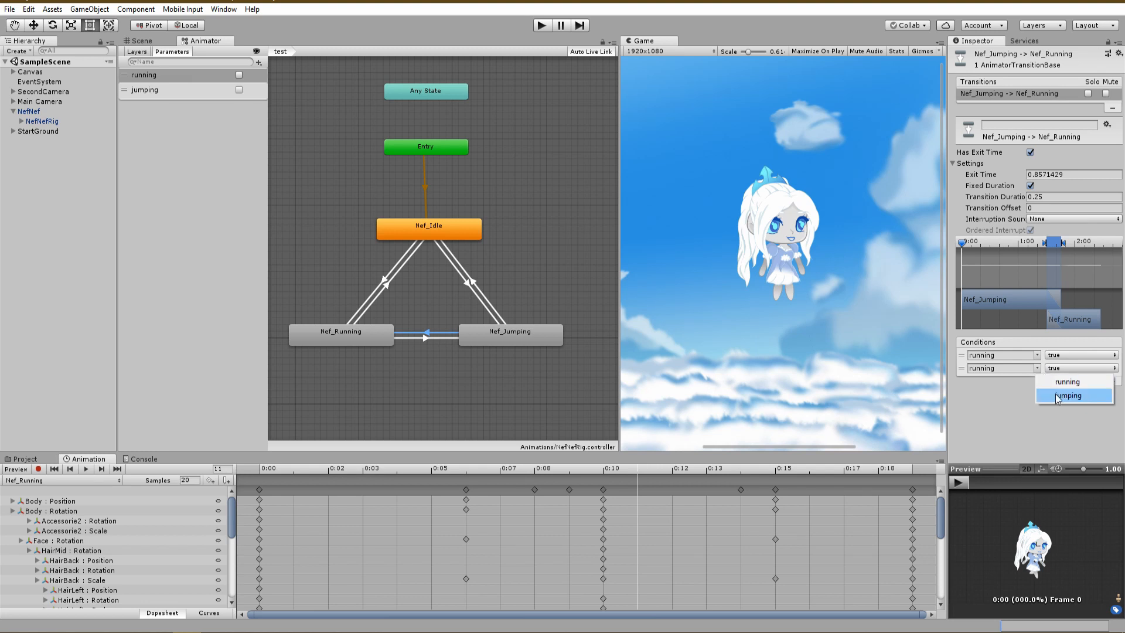
{"action": "left_click", "coordinate": [1069, 395]}
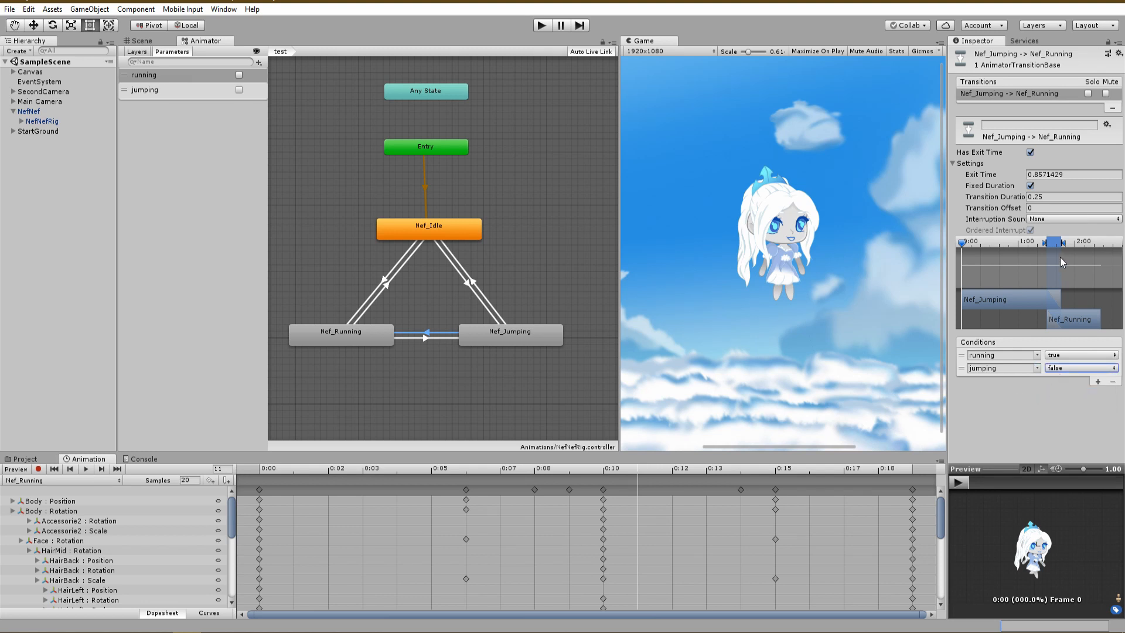
{"action": "left_click", "coordinate": [1029, 152]}
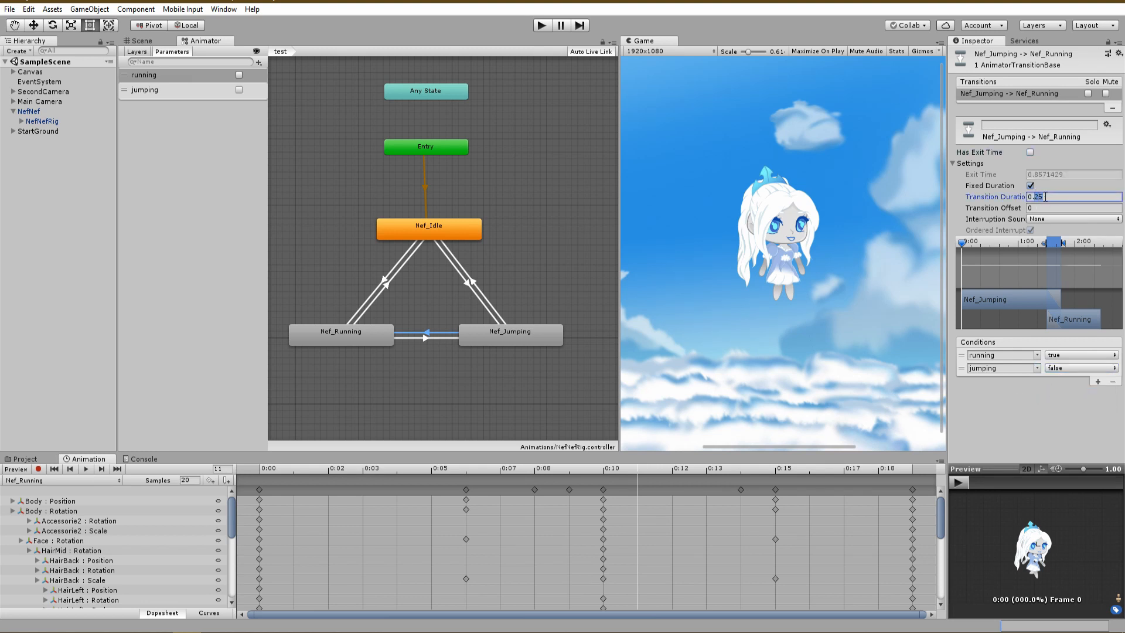
{"action": "type", "text": "0.4"}
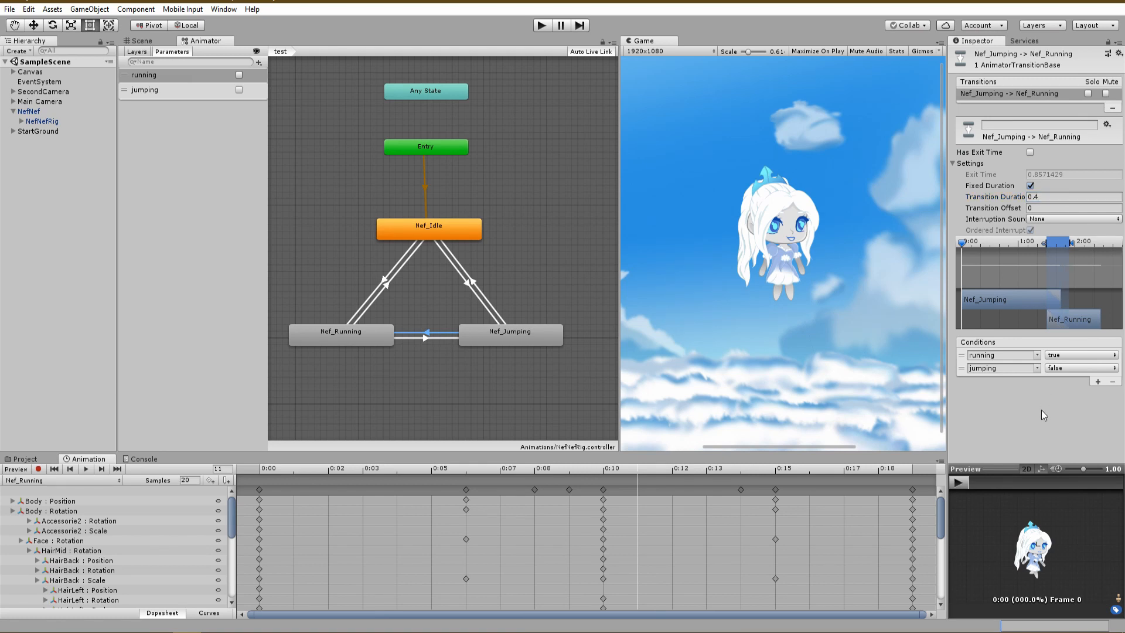
{"action": "mouse_move", "coordinate": [878, 344]}
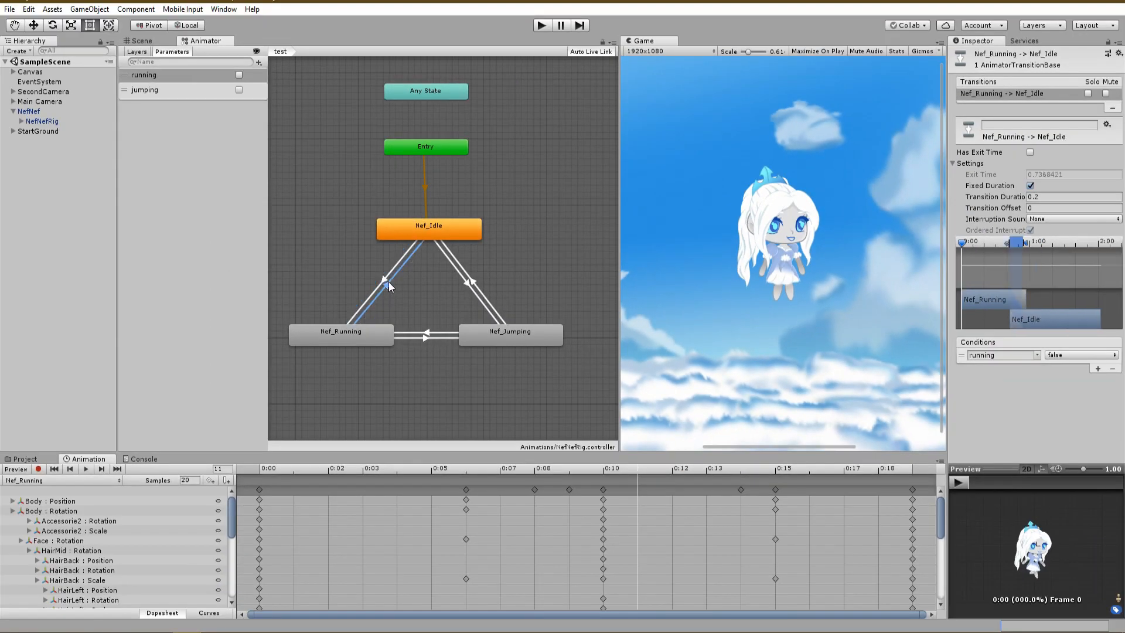
{"action": "left_click", "coordinate": [466, 290]}
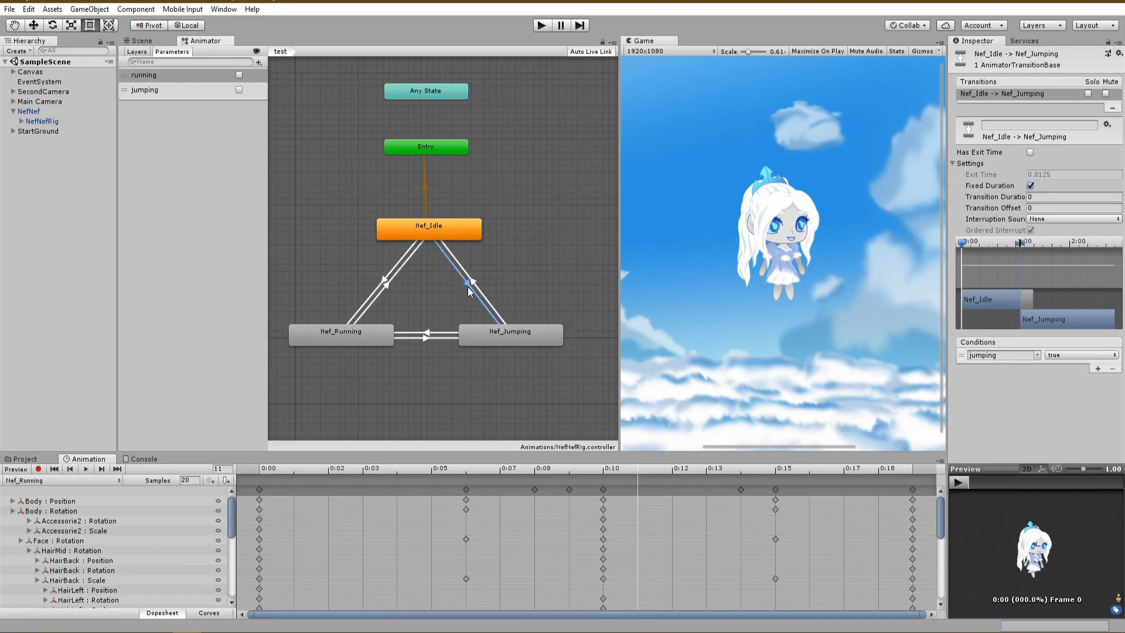
{"action": "left_click", "coordinate": [471, 282]}
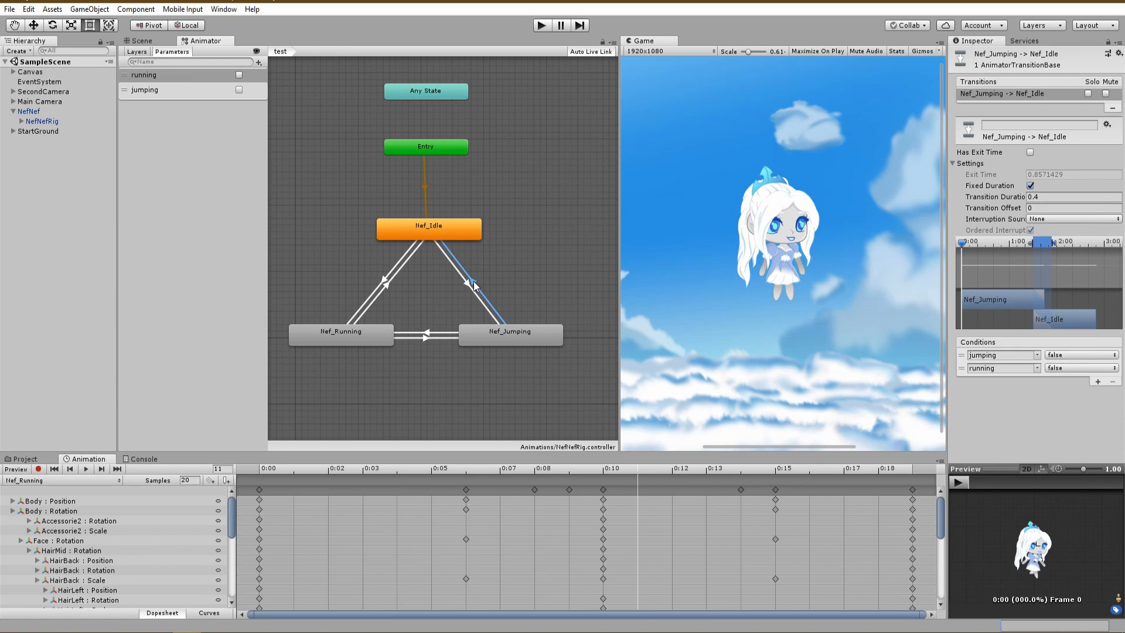
{"action": "left_click", "coordinate": [426, 340]}
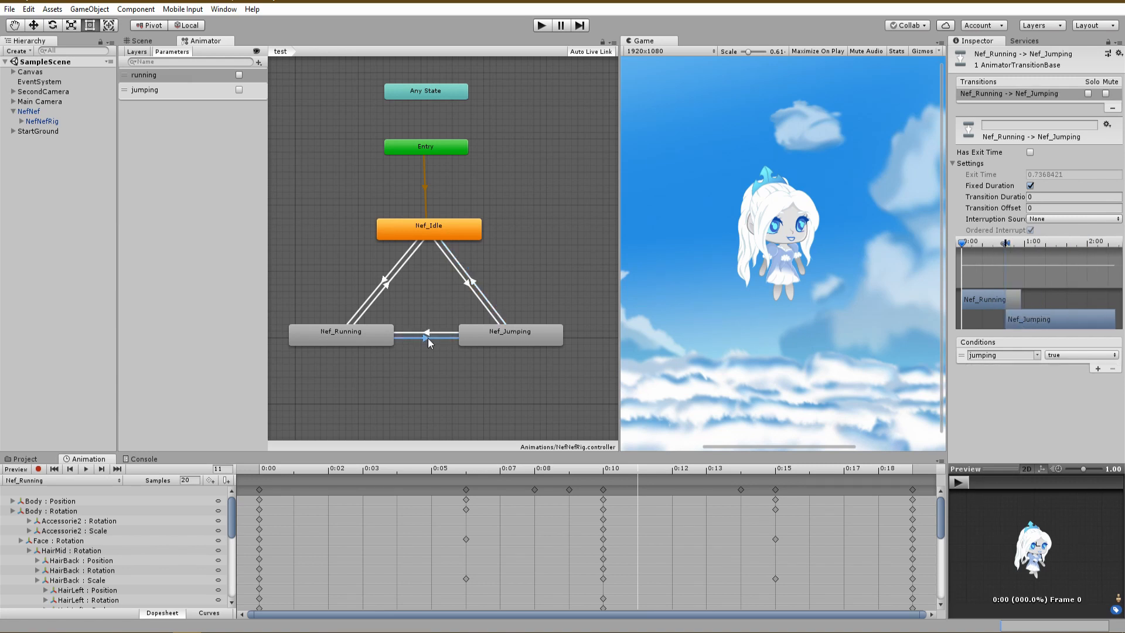
{"action": "left_click", "coordinate": [427, 335]}
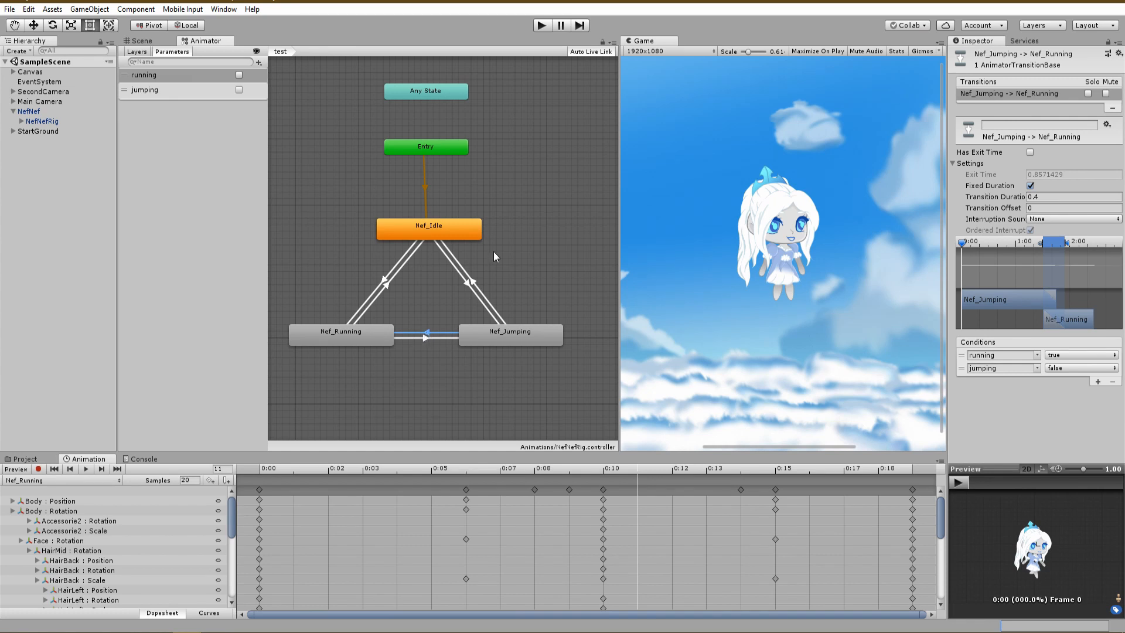
{"action": "mouse_move", "coordinate": [504, 248]}
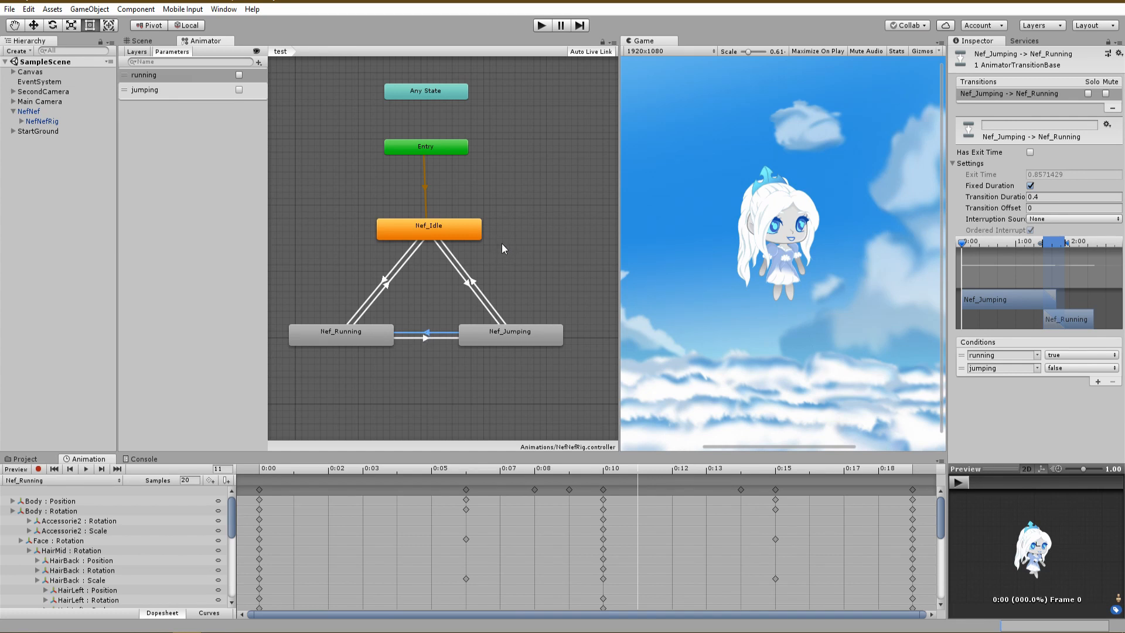
In Assets/Scripts, create a C# script named CharacterAnimController.
{"action": "left_click", "coordinate": [141, 40]}
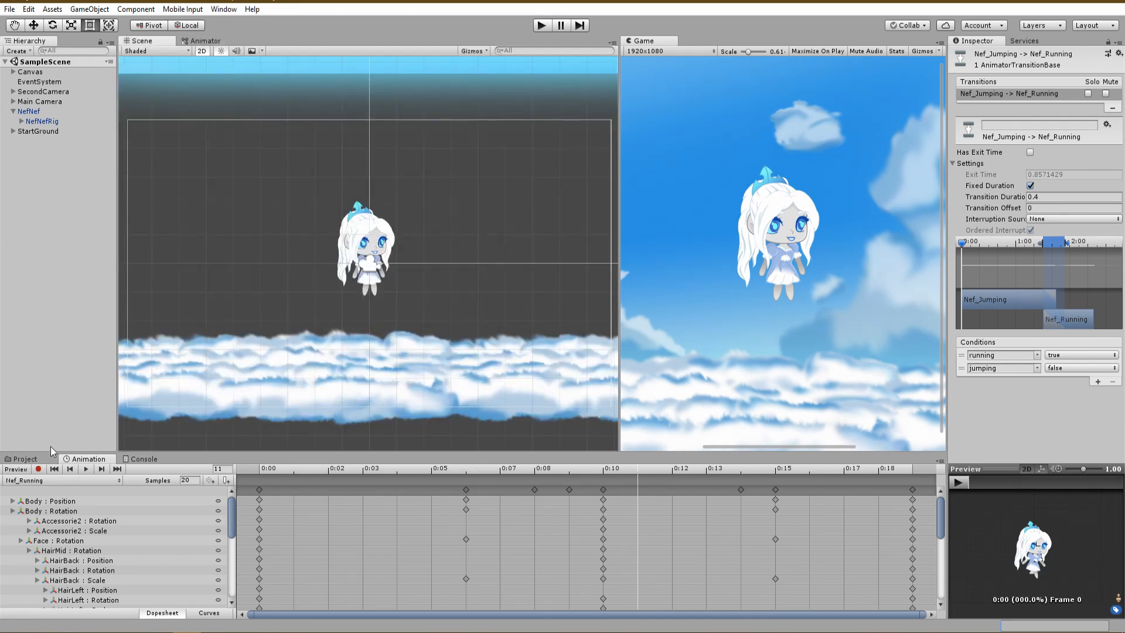
{"action": "left_click", "coordinate": [22, 458]}
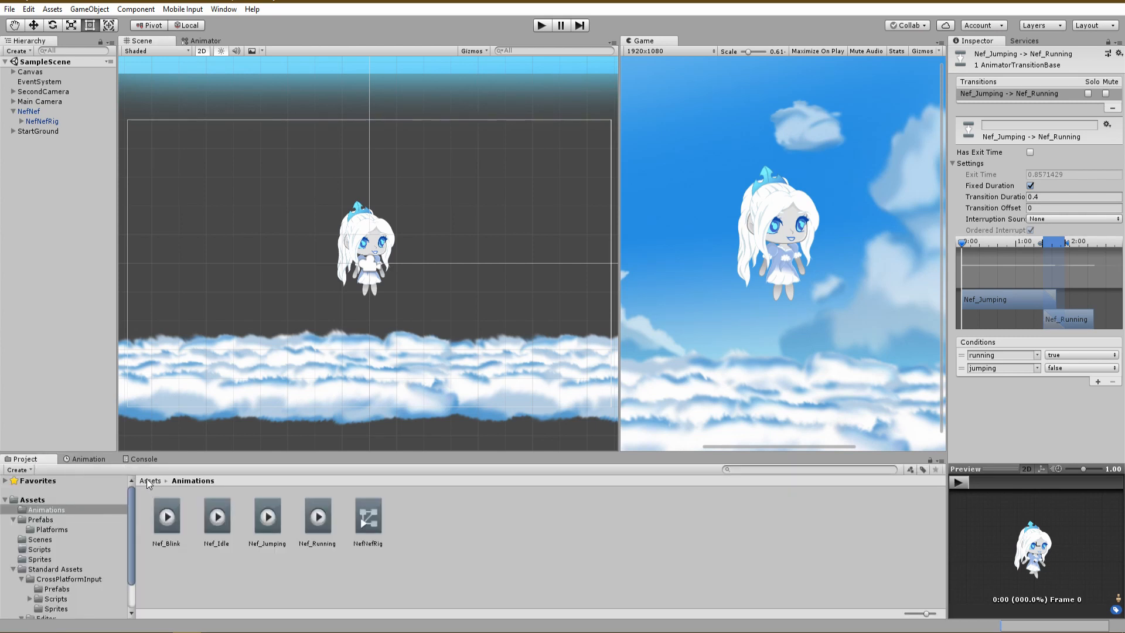
{"action": "left_click", "coordinate": [37, 549]}
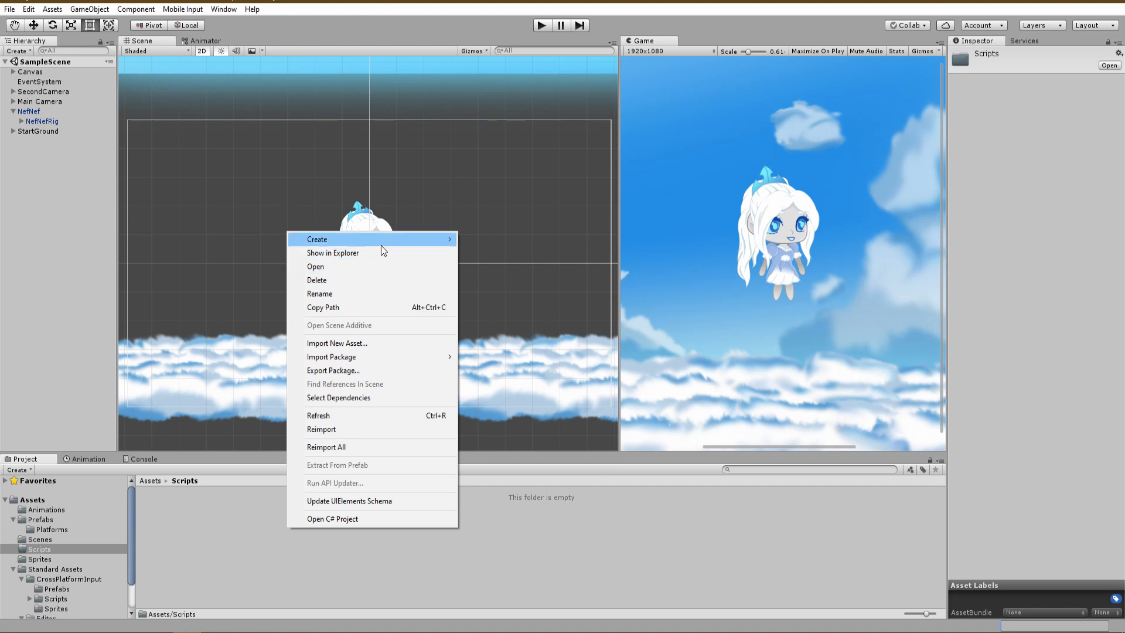
{"action": "left_click", "coordinate": [316, 239]}
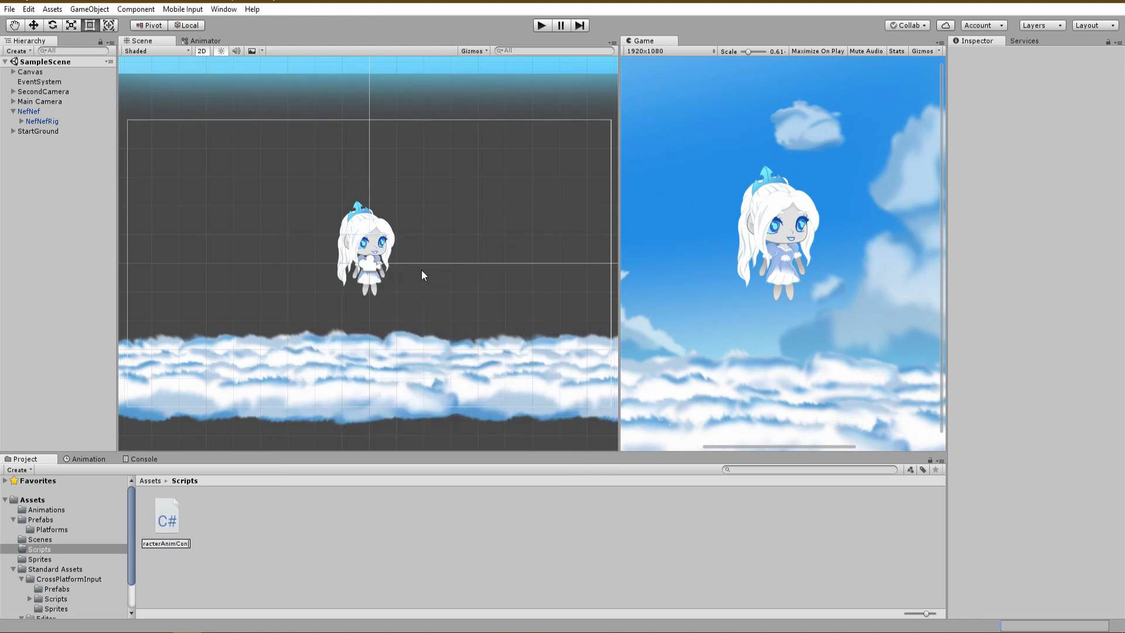
{"action": "left_click", "coordinate": [166, 521]}
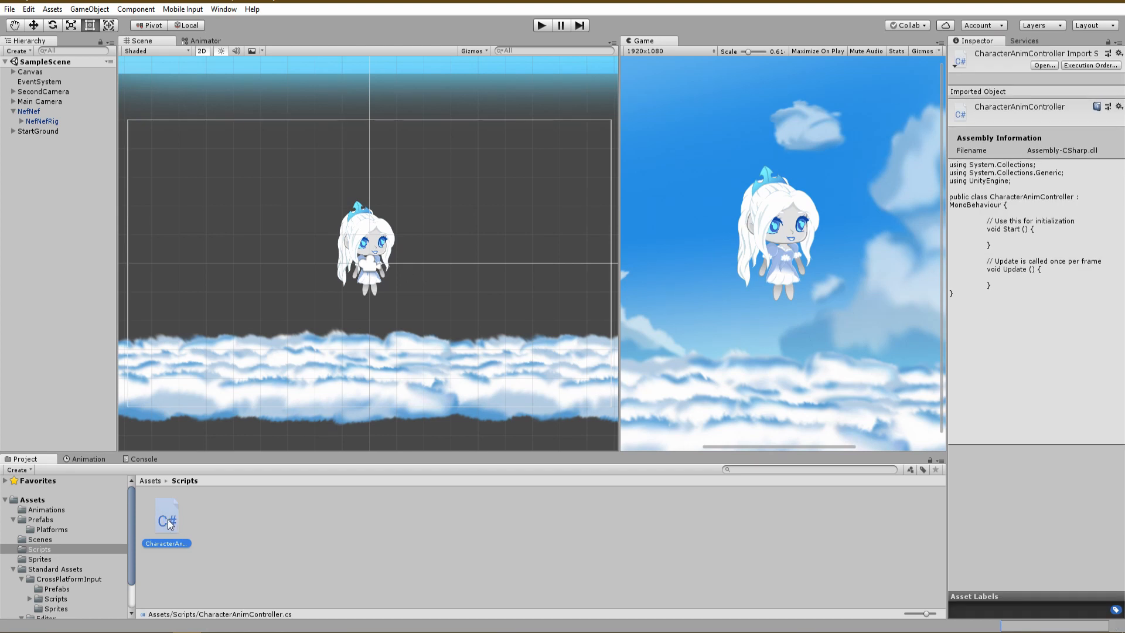
Declare a public jumpPower float plus private Rigidbody2D myRigidBody and Animator anim fields.
{"action": "double_click", "coordinate": [166, 515]}
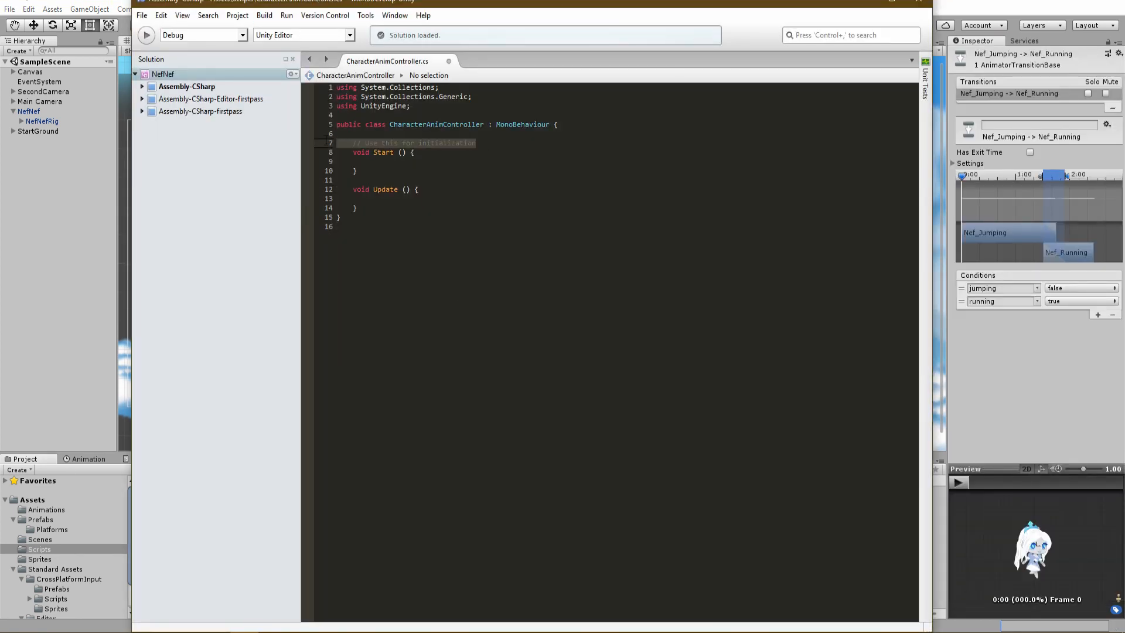
{"action": "type", "text": "using UnityStandardAssets.CrossPlatformInput;"}
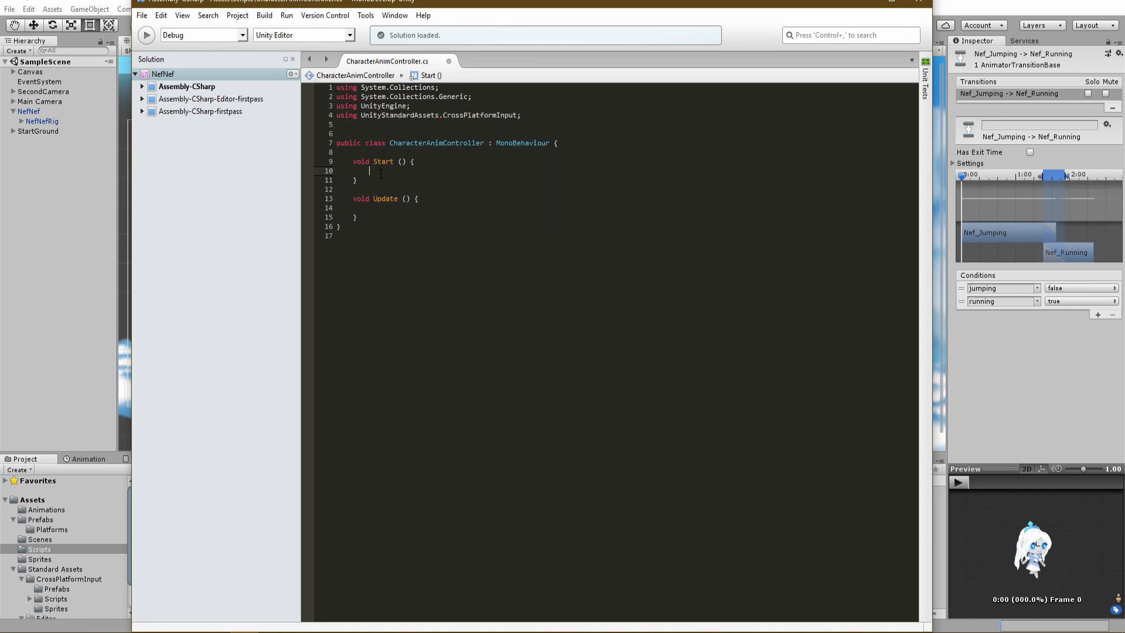
{"action": "type", "text": "public float speed;"}
{"action": "type", "text": "publiv float jump"}
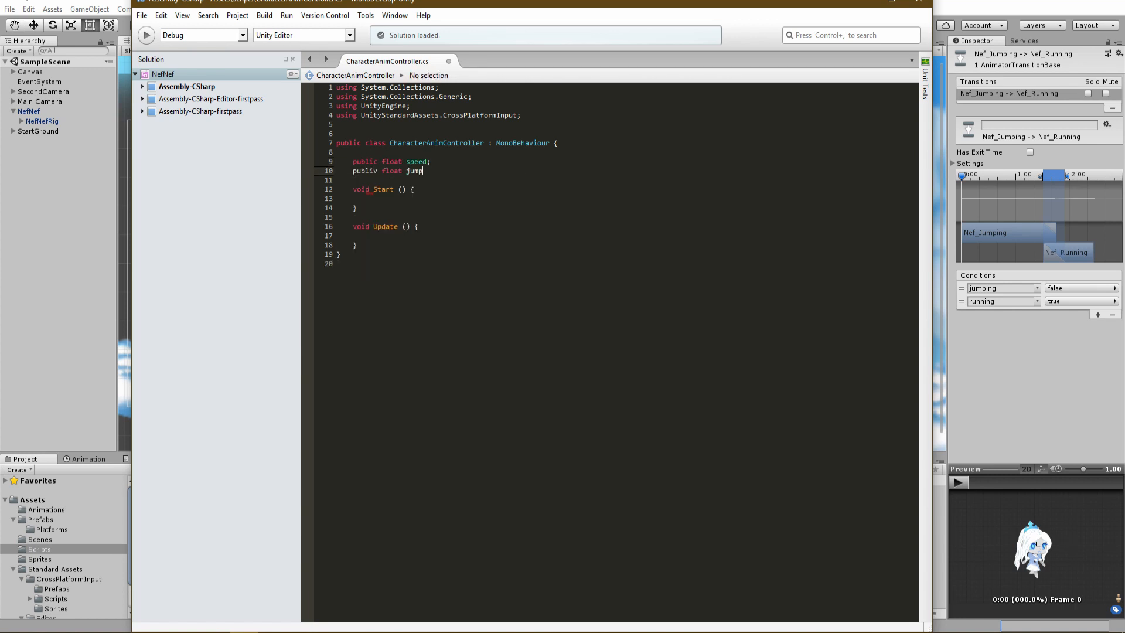
{"action": "type", "text": "Power;"}
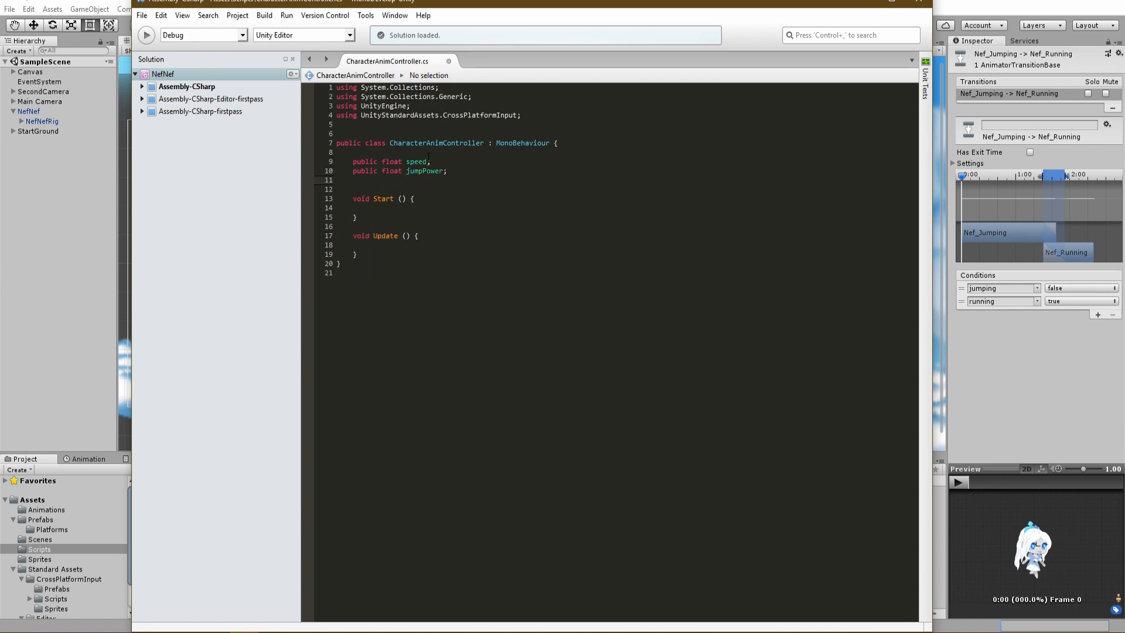
{"action": "type", "text": "private Rigidbody2D myRigidBody;"}
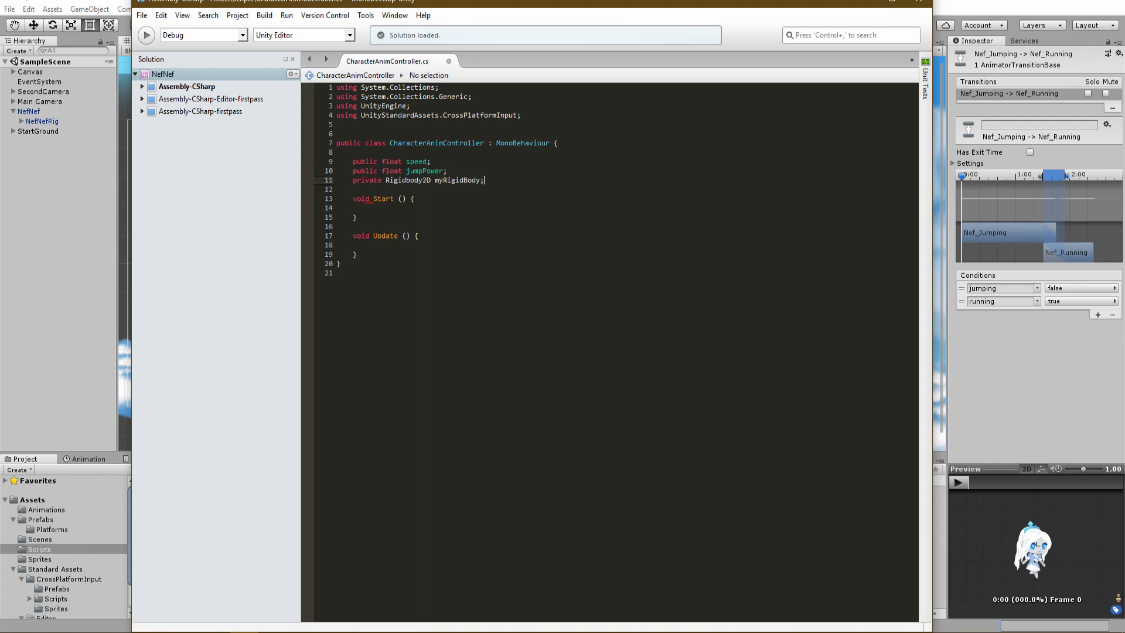
{"action": "type", "text": "private"}
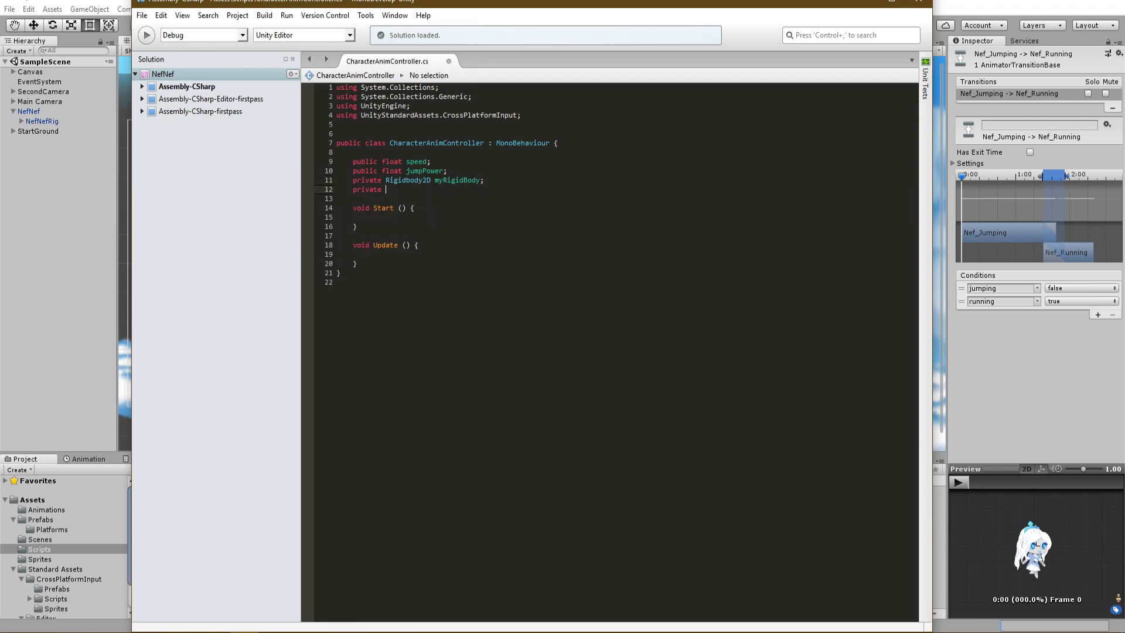
{"action": "type", "text": "Animator anim;"}
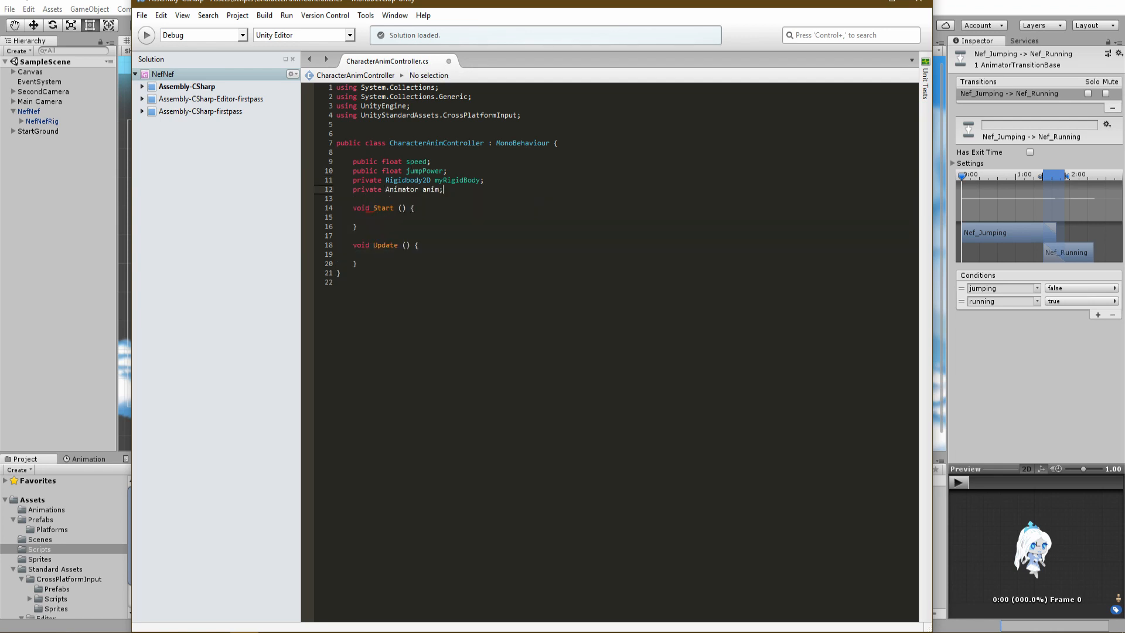
In Start fetch the Rigidbody2D via GetComponentInParent and the Animator via GetComponent, then begin another private float.
{"action": "type", "text": "myRigidBody = GetComponentInParent<>("}
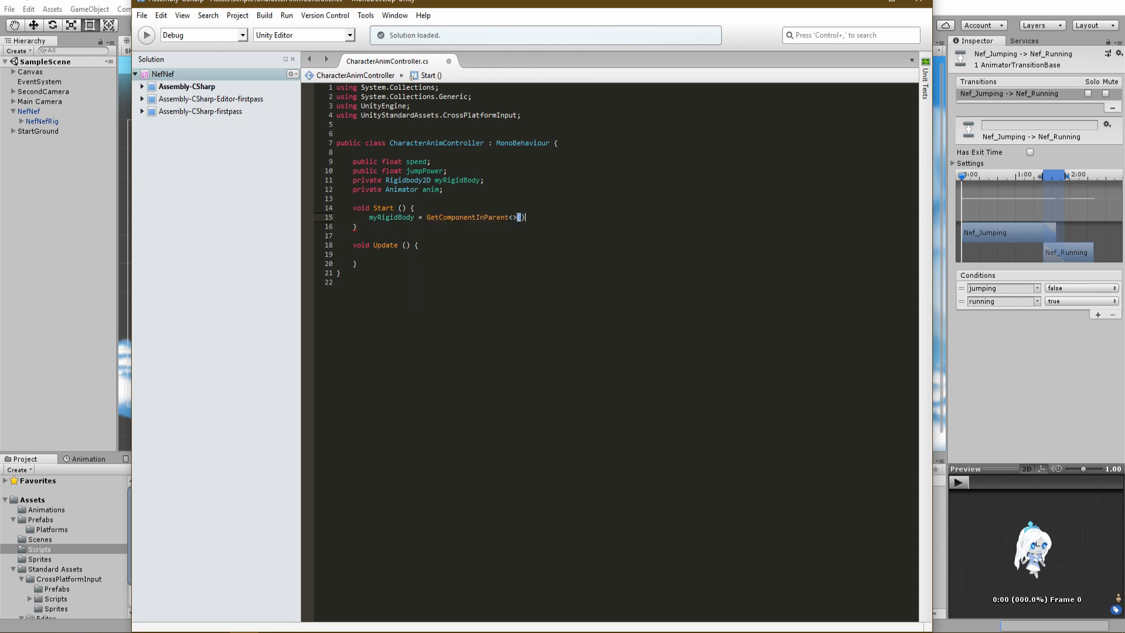
{"action": "type", "text": "Rigidbody2D"}
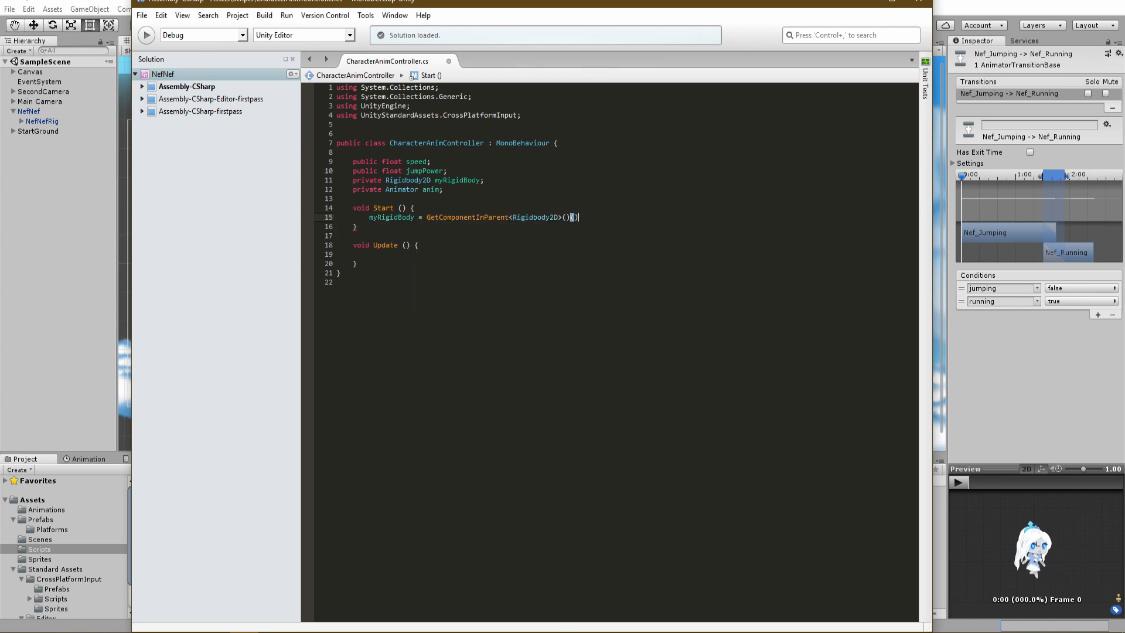
{"action": "type", "text": "anim = GetComponent<> ();"}
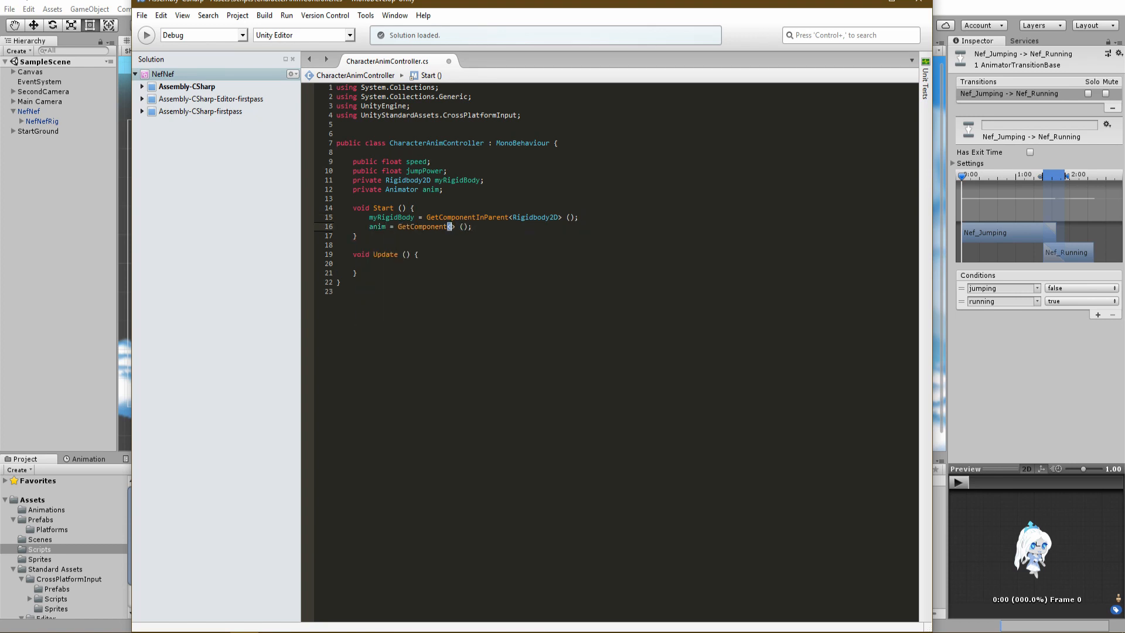
{"action": "type", "text": "Animator"}
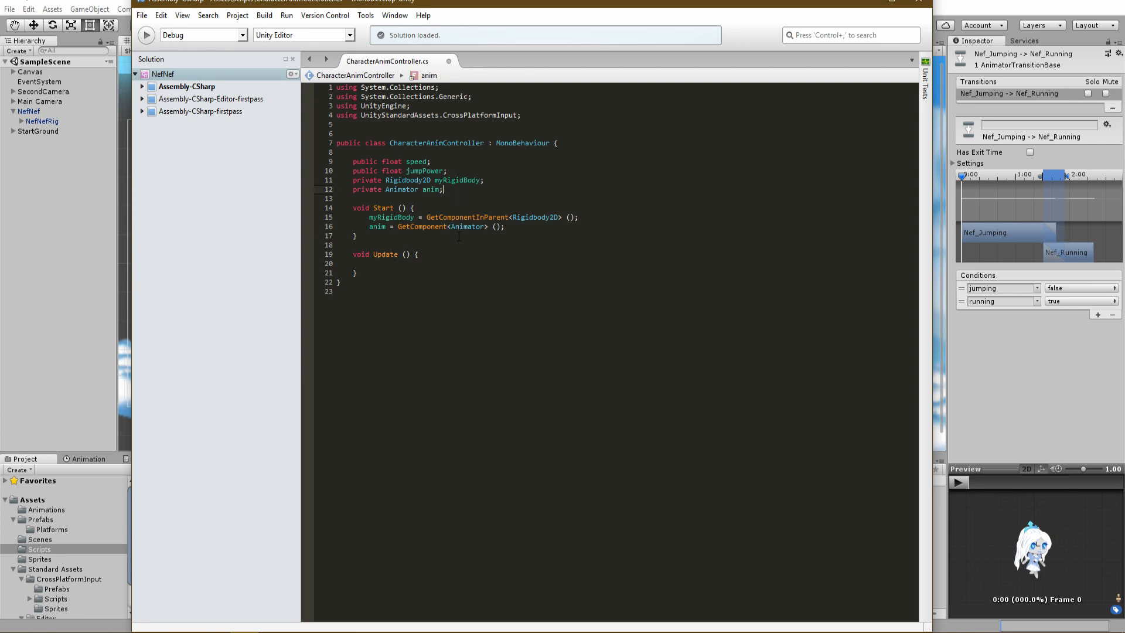
{"action": "type", "text": "private float"}
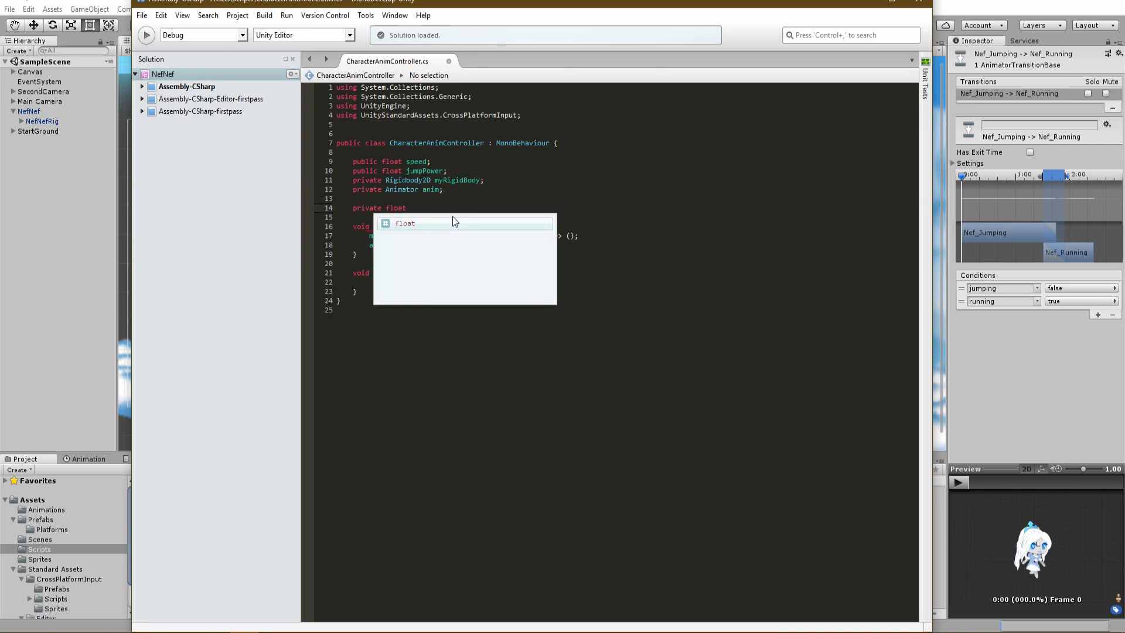
Declare private float moveHorizontal and set it in Update from CrossPlatformInputManager.GetAxisRaw("Horizontal").
{"action": "type", "text": "moveHori"}
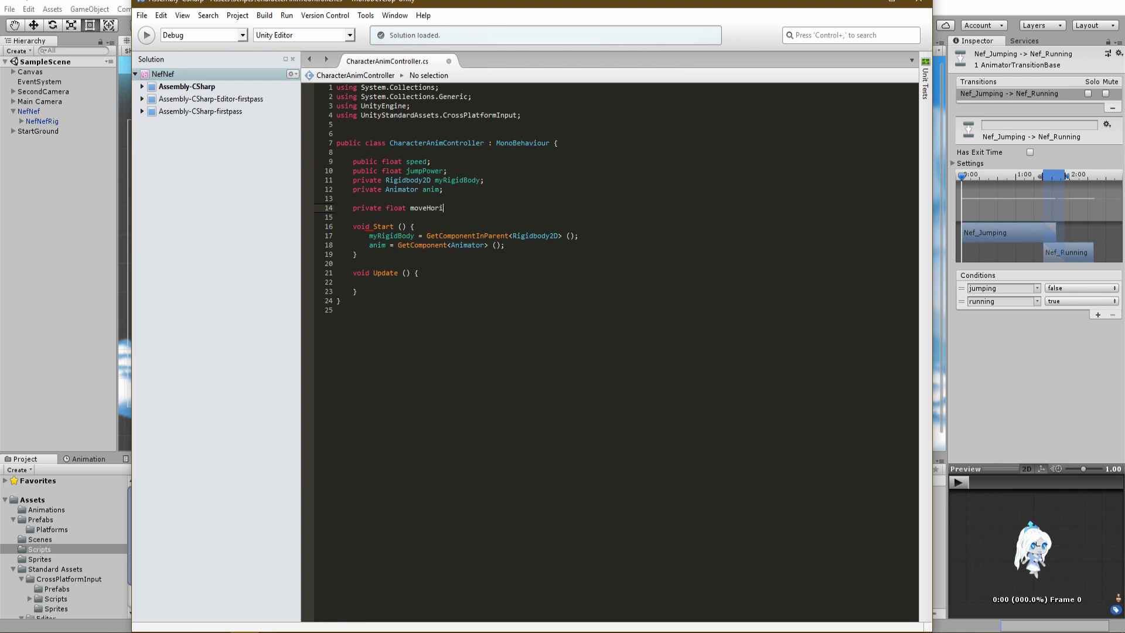
{"action": "type", "text": "zontal;"}
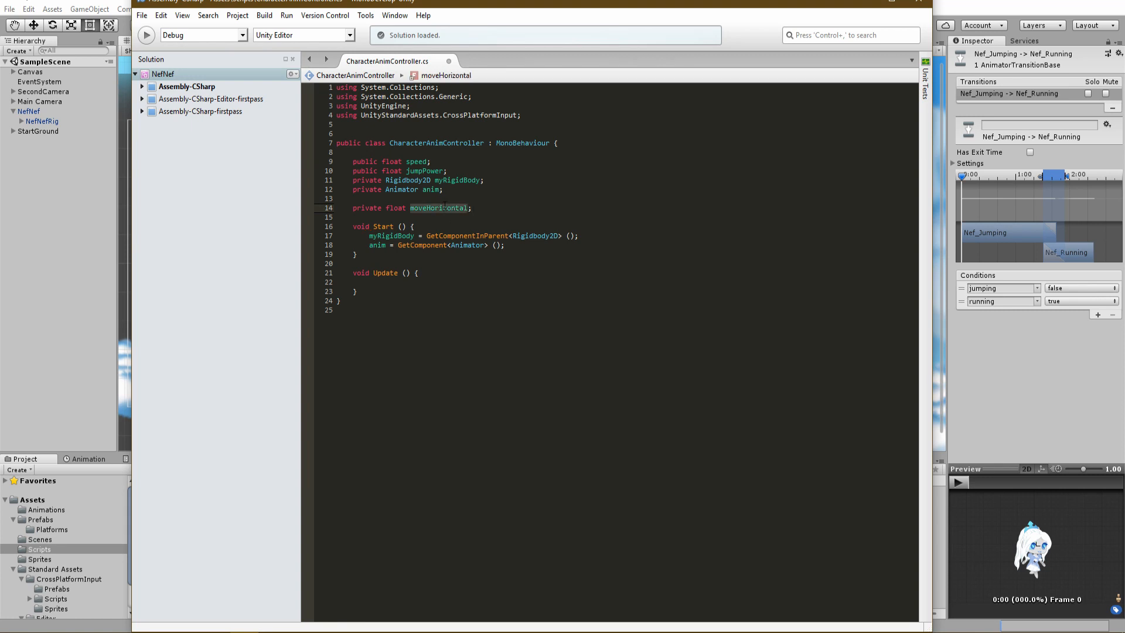
{"action": "type", "text": "moveHorizontal = CrossPlatformInputManager"}
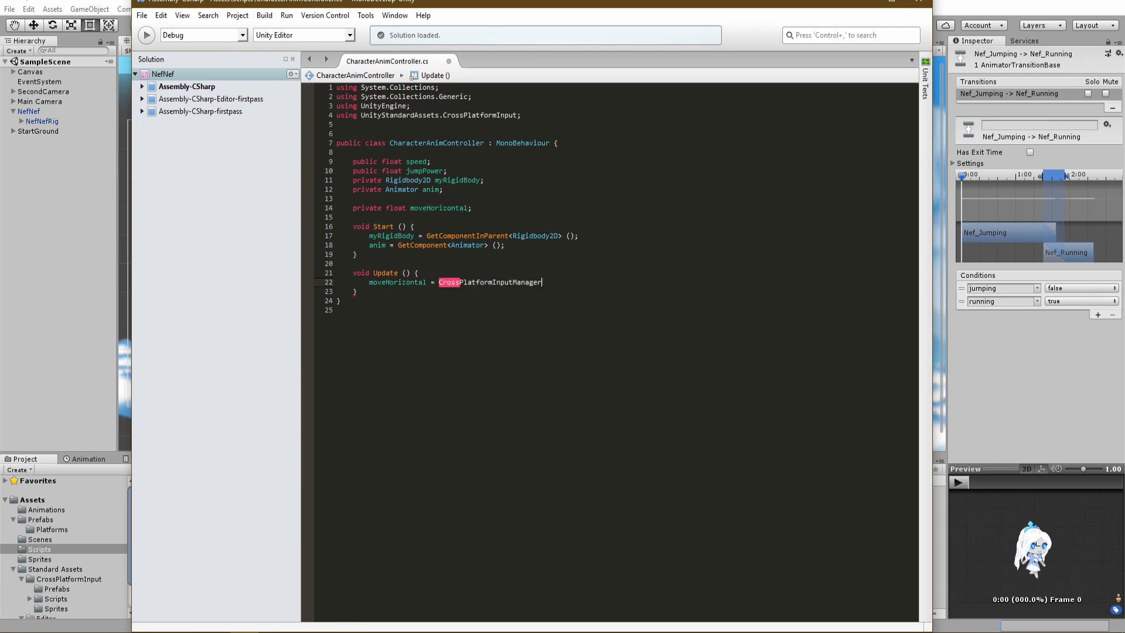
{"action": "type", "text": ".GetAxisRaw"}
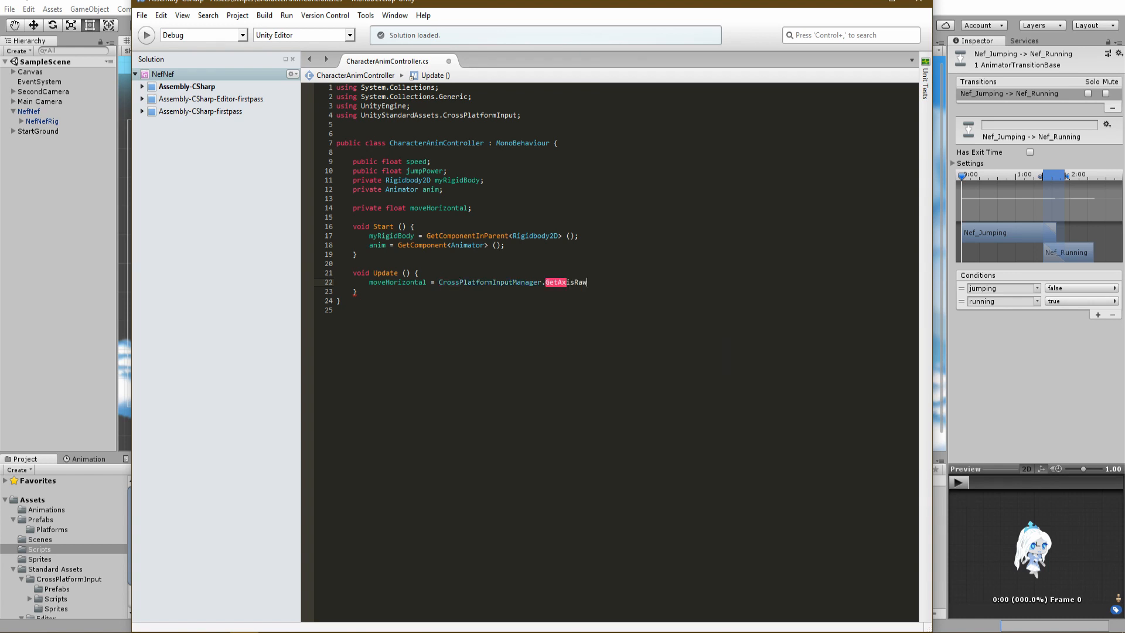
{"action": "type", "text": "(\"Horizontal\");"}
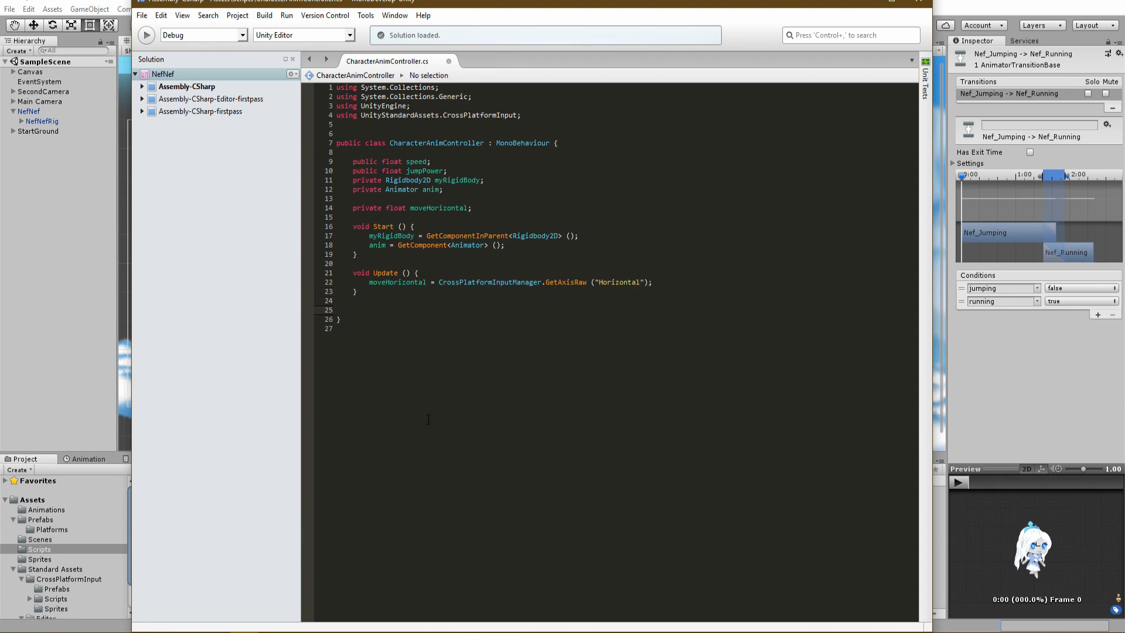
Start void FixedUpdate() with an if / else-if chain on CrossPlatformInputManager's Horizontal axis.
{"action": "type", "text": "void Fixe"}
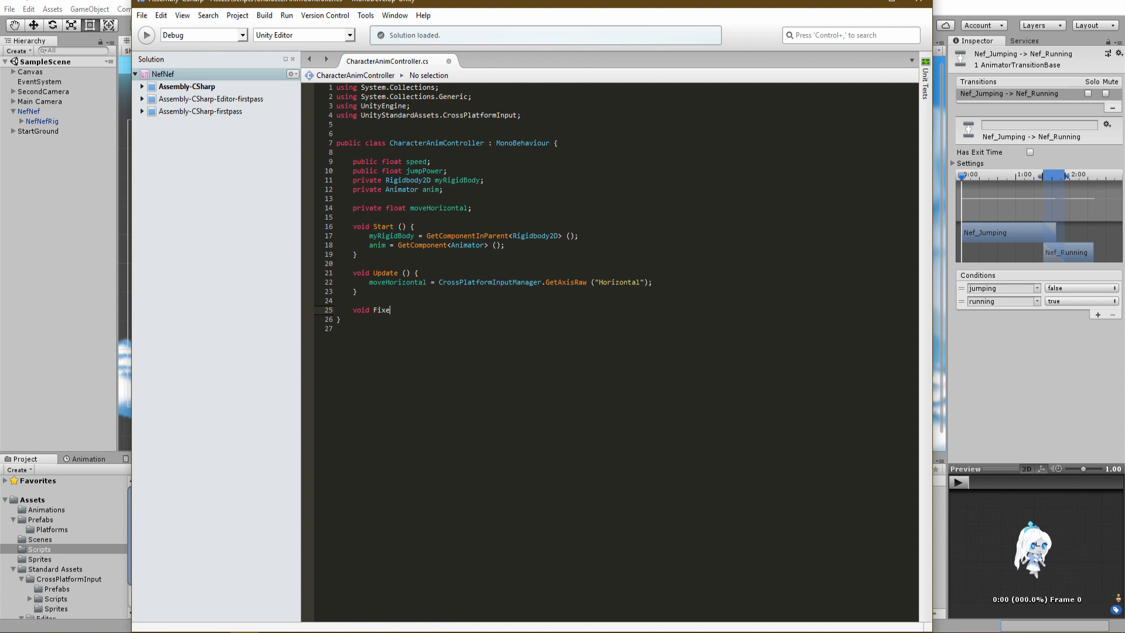
{"action": "type", "text": "dUpdate(){"}
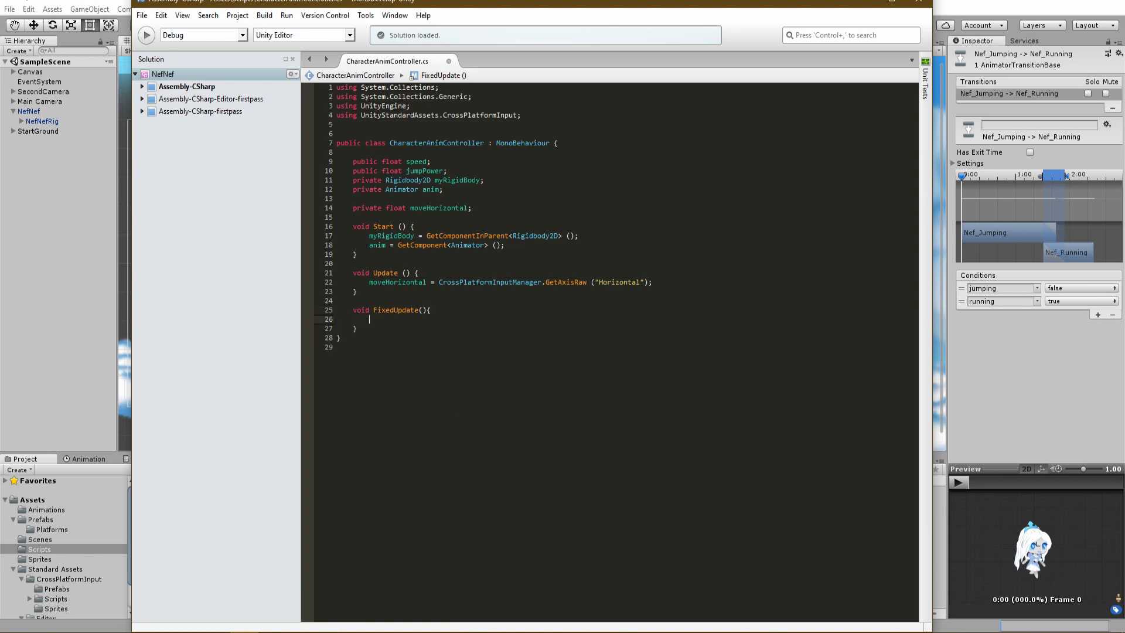
{"action": "type", "text": "if(CrossPlatformInputManager.GetAxisRaw(\"Horizontal\") == 0){"}
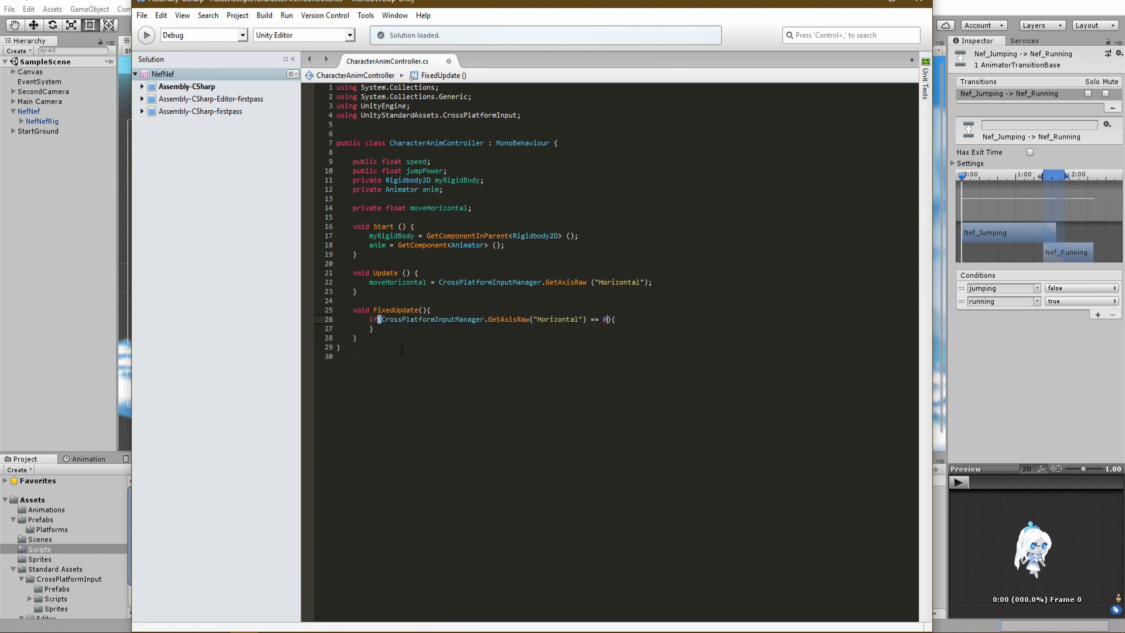
{"action": "type", "text": "}else if(){"}
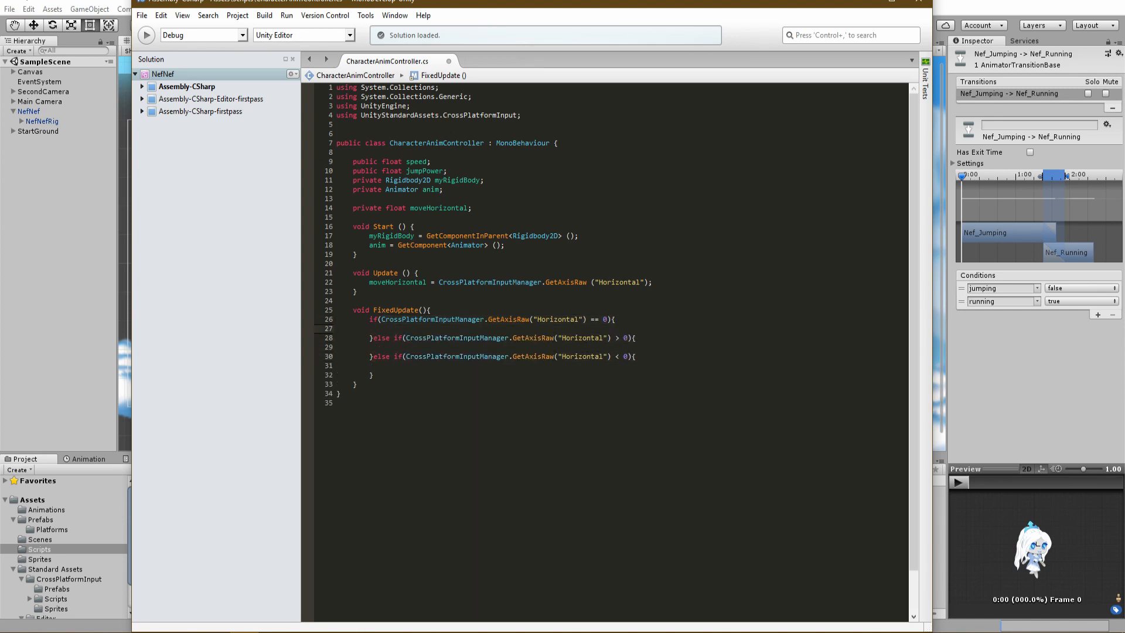
Inside the branches set anim.SetBool("running") and begin the transform.localScale facing flip.
{"action": "type", "text": "anim.se"}
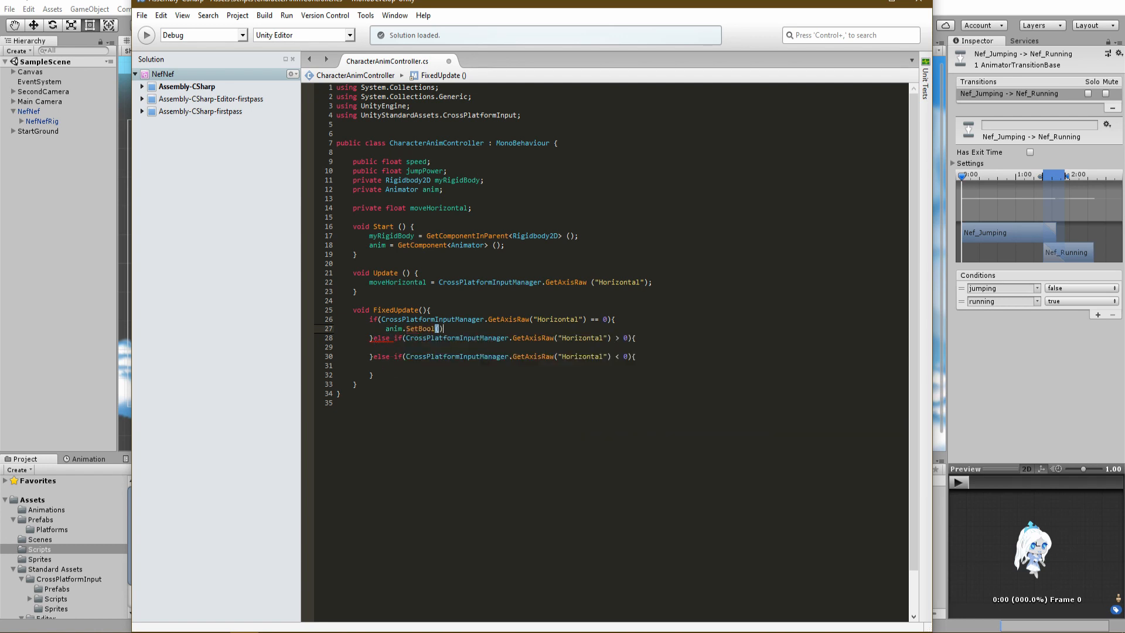
{"action": "type", "text": "\"\""}
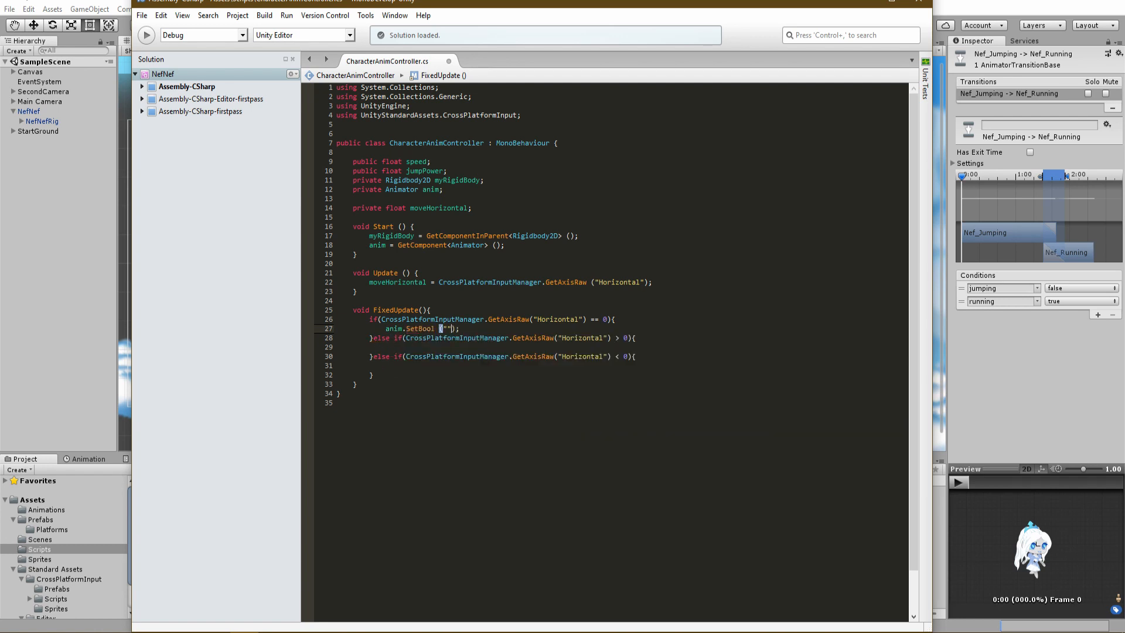
{"action": "type", "text": "running"}
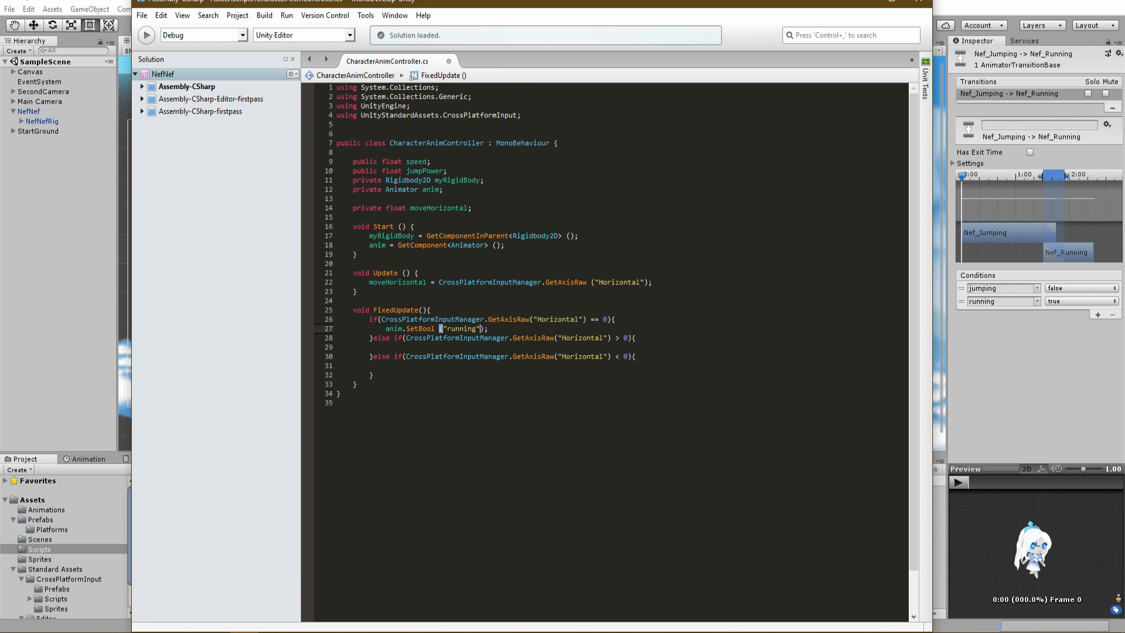
{"action": "type", "text": ", false"}
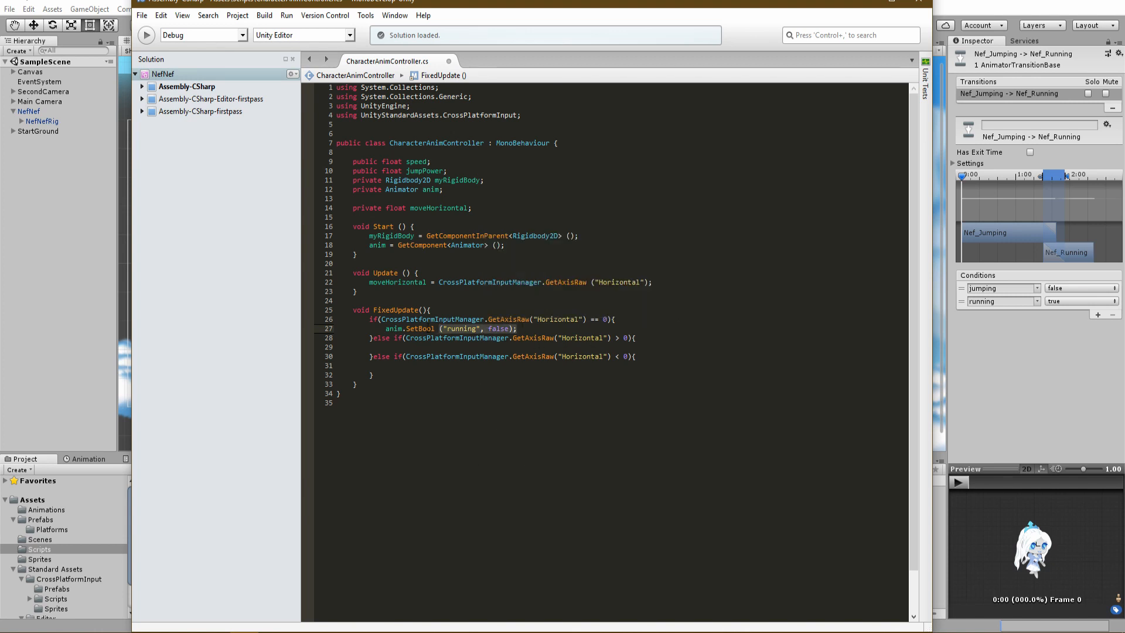
{"action": "type", "text": "anim.SetBool (\"running\", false);"}
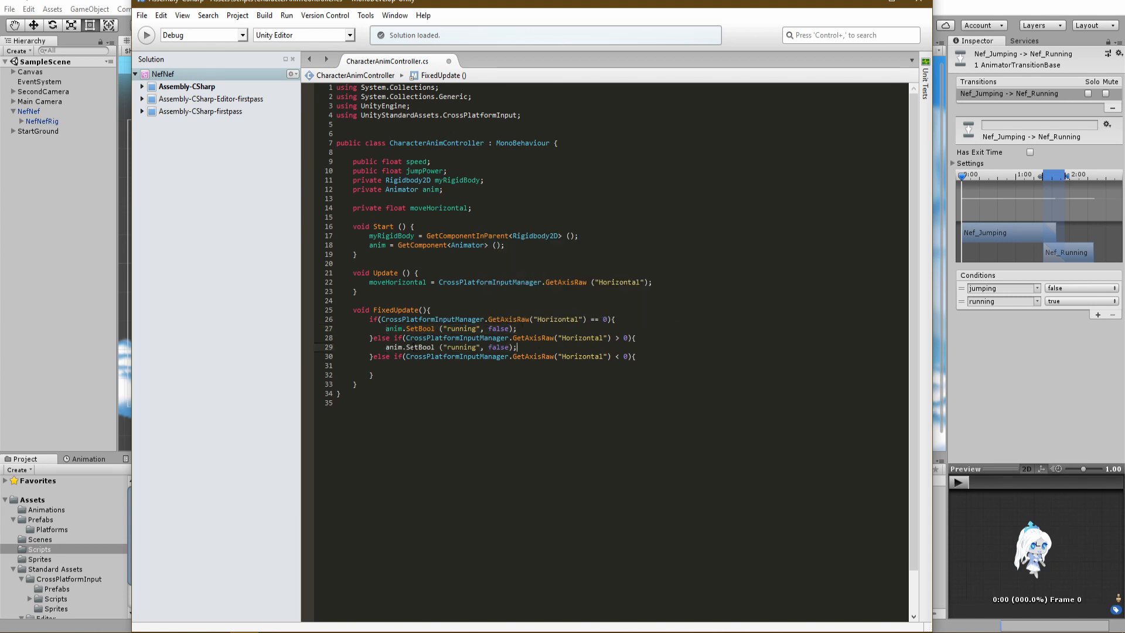
{"action": "type", "text": "tru"}
{"action": "type", "text": "myRigidBody.velocity = new Vector2 ();"}
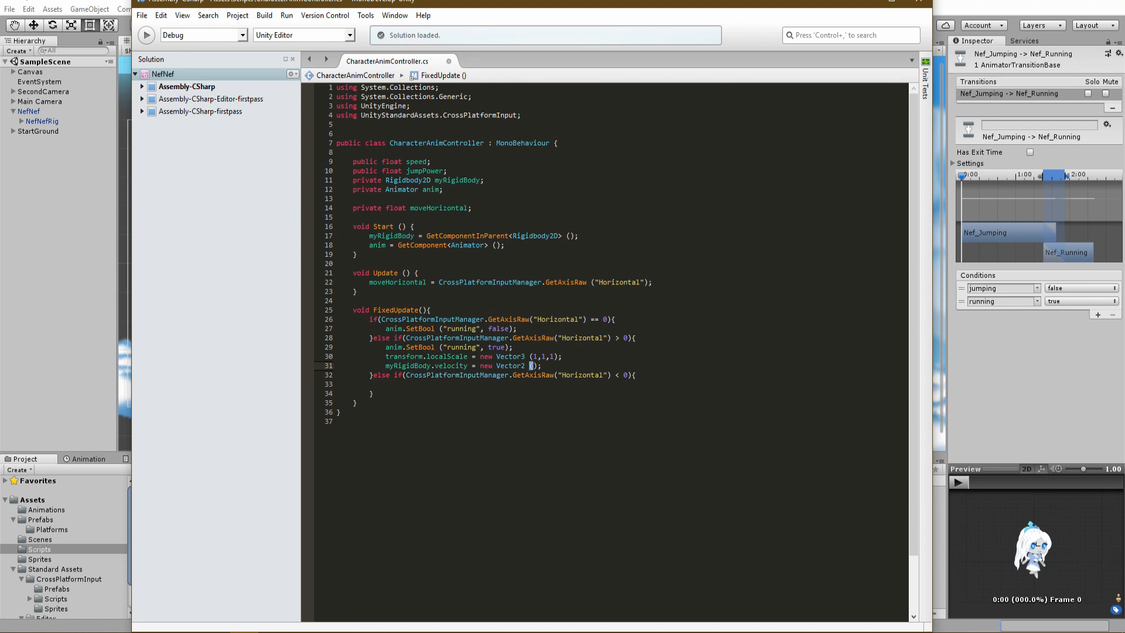
Assign myRigidBody.velocity = new Vector2(moveHorizontal * speed, velocity.y) with a -1 scale for left input.
{"action": "type", "text": "moveHorizontal * spped"}
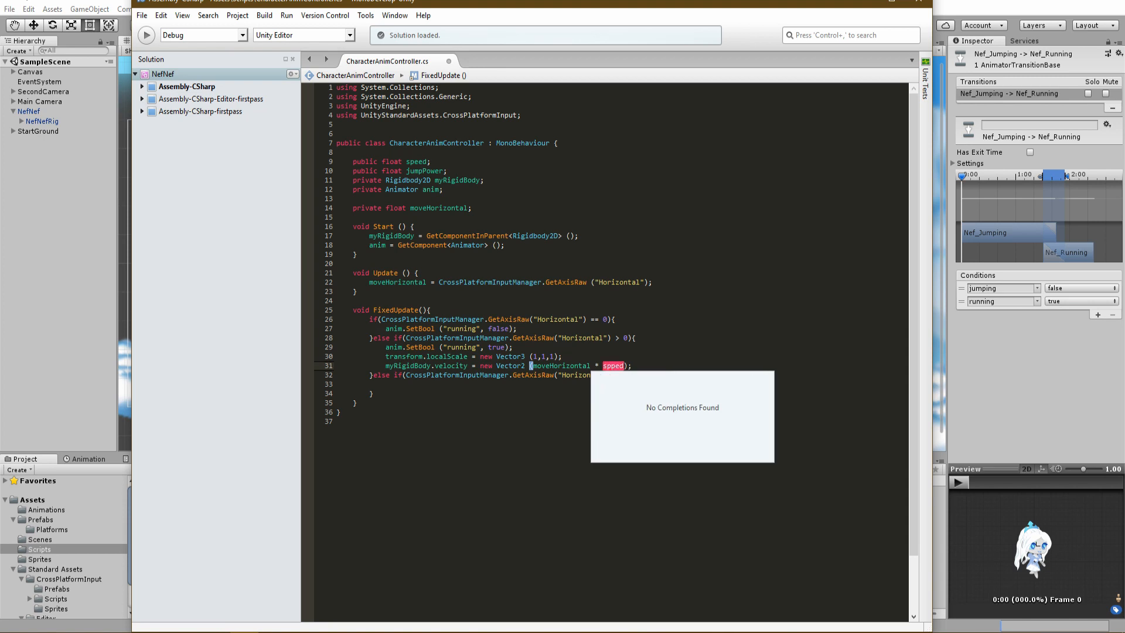
{"action": "type", "text": "speed, myRigidBody.velocity.y"}
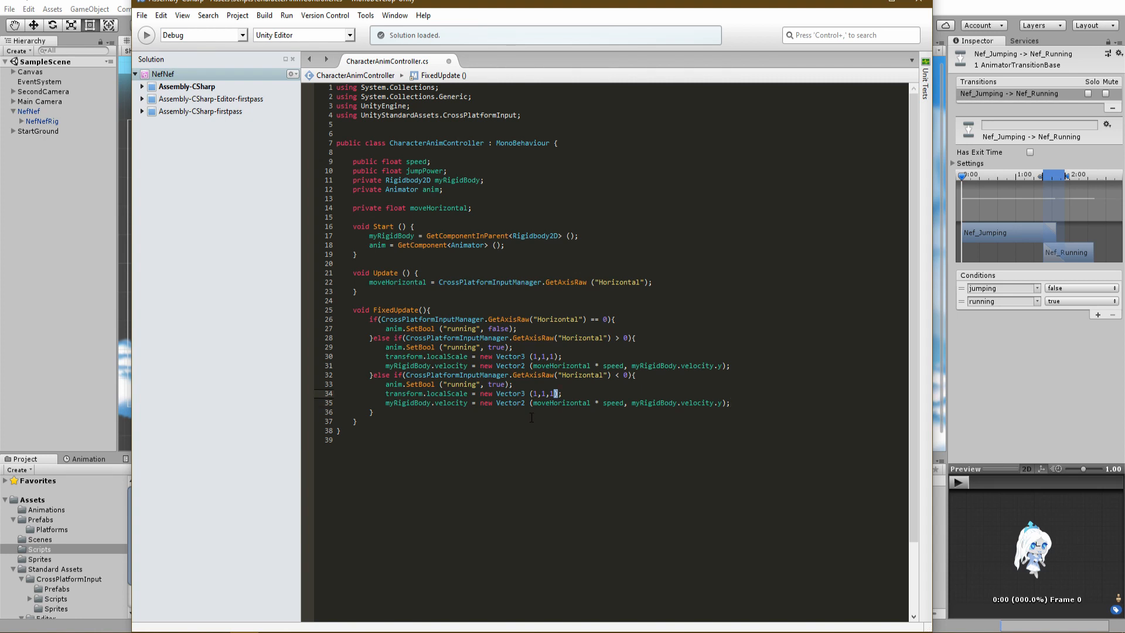
{"action": "type", "text": "-"}
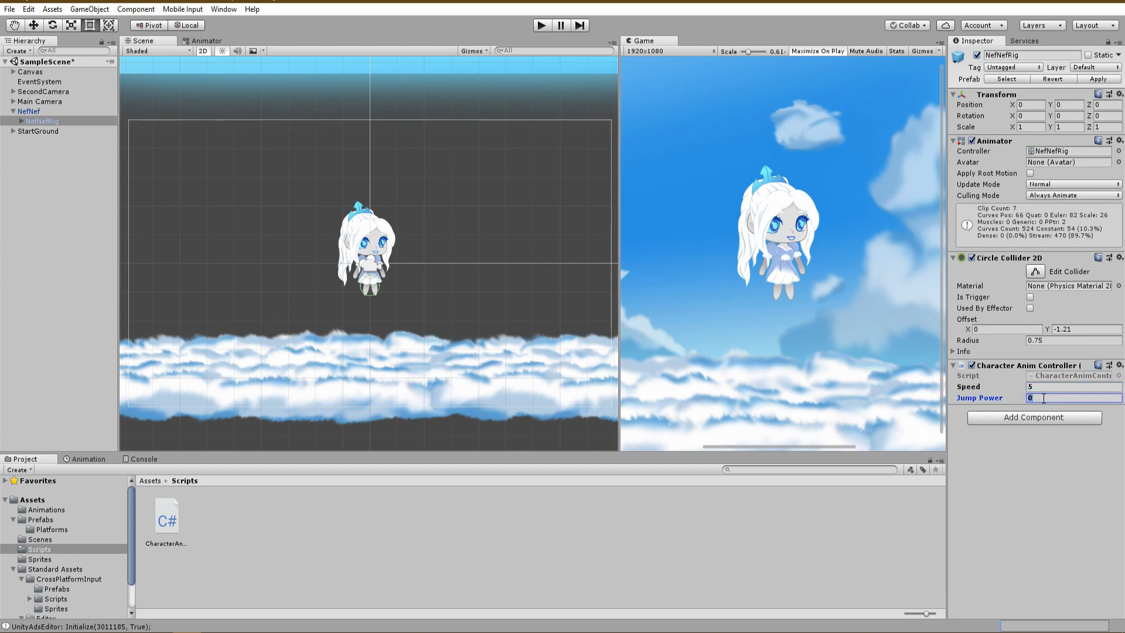
Set Jump Power to 15 on NefNefRig's Character Anim Controller, leaving Speed at 5.
{"action": "type", "text": "15"}
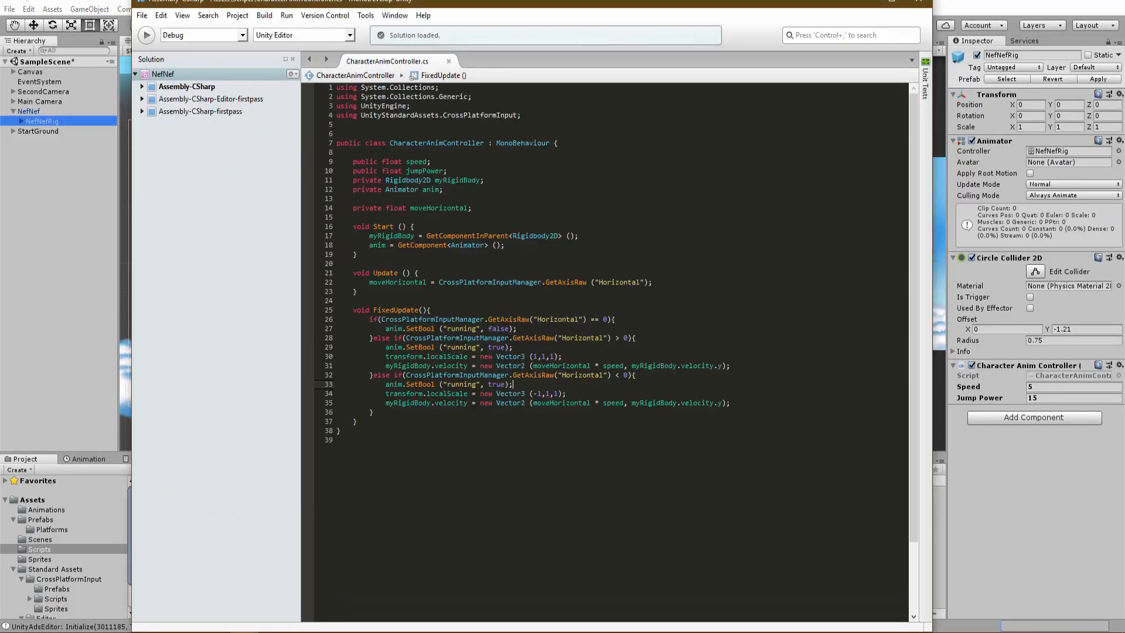
Write public void Jump() setting anim "jumping" true and starting myRigidBody.velocity = new Vector2(myRigidBody.velocity...).
{"action": "type", "text": "public void Jump(){"}
{"action": "type", "text": "anim.se"}
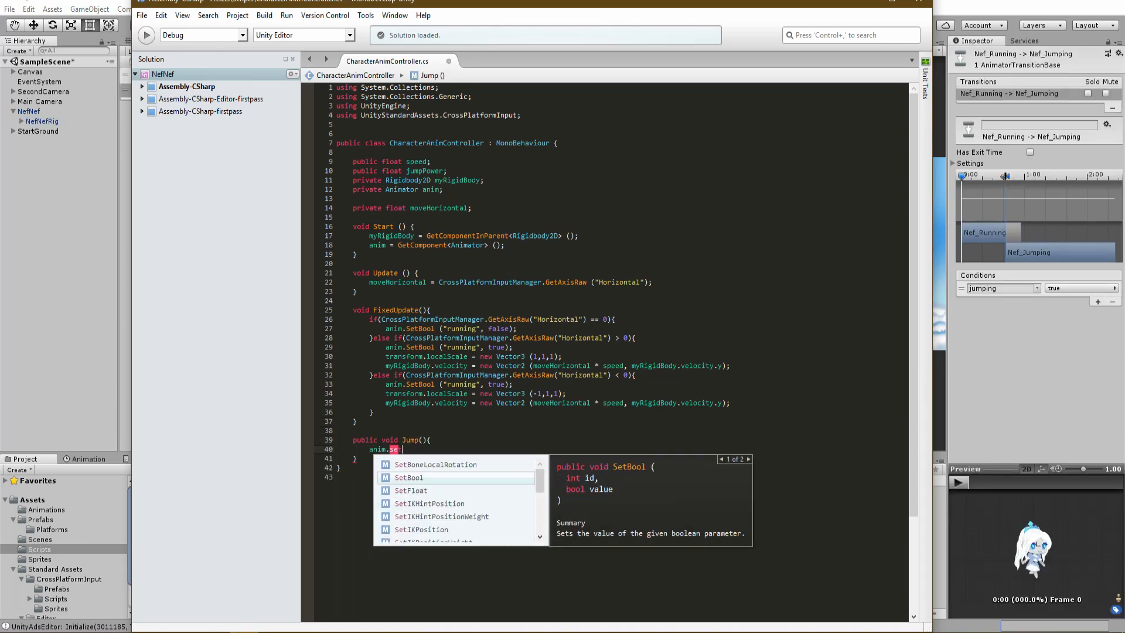
{"action": "type", "text": "Bool (\"jumping\", true);"}
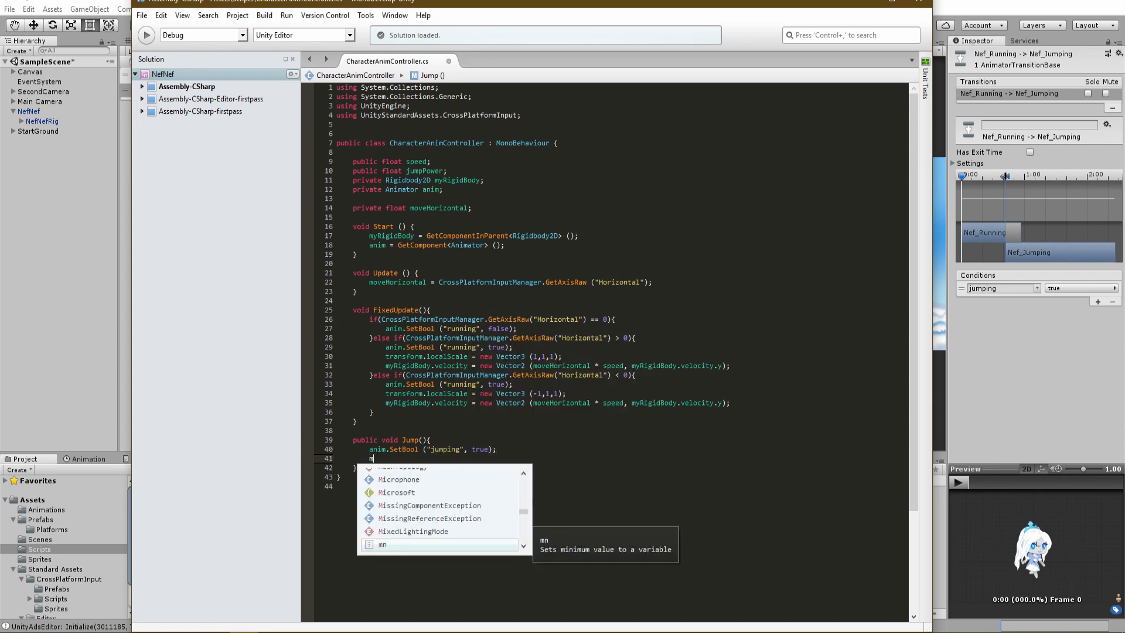
{"action": "type", "text": "myRigidBody.velocity = new Vector2"}
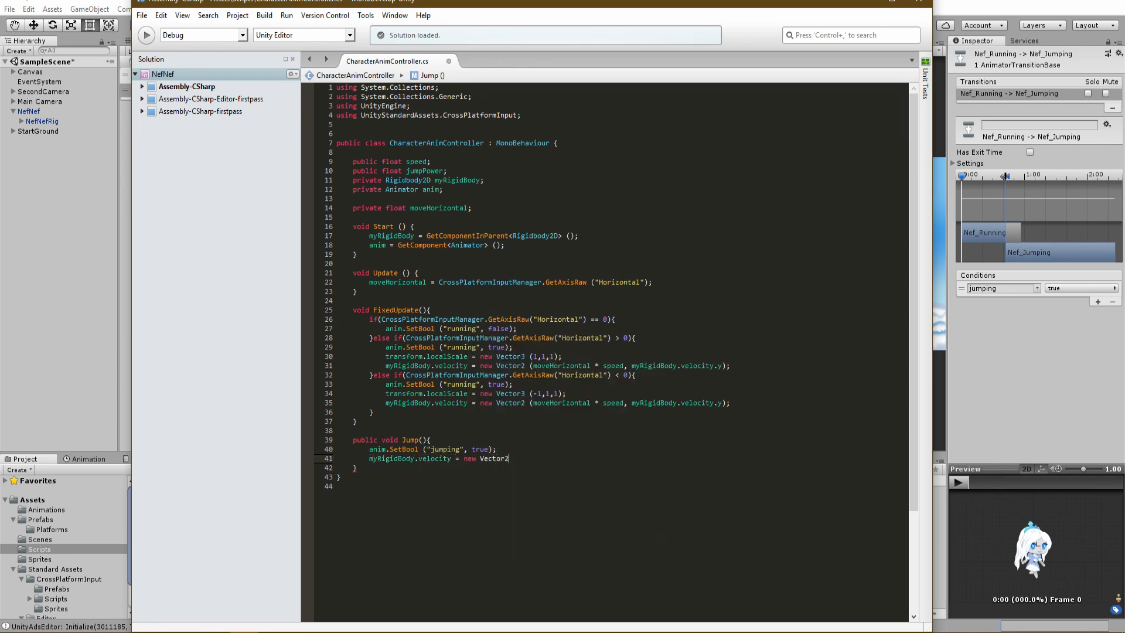
{"action": "type", "text": "(myRigidBody.velocity."}
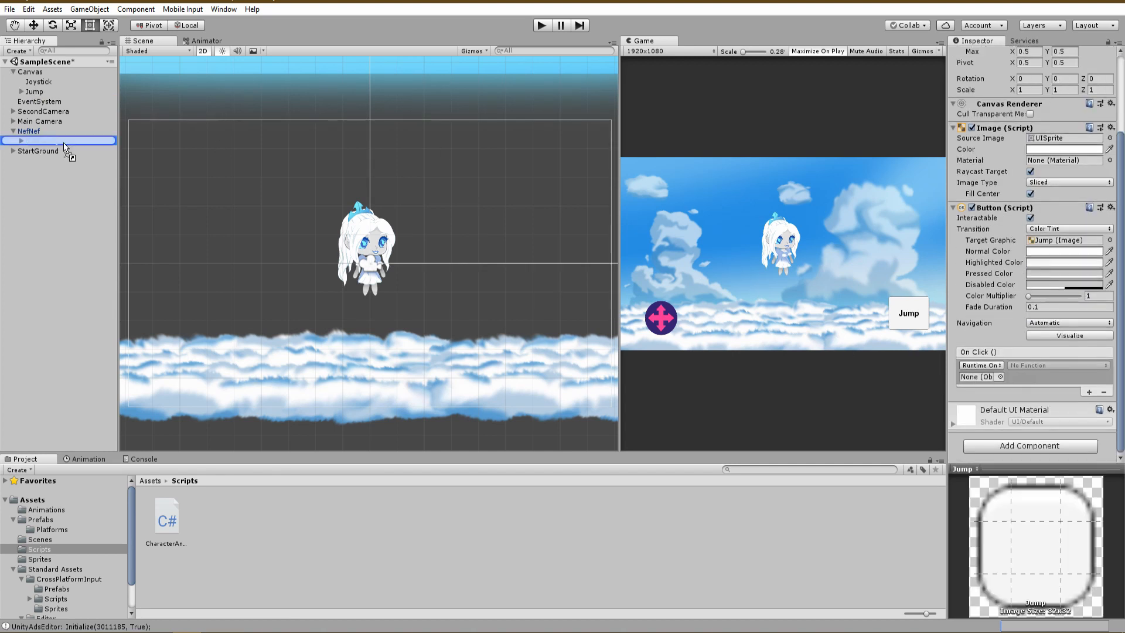
Wire the Jump button's On Click to NefNefRig's CharacterAnimController.Jump().
{"action": "left_click", "coordinate": [1064, 452]}
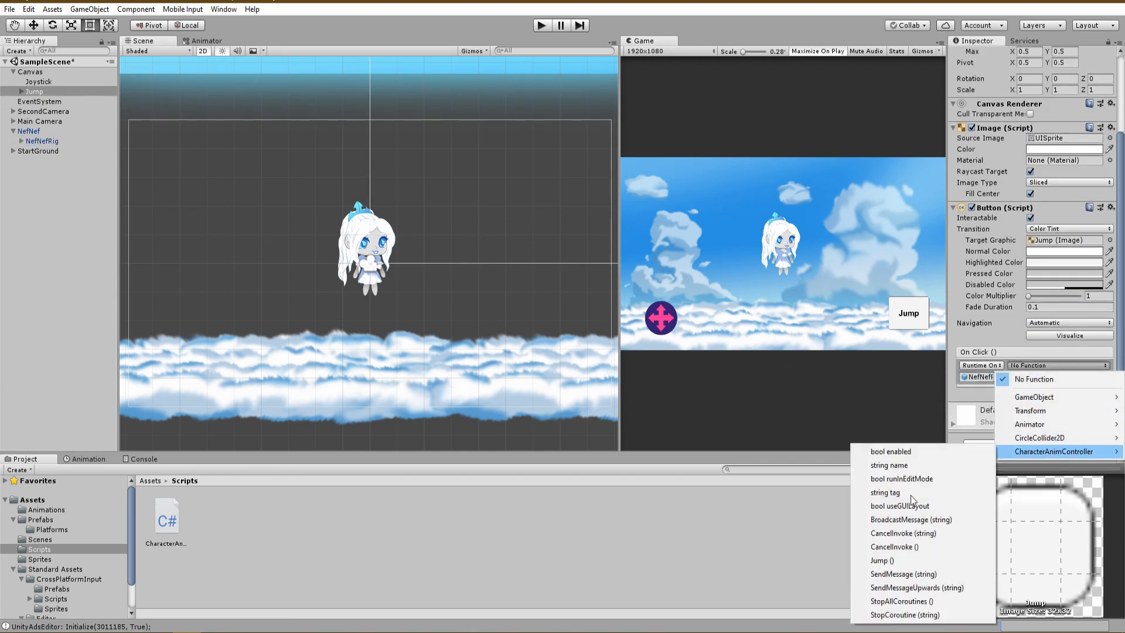
{"action": "left_click", "coordinate": [881, 560]}
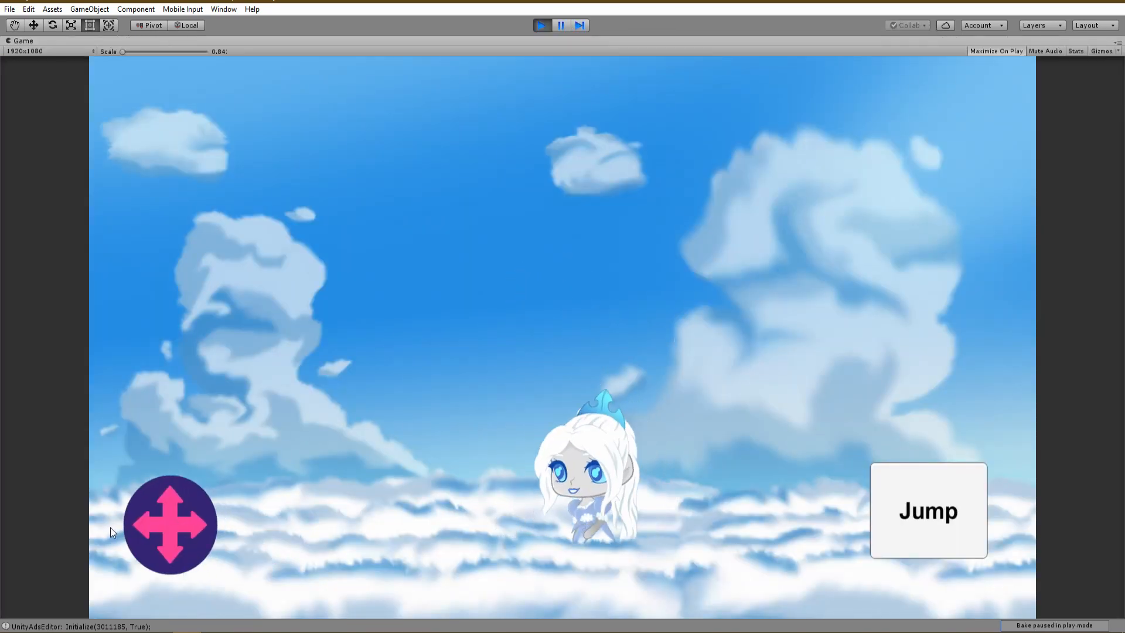
Play the scene, run the character with the joystick, make it jump, then stop play.
{"action": "left_click", "coordinate": [928, 511]}
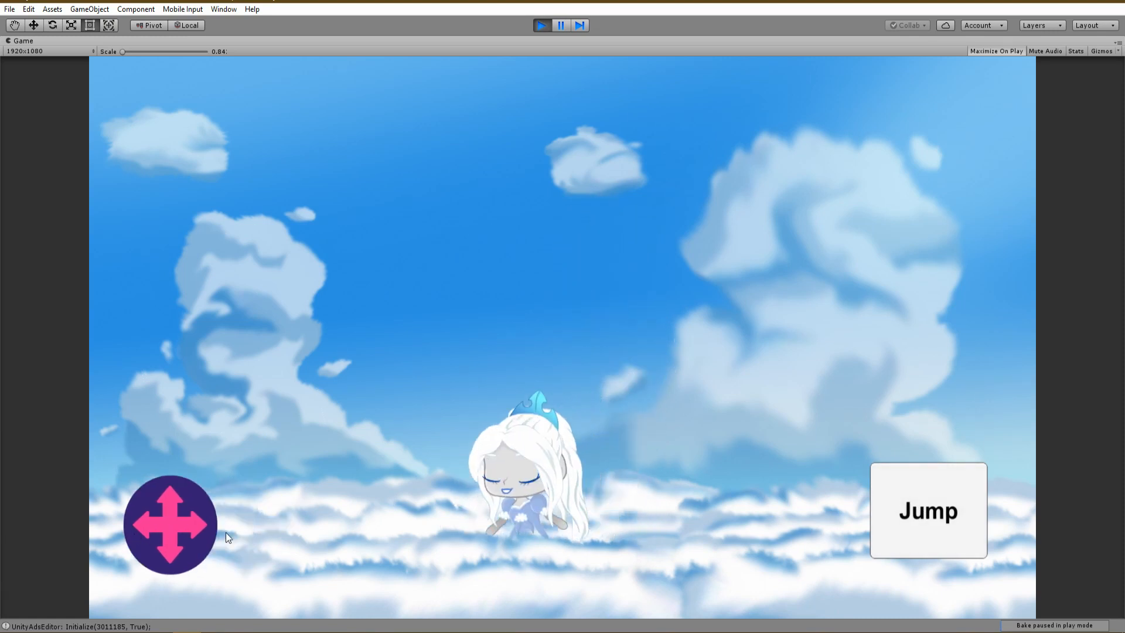
{"action": "left_click", "coordinate": [905, 520]}
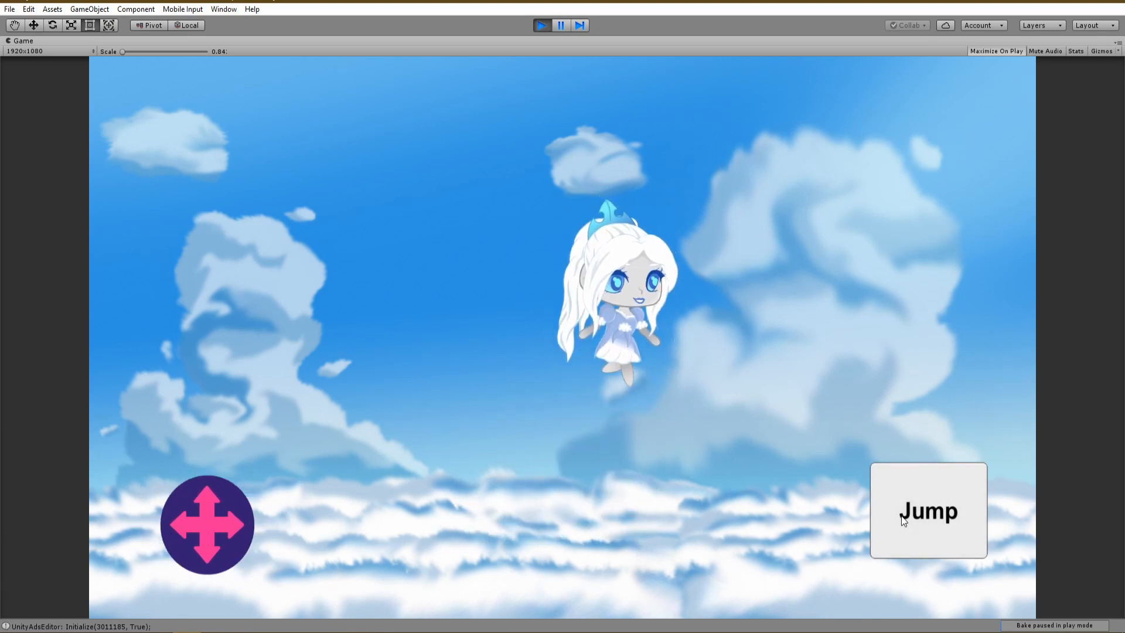
{"action": "left_click", "coordinate": [542, 26]}
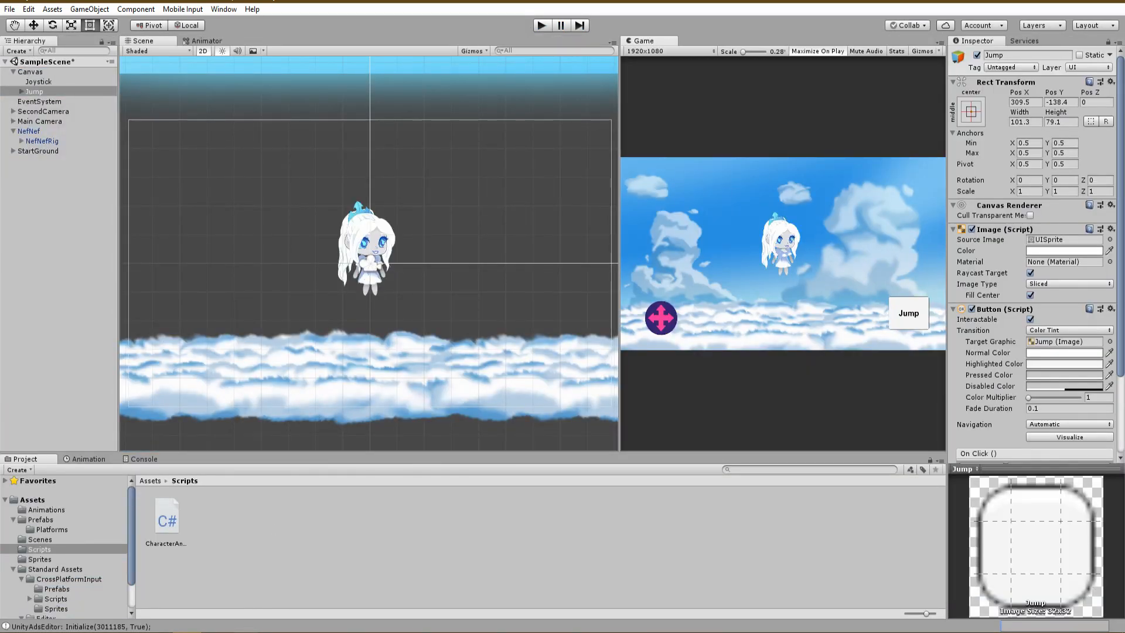
Add onGround, groundCheckRadious and myGround fields and compute onGround with Physics2D.OverlapCircle in Update.
{"action": "double_click", "coordinate": [167, 518]}
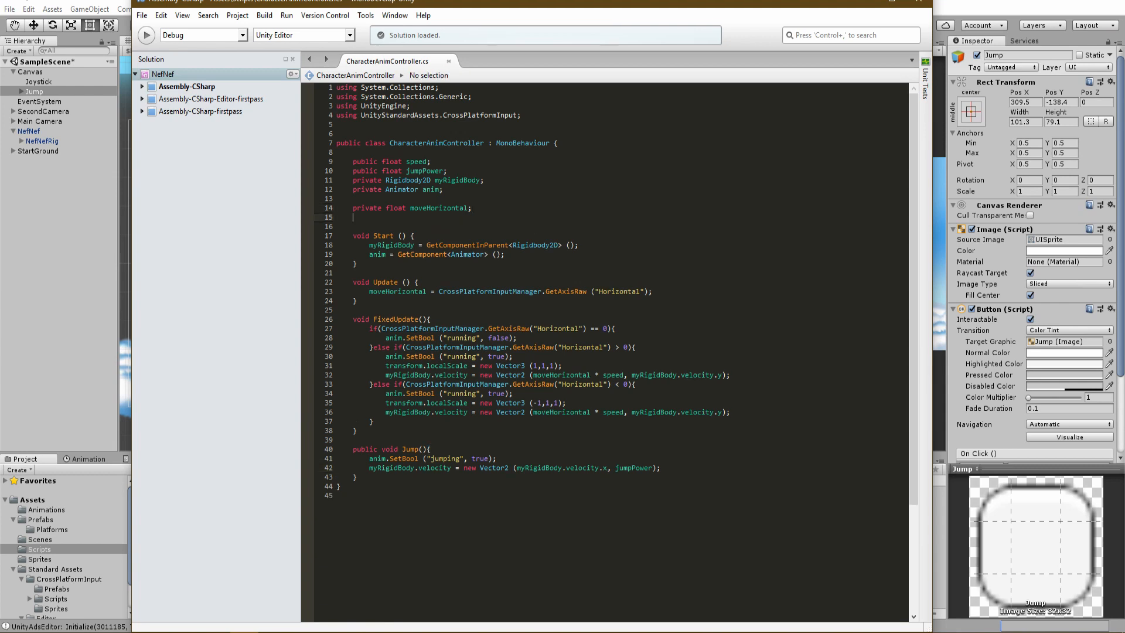
{"action": "type", "text": "private"}
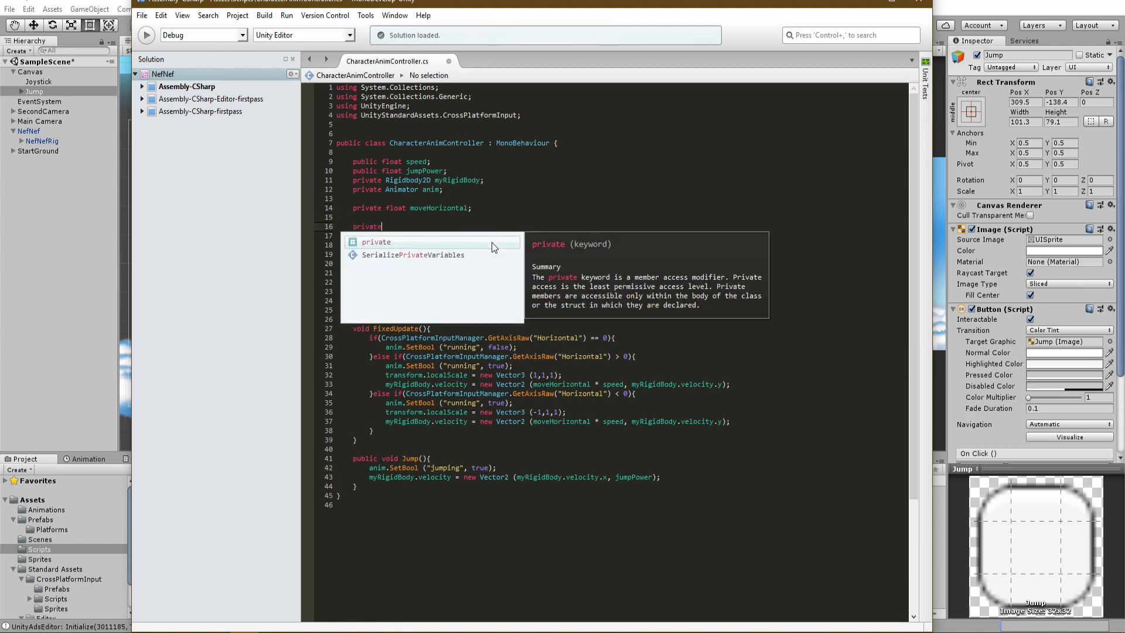
{"action": "type", "text": "bool onGround;"}
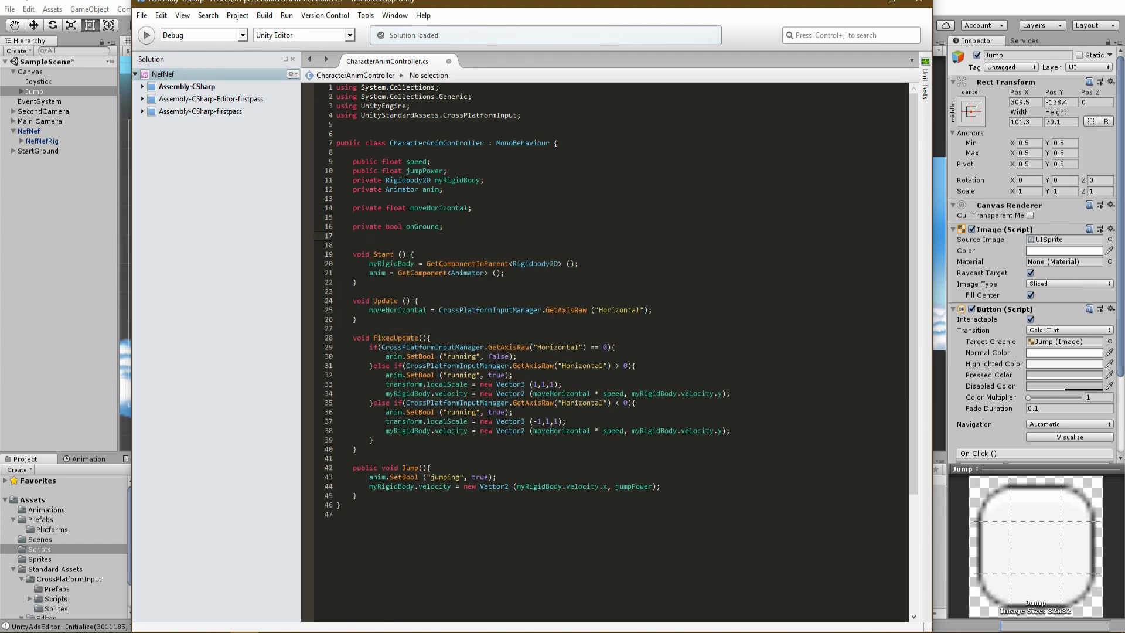
{"action": "type", "text": "private float groundCheckRadius;"}
{"action": "left_click", "coordinate": [621, 245]}
{"action": "type", "text": "public LayerMask myGround;"}
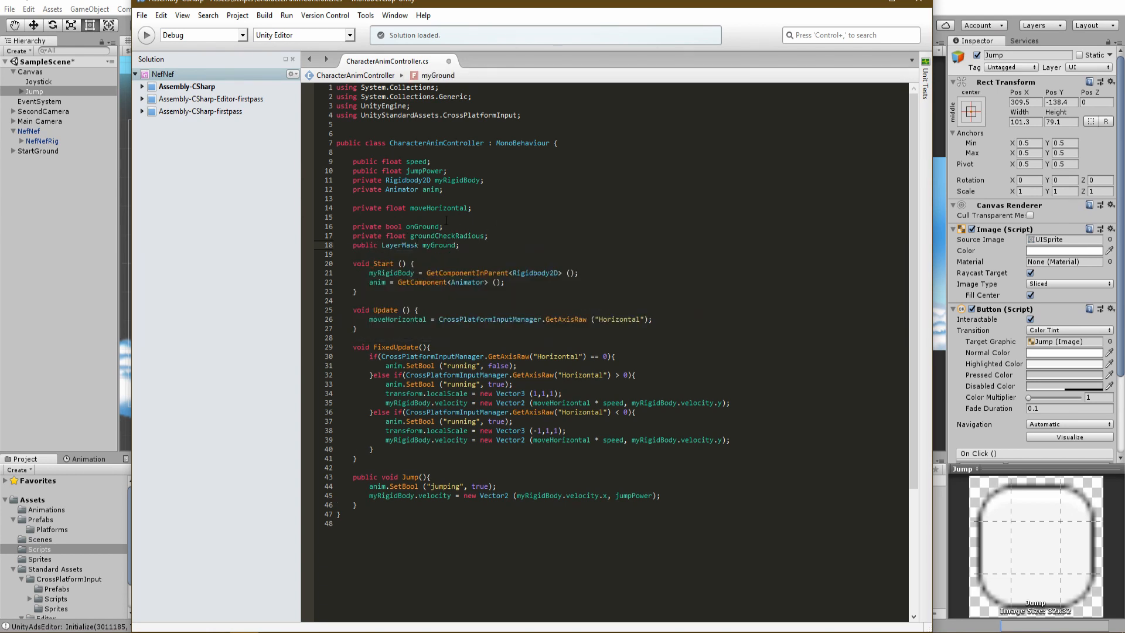
{"action": "type", "text": "on"}
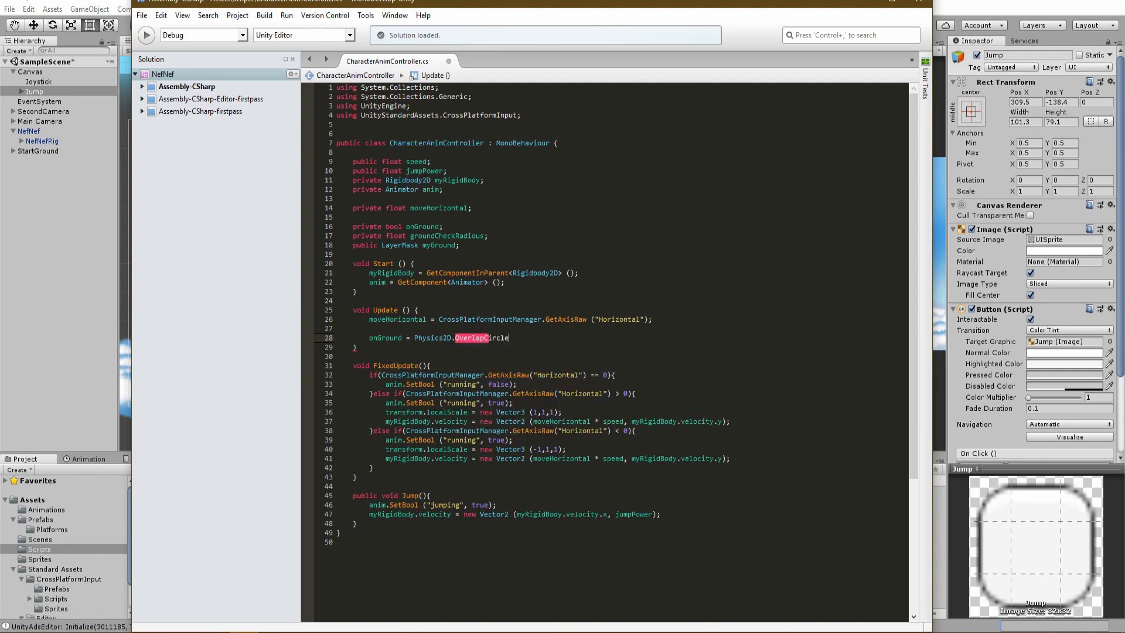
{"action": "type", "text": "(transform.GetChild(0).transform.position, groundCheckRadious, myGround);"}
{"action": "left_click", "coordinate": [612, 355]}
{"action": "type", "text": "if(){"}
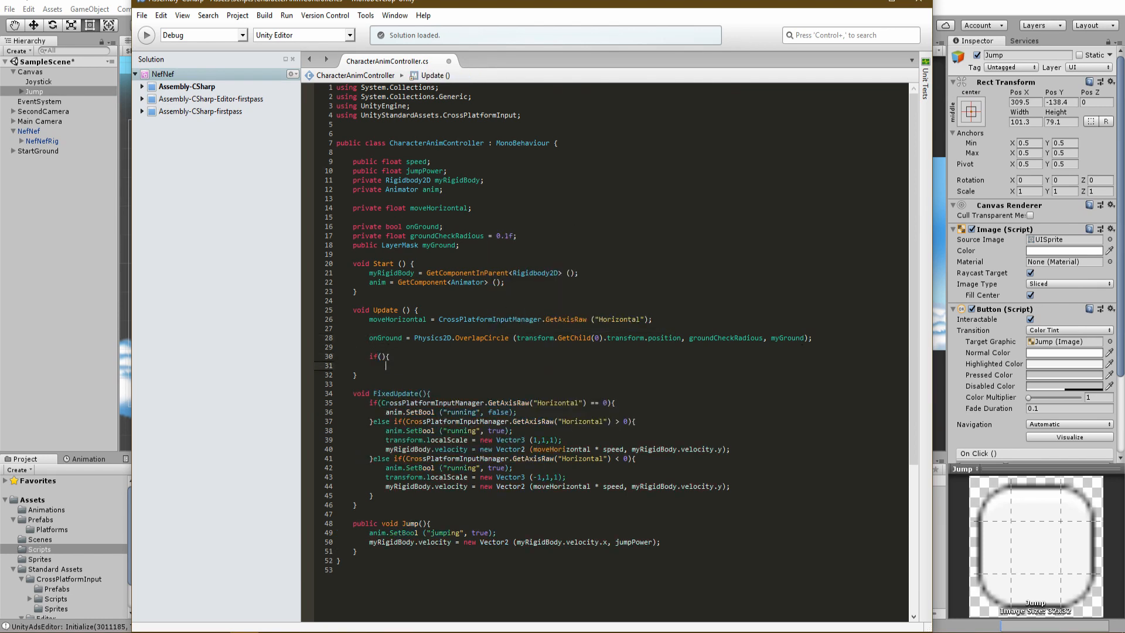
Add an if/else setting anim "jumping" false when onGround and true otherwise.
{"action": "type", "text": "}else if(){"}
{"action": "left_click", "coordinate": [379, 356]}
{"action": "type", "text": "onGround"}
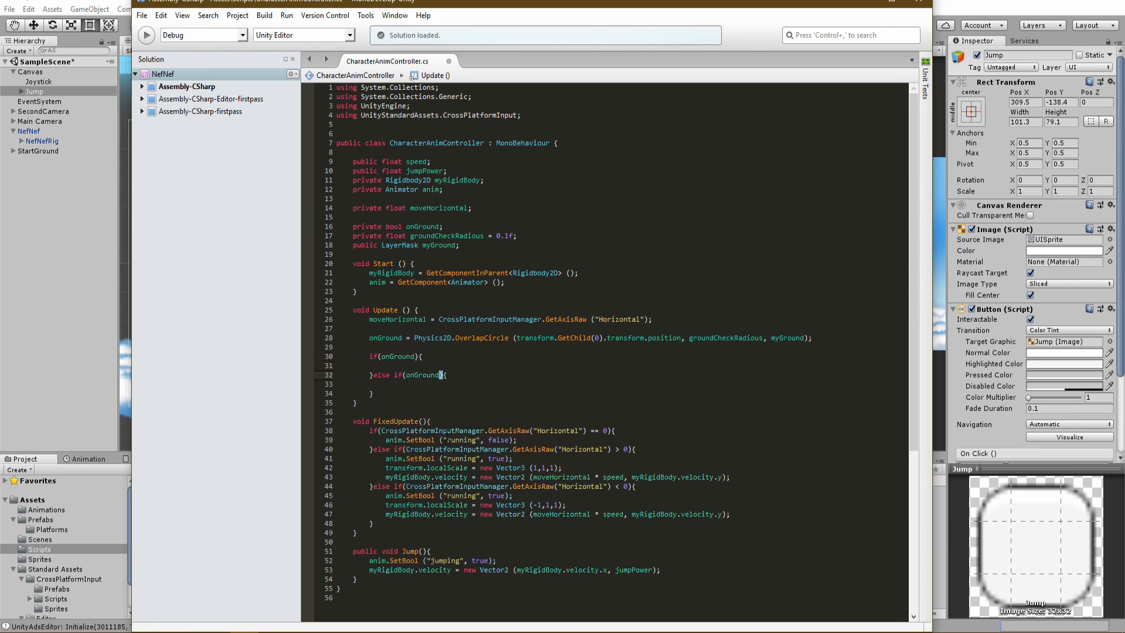
{"action": "type", "text": "anim"}
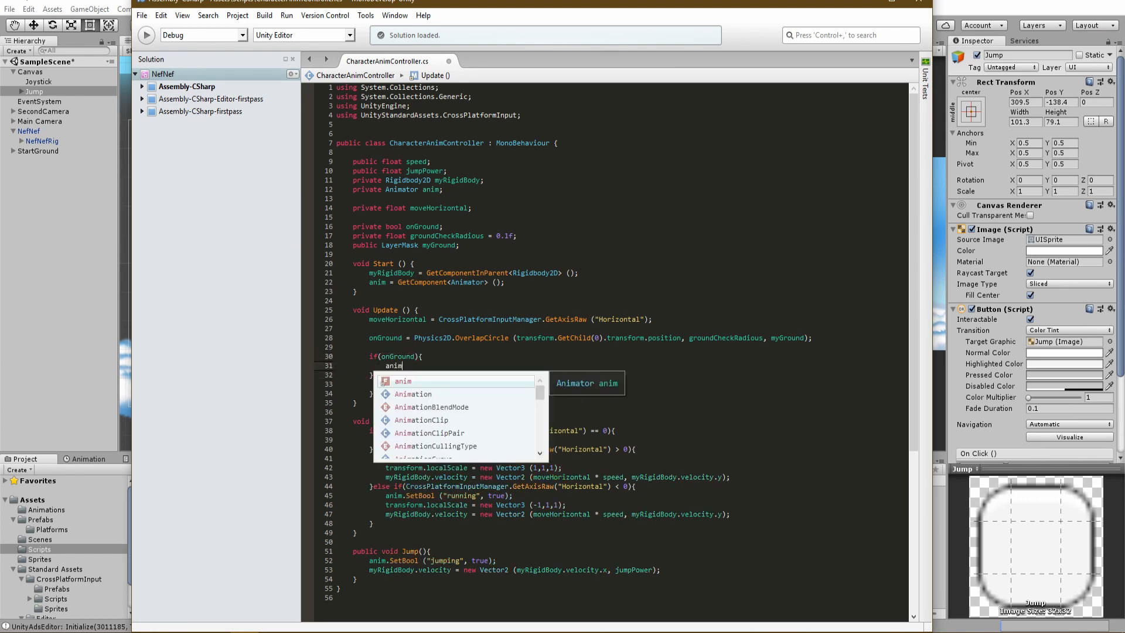
{"action": "type", "text": ".SetBool (\"\");"}
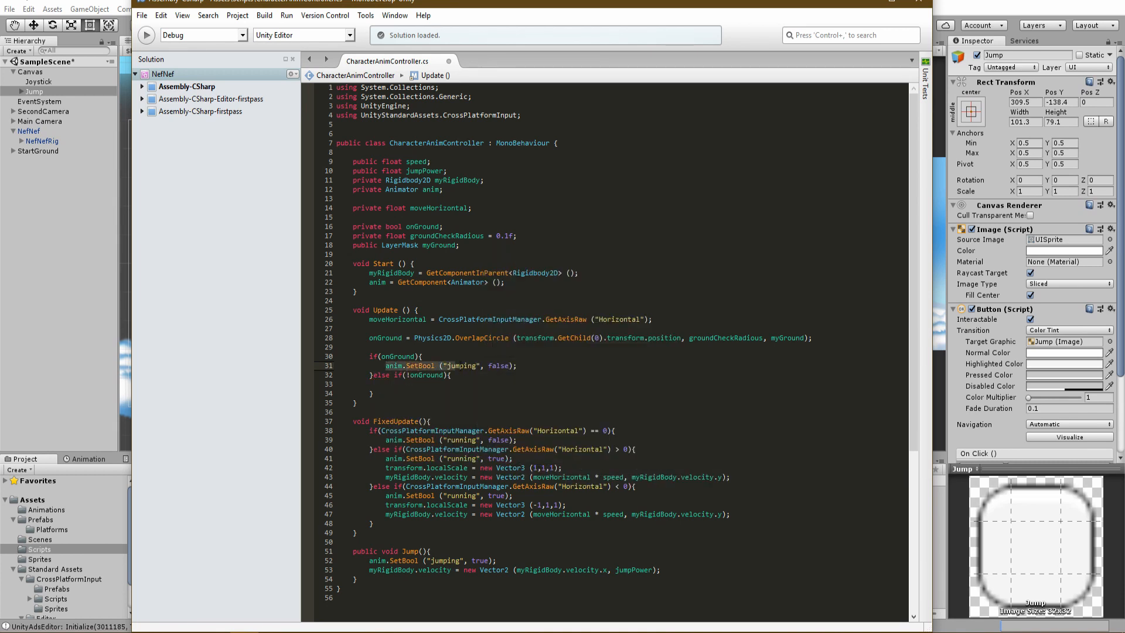
{"action": "type", "text": "anim.SetBool (\"jumping\", true);"}
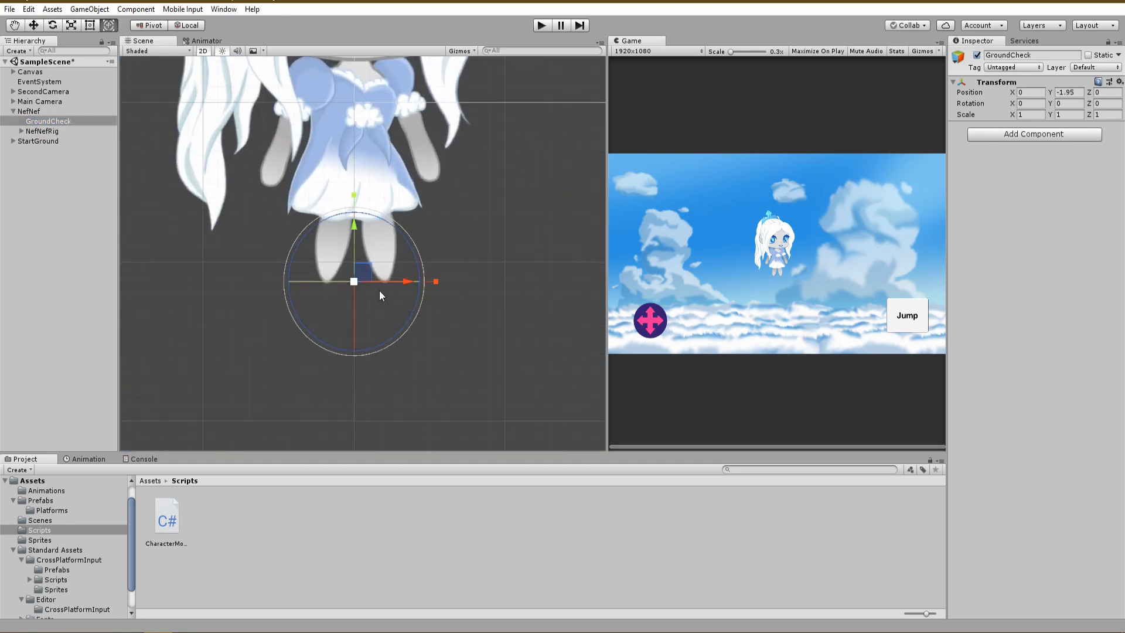
Set NefNefRig's My Ground mask to the Ground layer and check the cloud platforms' layer.
{"action": "left_click", "coordinate": [40, 140]}
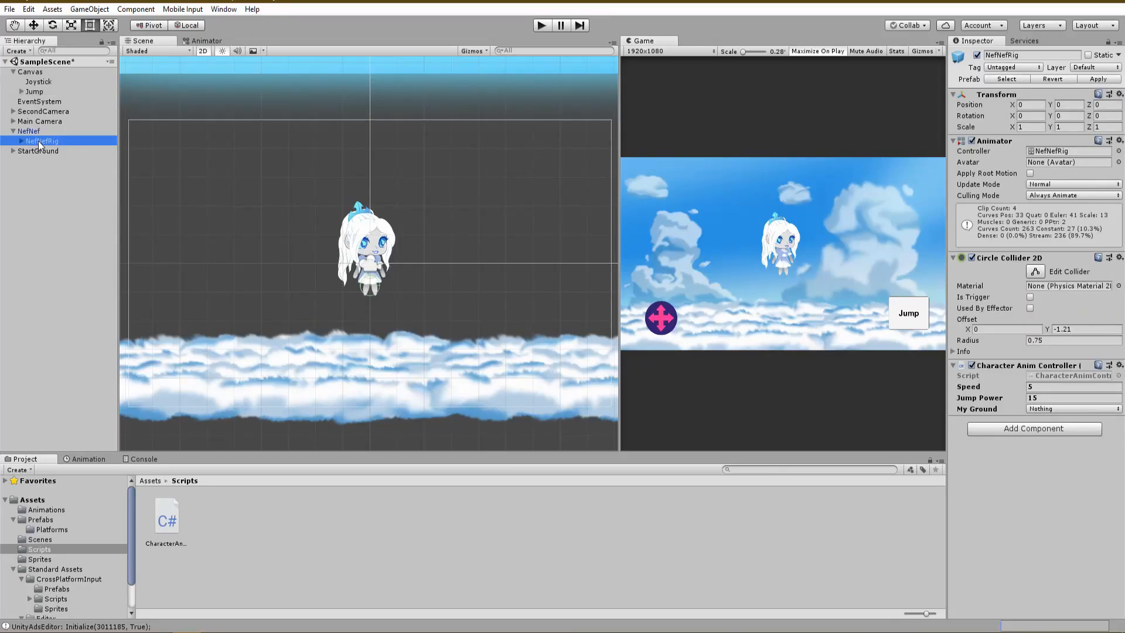
{"action": "left_click", "coordinate": [1072, 407]}
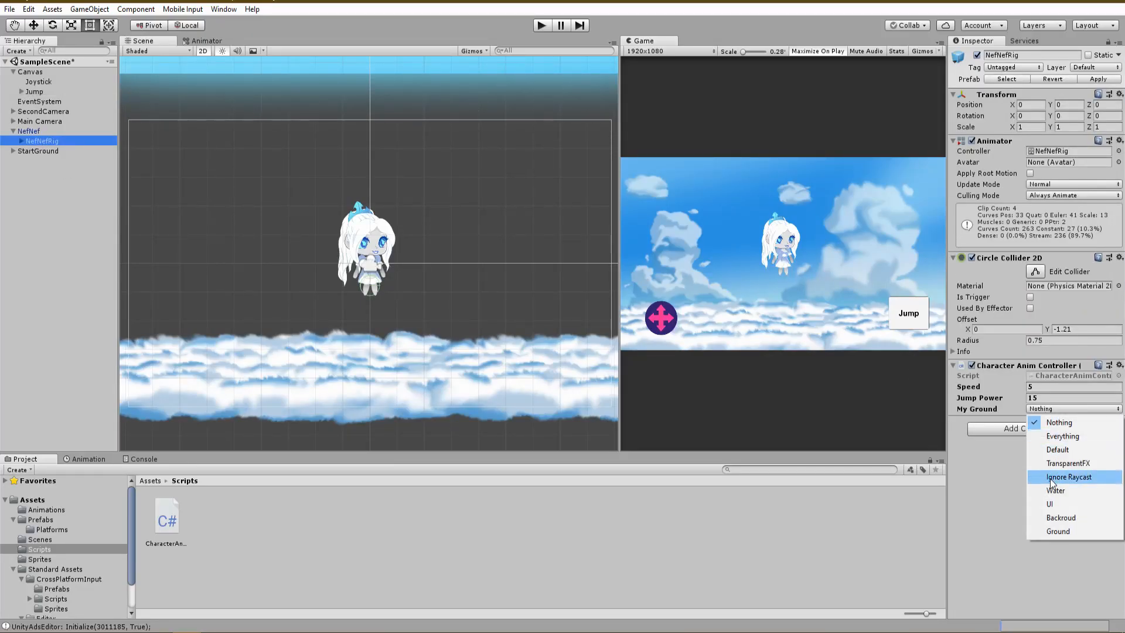
{"action": "left_click", "coordinate": [1057, 530]}
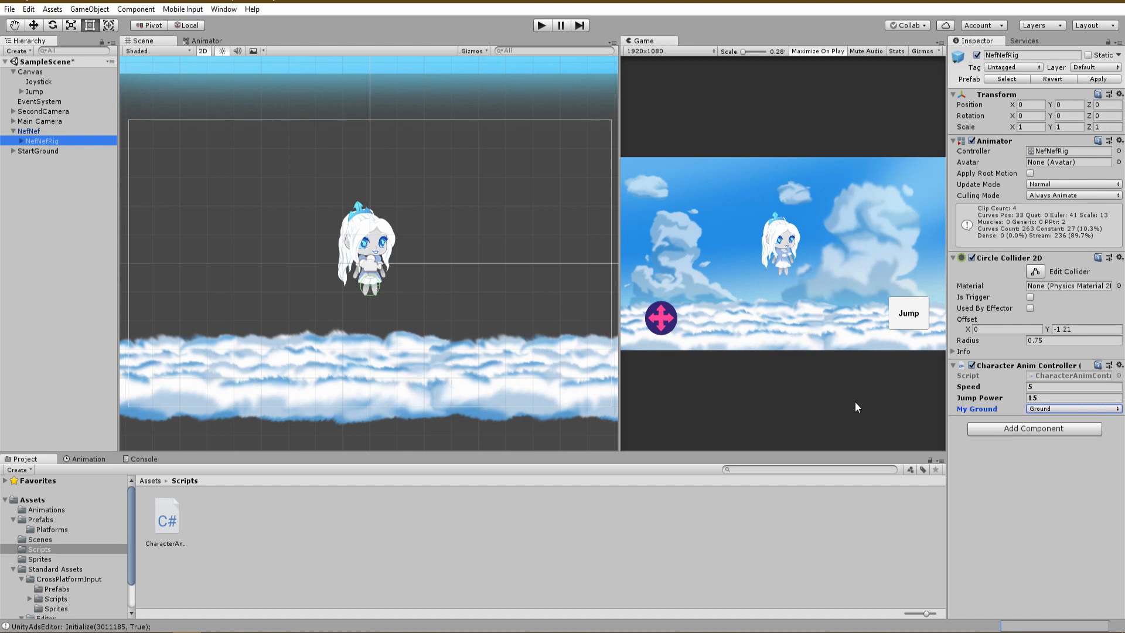
{"action": "left_click", "coordinate": [49, 171]}
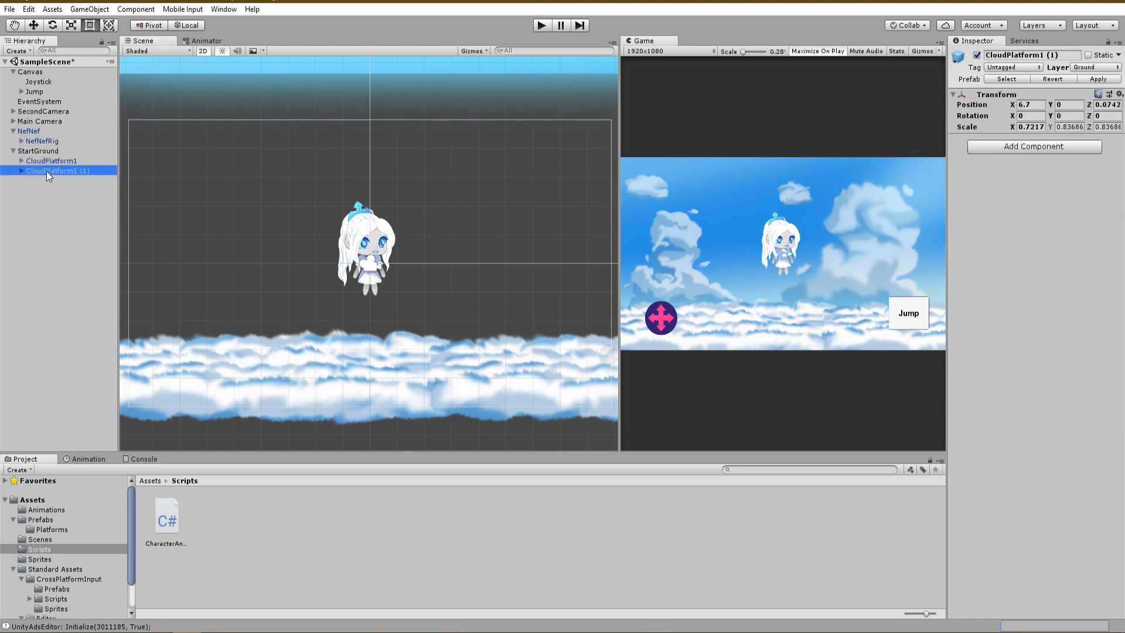
{"action": "left_click", "coordinate": [51, 160]}
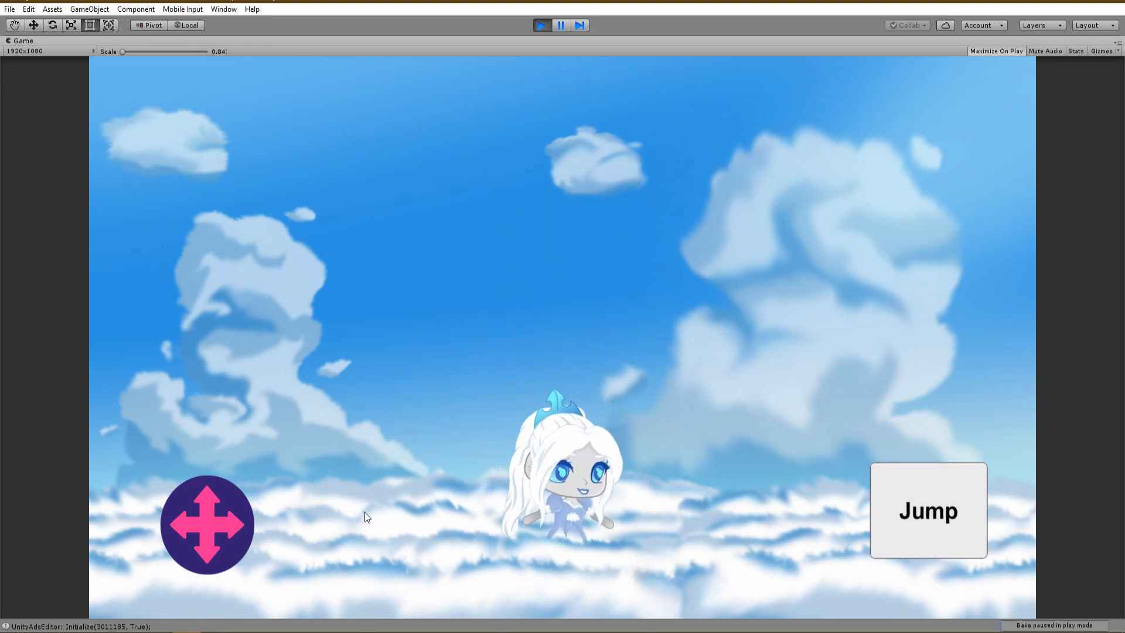
Play-test steering the character with the joystick to confirm landing, then stop the game.
{"action": "left_click", "coordinate": [928, 510]}
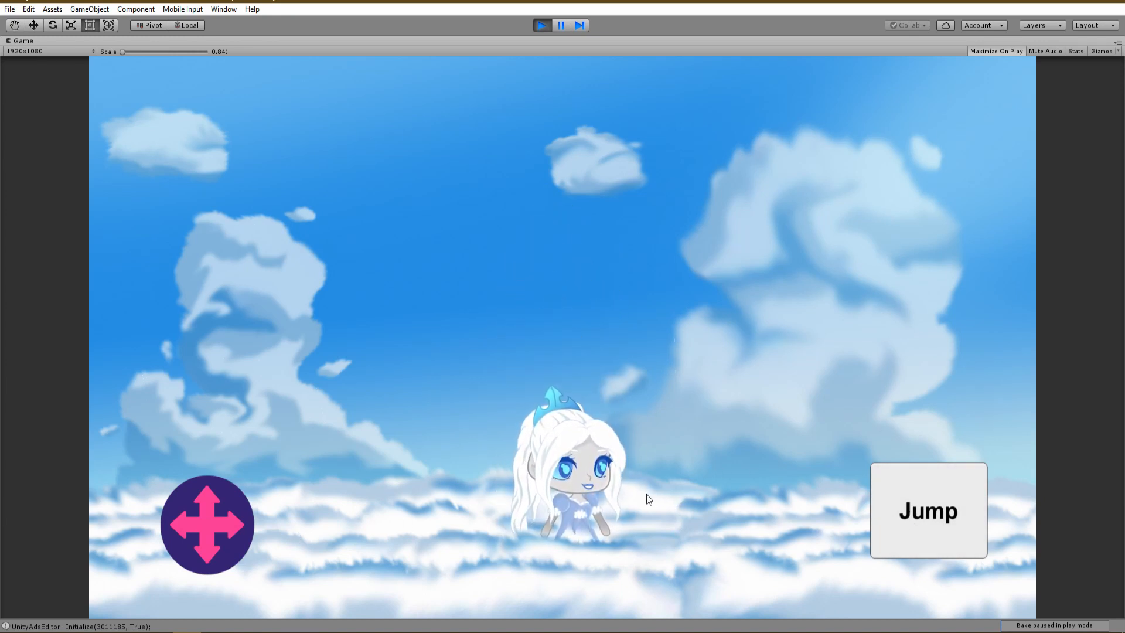
{"action": "left_click", "coordinate": [541, 25]}
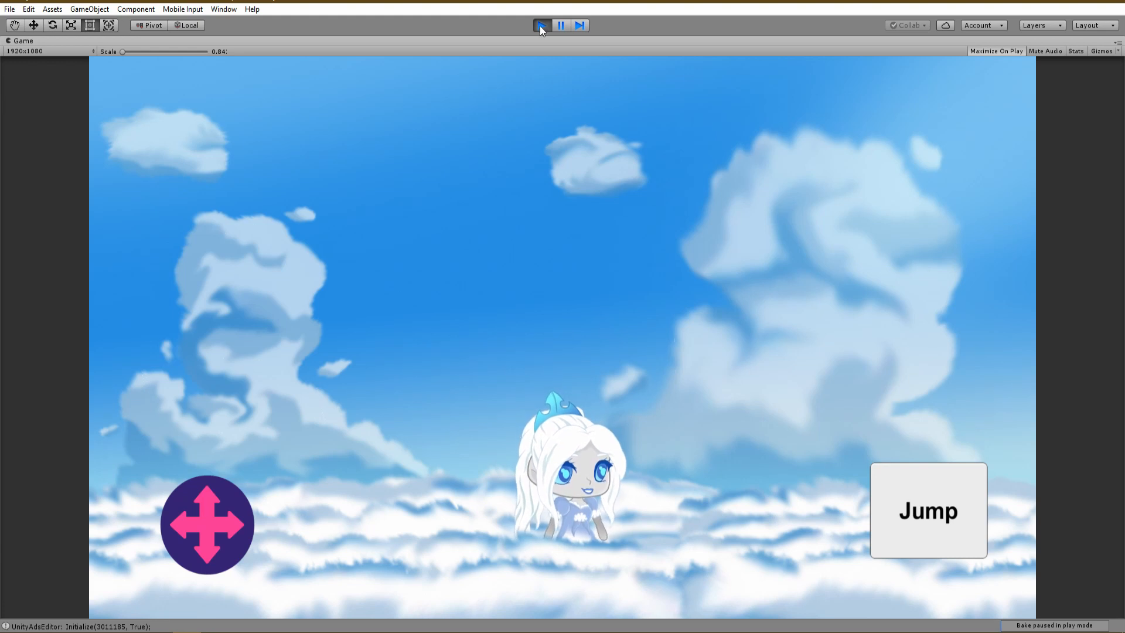
{"action": "left_click", "coordinate": [540, 26]}
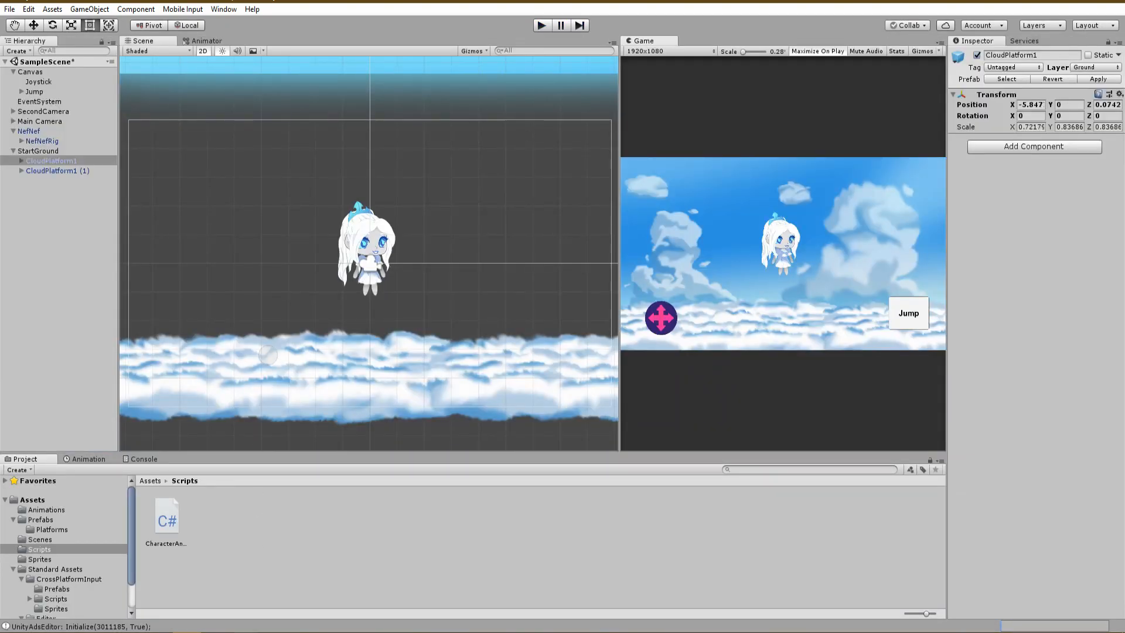
In Update, if onGround && Input.GetKeyDown(KeyCode.Space), set velocity to (velocity.x, jumpPower), then return to Unity.
{"action": "double_click", "coordinate": [167, 516]}
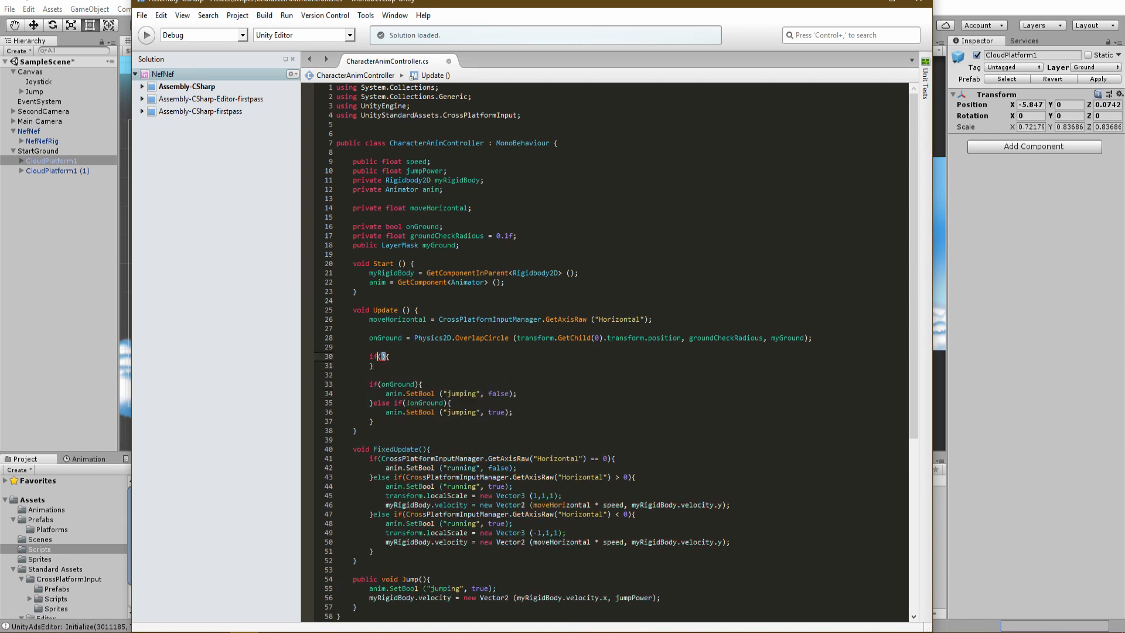
{"action": "type", "text": "onGround && Input.GetKeyDown(Key"}
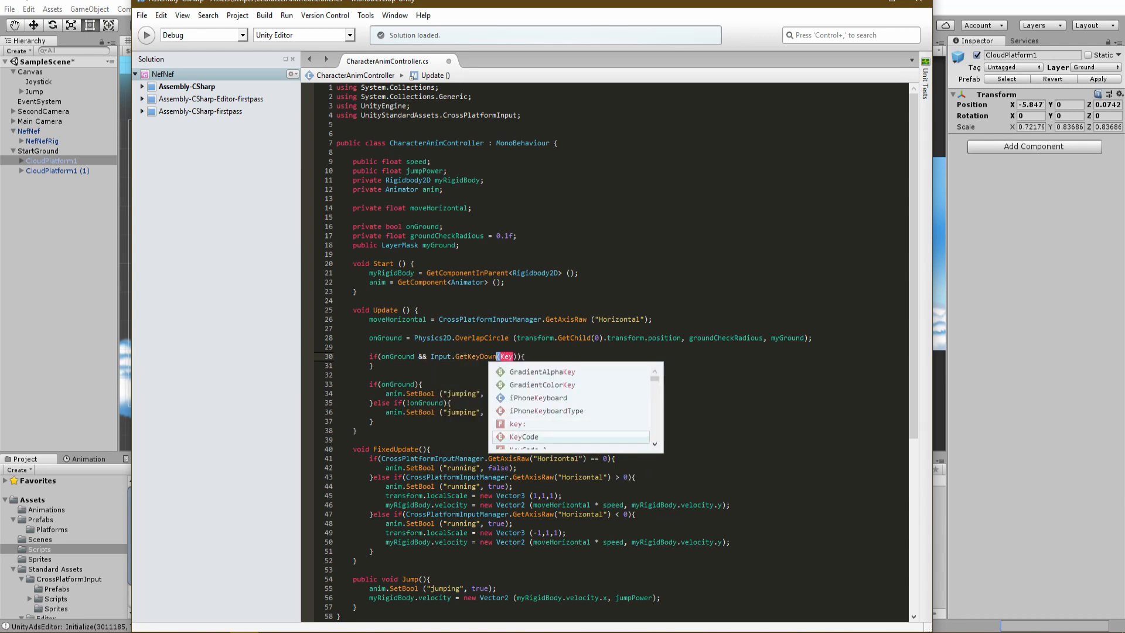
{"action": "type", "text": "KeyCode.Space"}
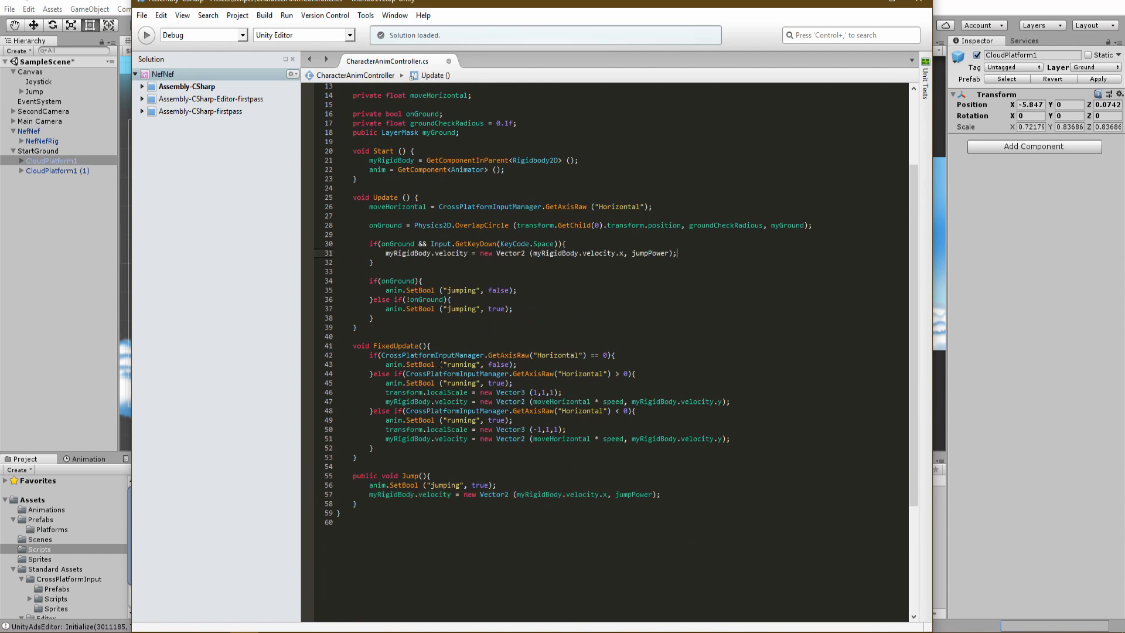
{"action": "left_click", "coordinate": [540, 24]}
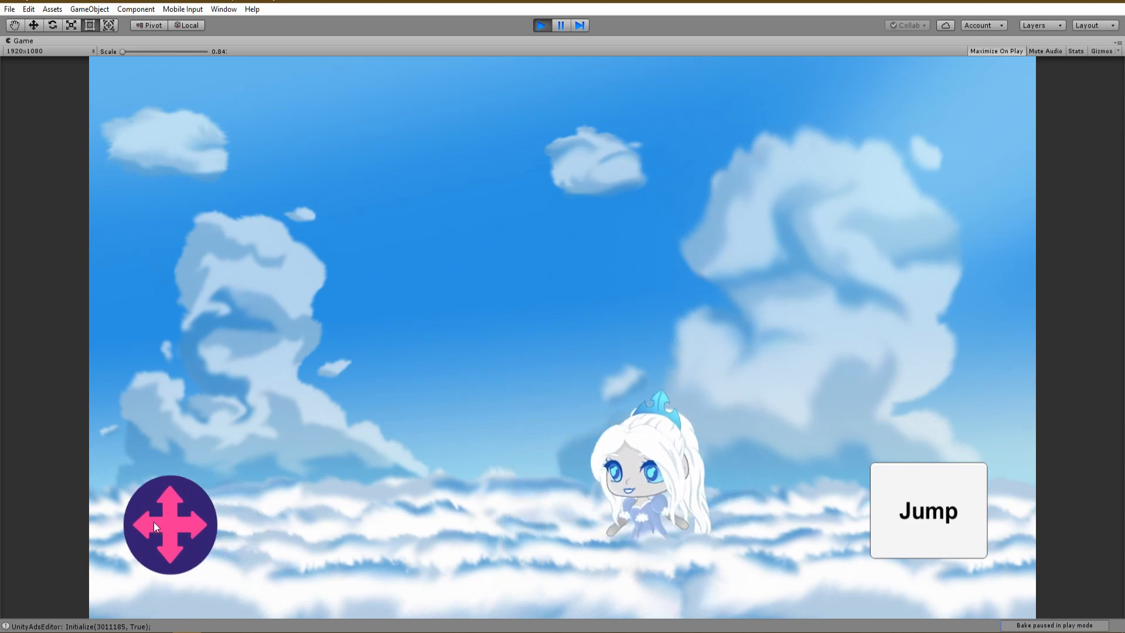
Play the game, run left and right with the joystick and turn the character around mid-jump over the clouds.
{"action": "left_click", "coordinate": [928, 511]}
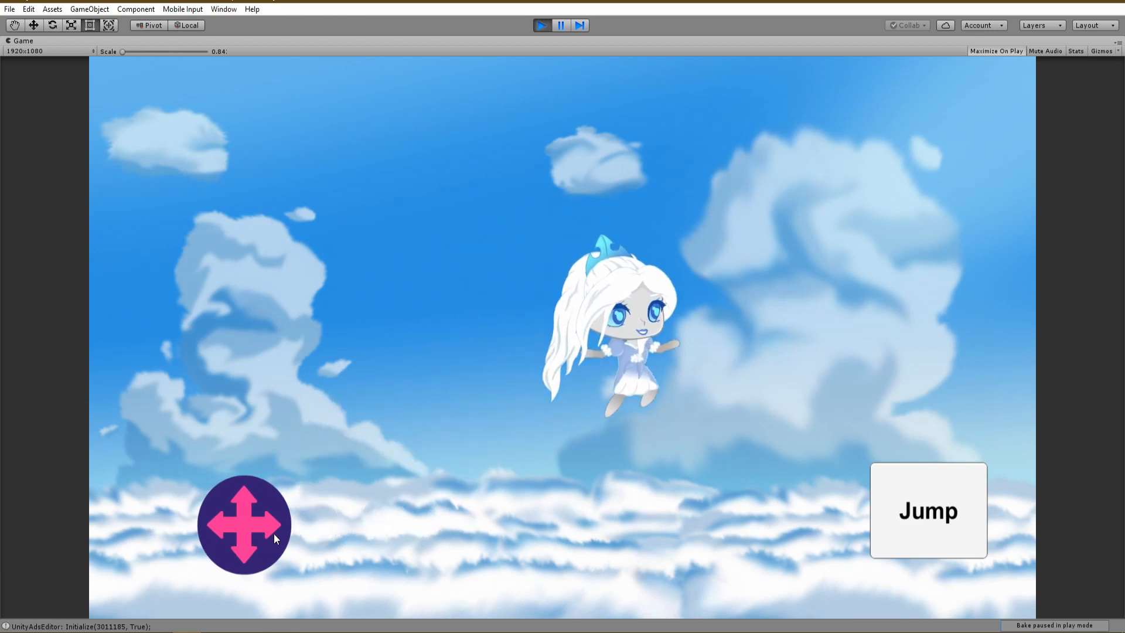
{"action": "left_click_drag", "start_coordinate": [276, 538], "coordinate": [159, 539]}
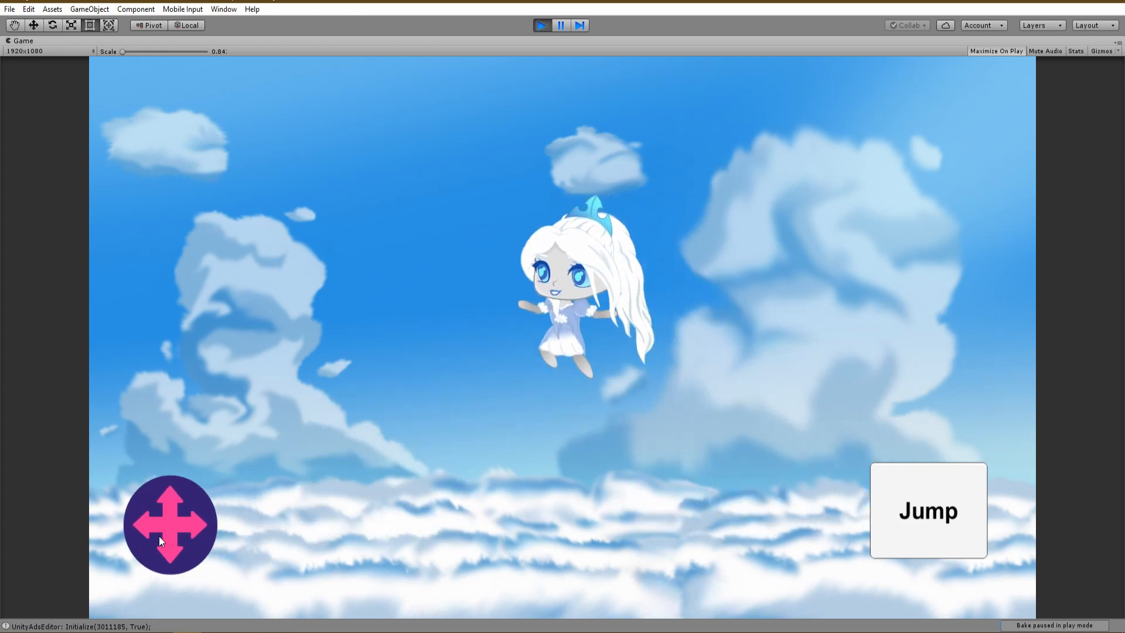
{"action": "left_click_drag", "start_coordinate": [172, 524], "coordinate": [244, 524]}
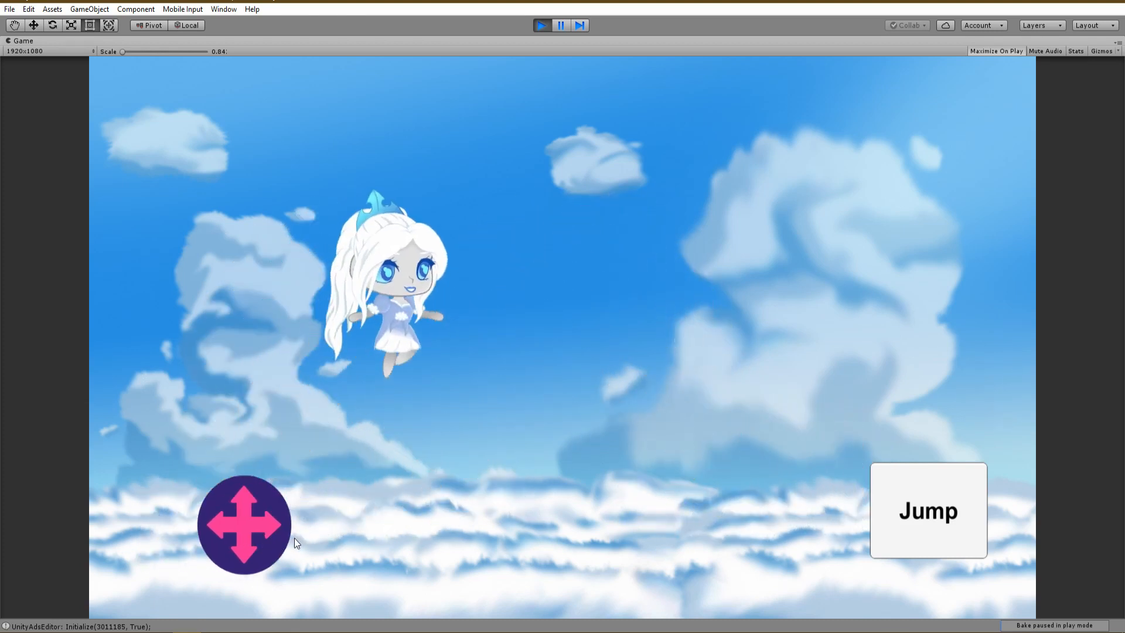